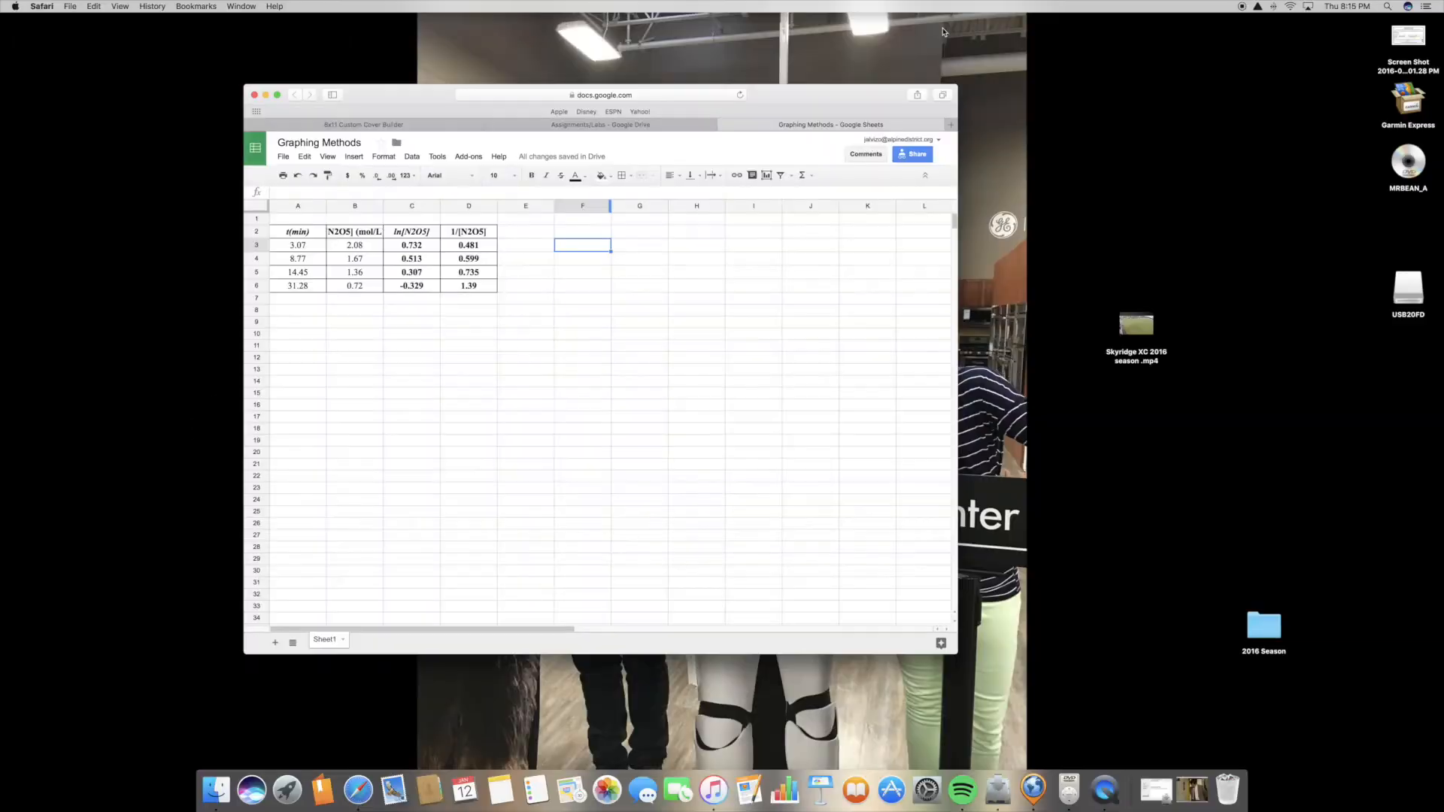
mouse_move(277, 83)
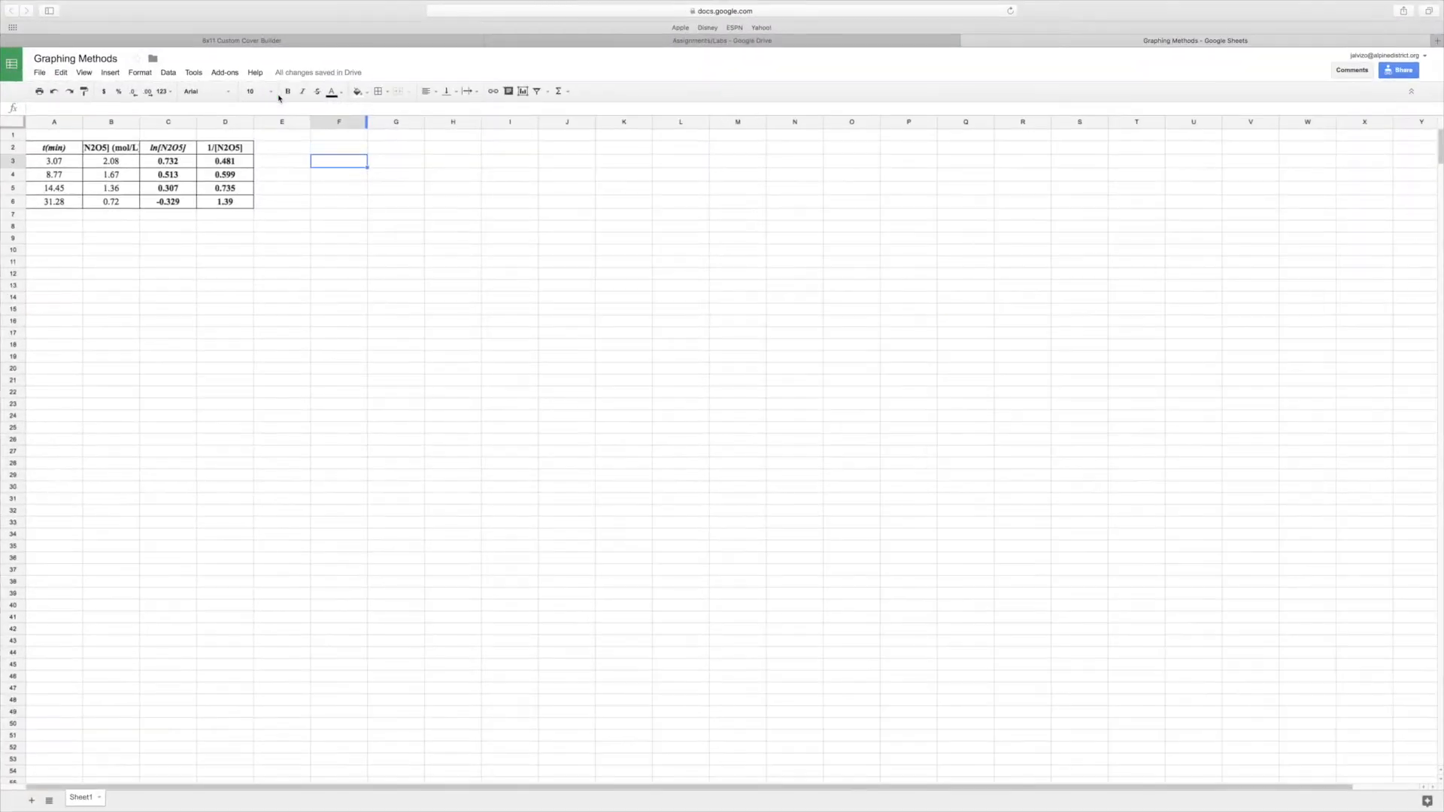
Maximize the Safari window so the Graphing Methods kinetics table fills the screen
left_click(167, 250)
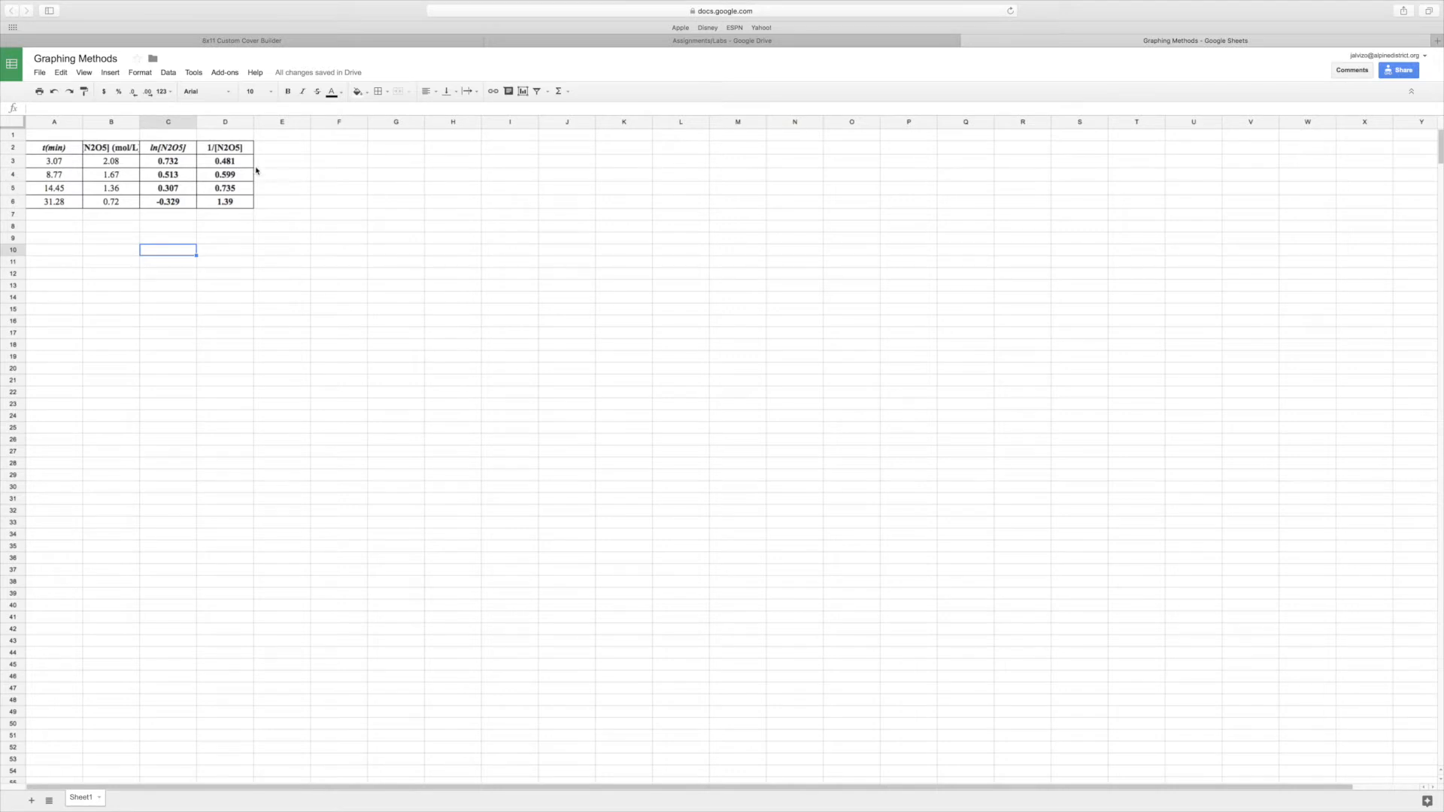
mouse_move(244, 145)
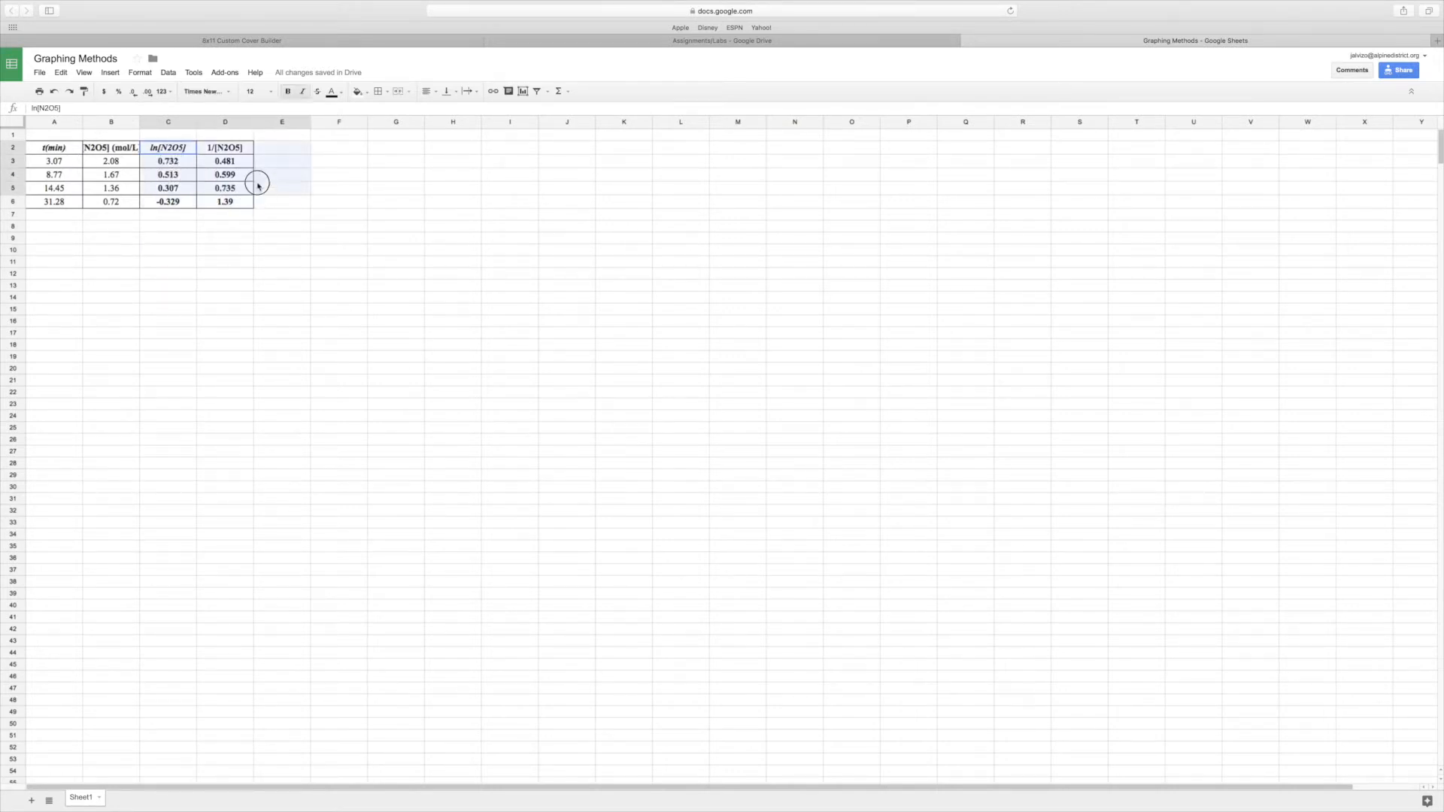
Copy A2:B6 (time and concentration with headers) to A8 and begin a formula in C9
left_click(224, 237)
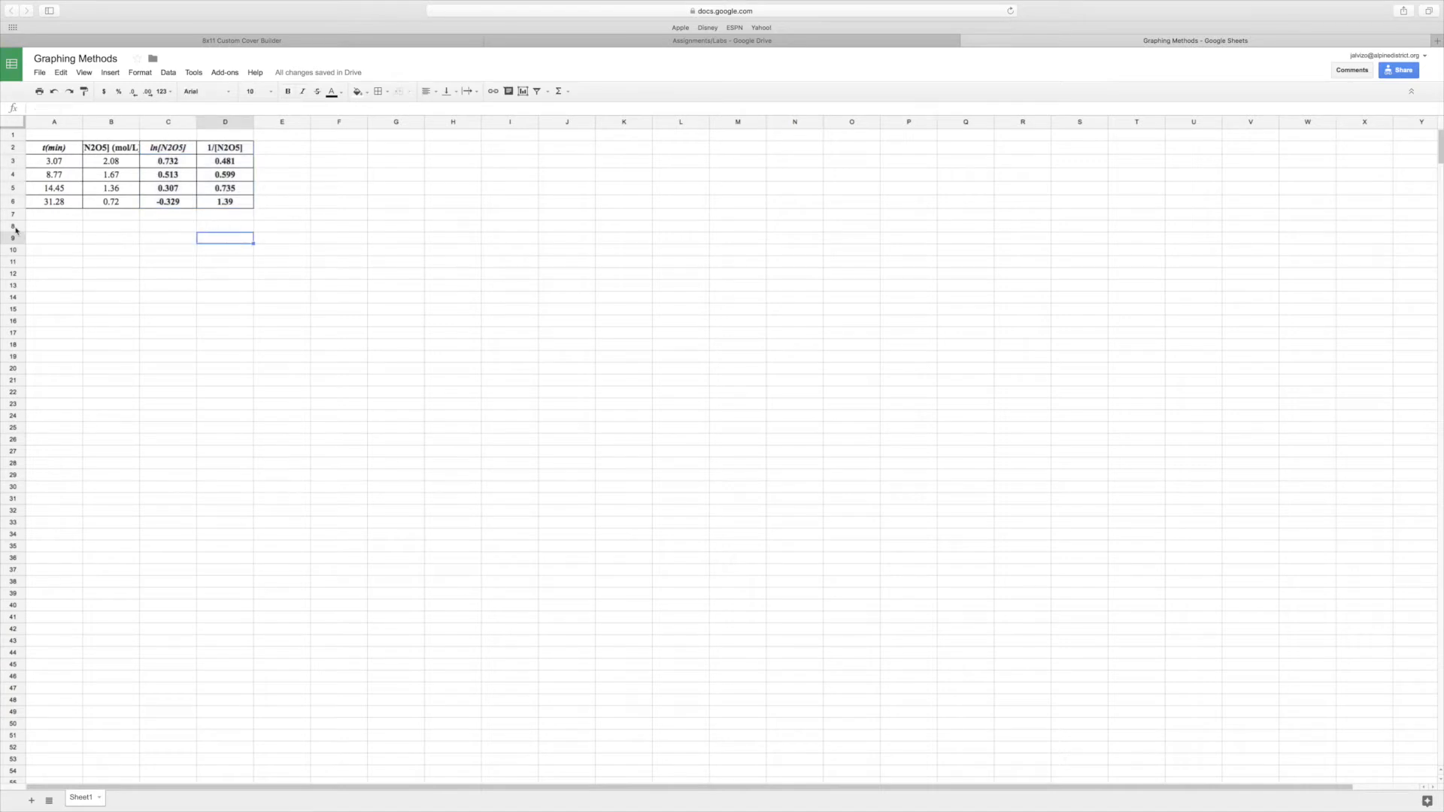
left_click_drag(54, 147, 130, 188)
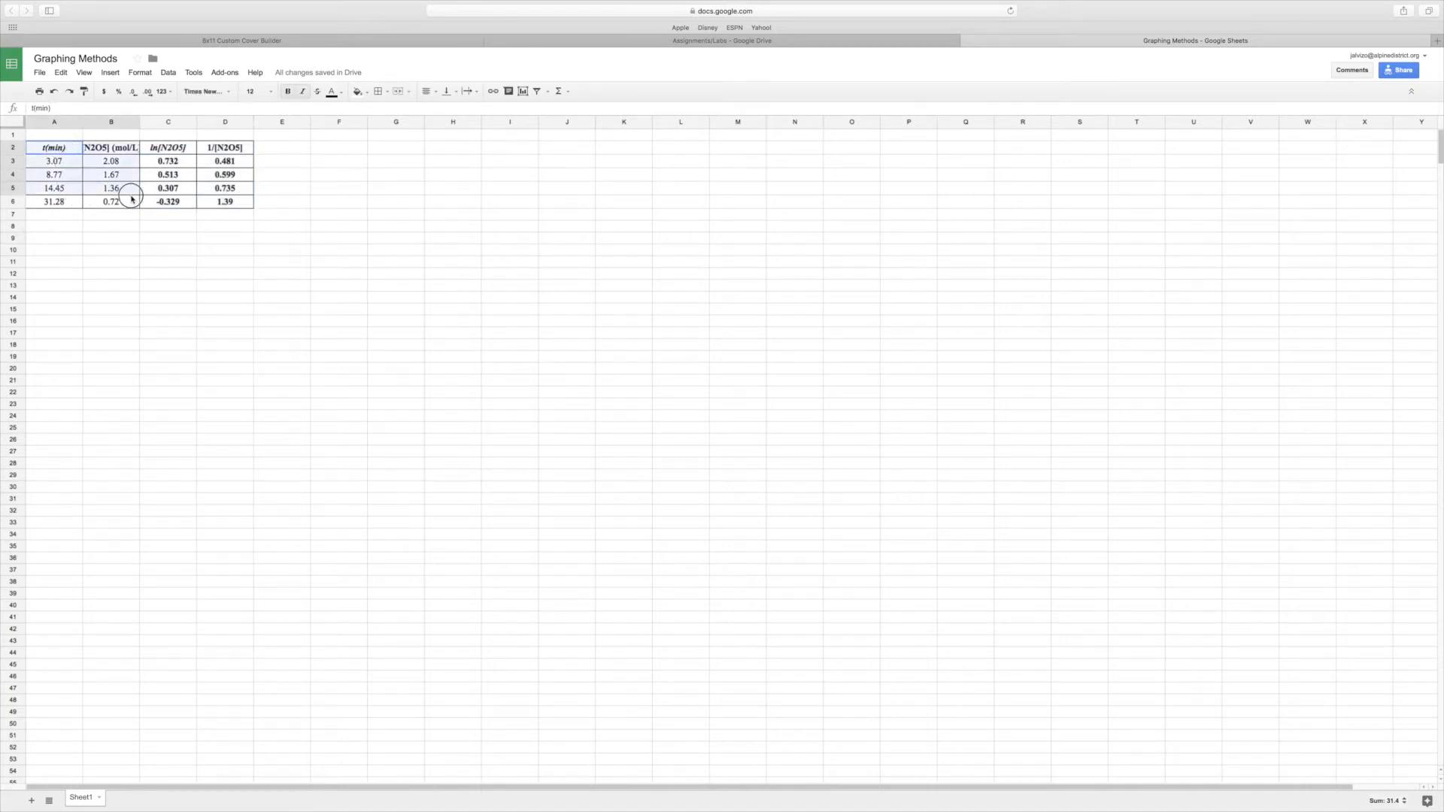
left_click(55, 227)
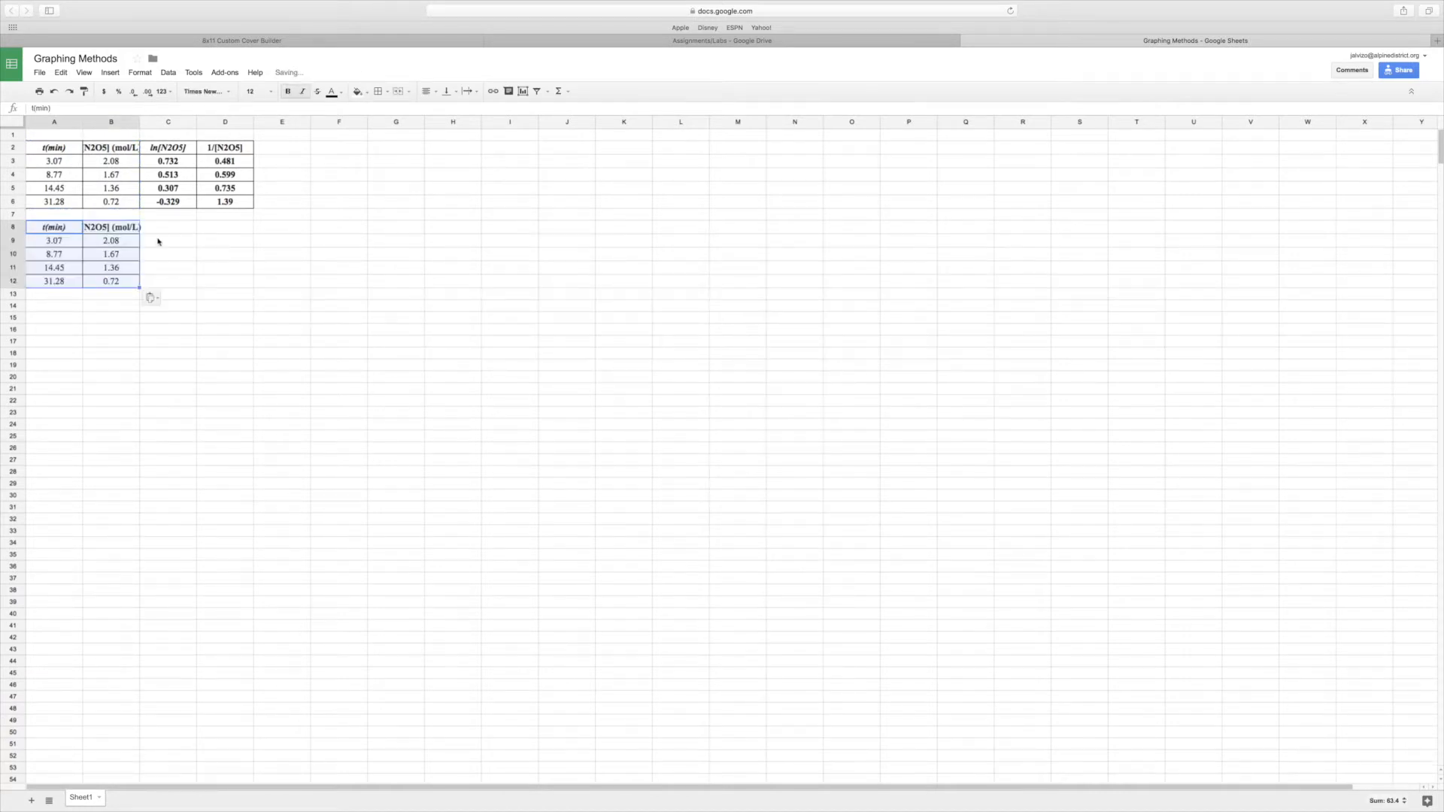
left_click(167, 240)
type("=")
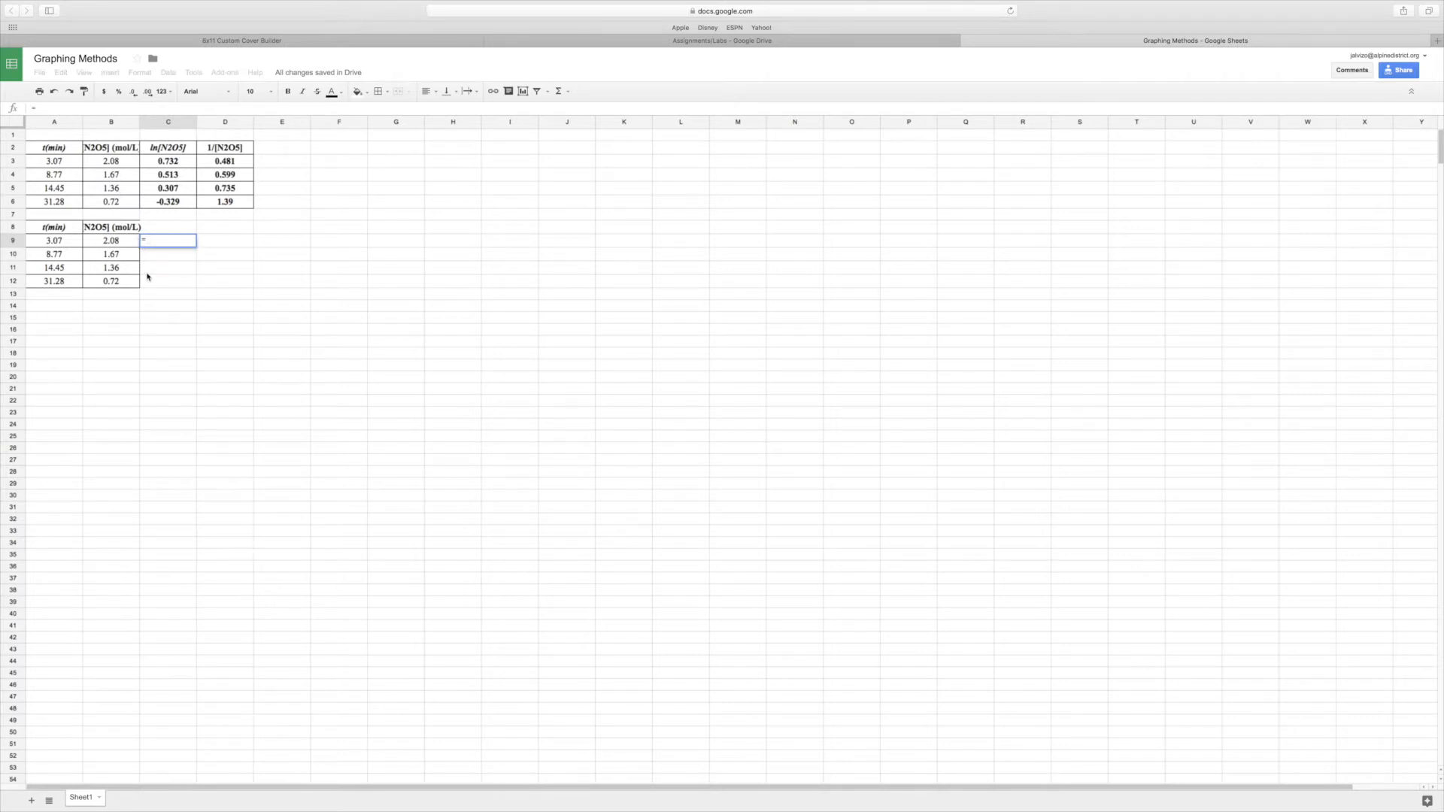
Enter =ln(B9) in C9 and fill it down to C12 for all four concentrations
type("L")
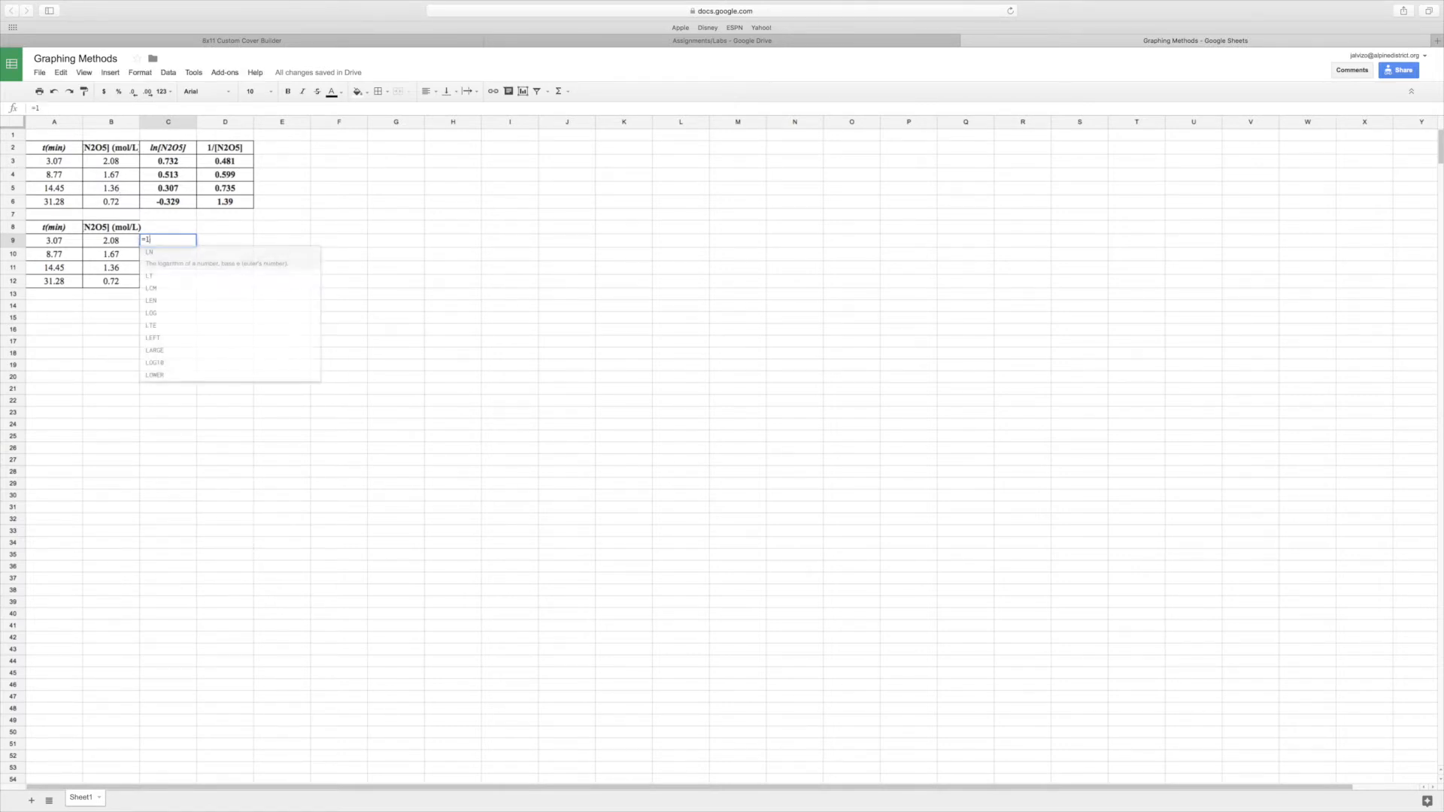
type("ln(B9")
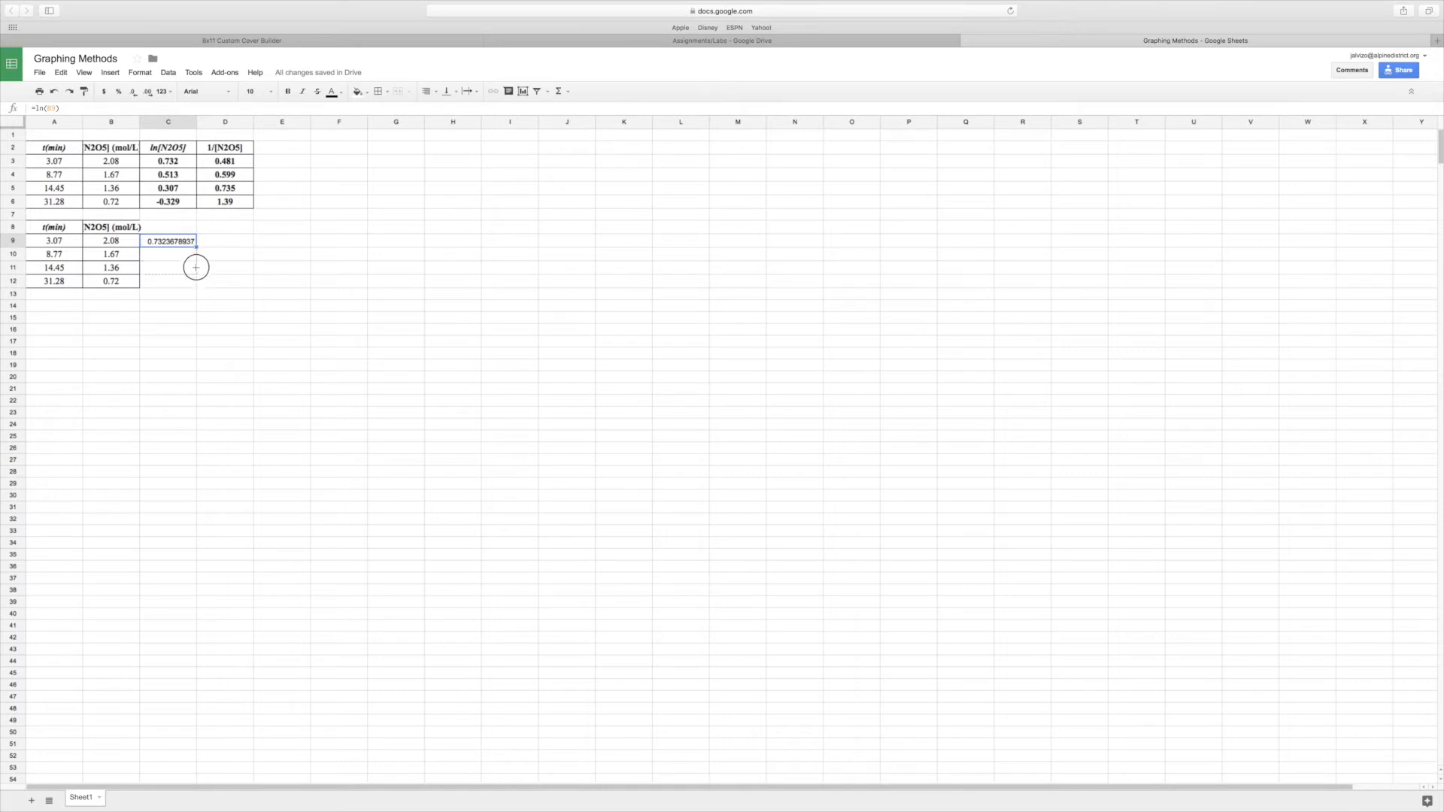
left_click_drag(194, 245, 194, 281)
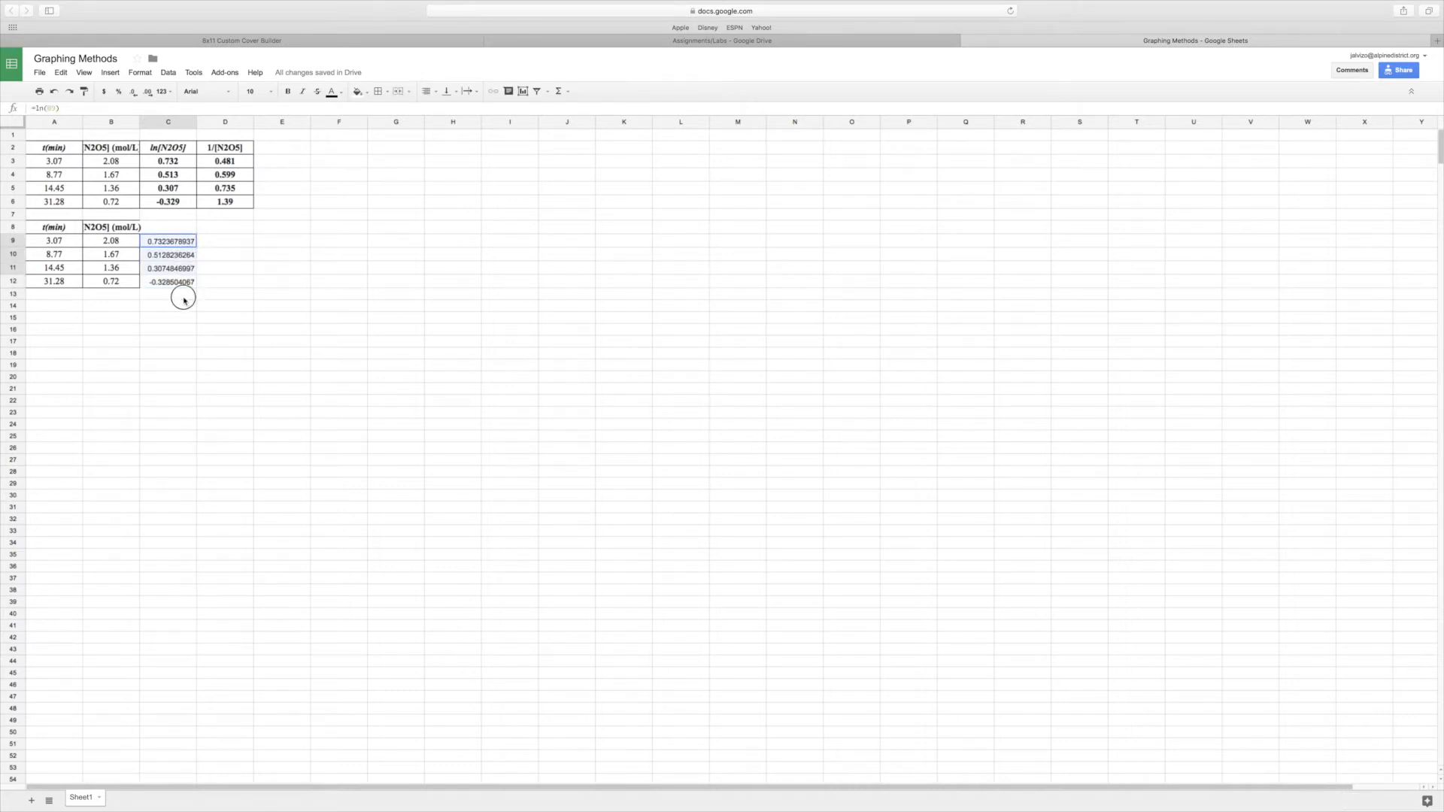
left_click(224, 241)
type("=")
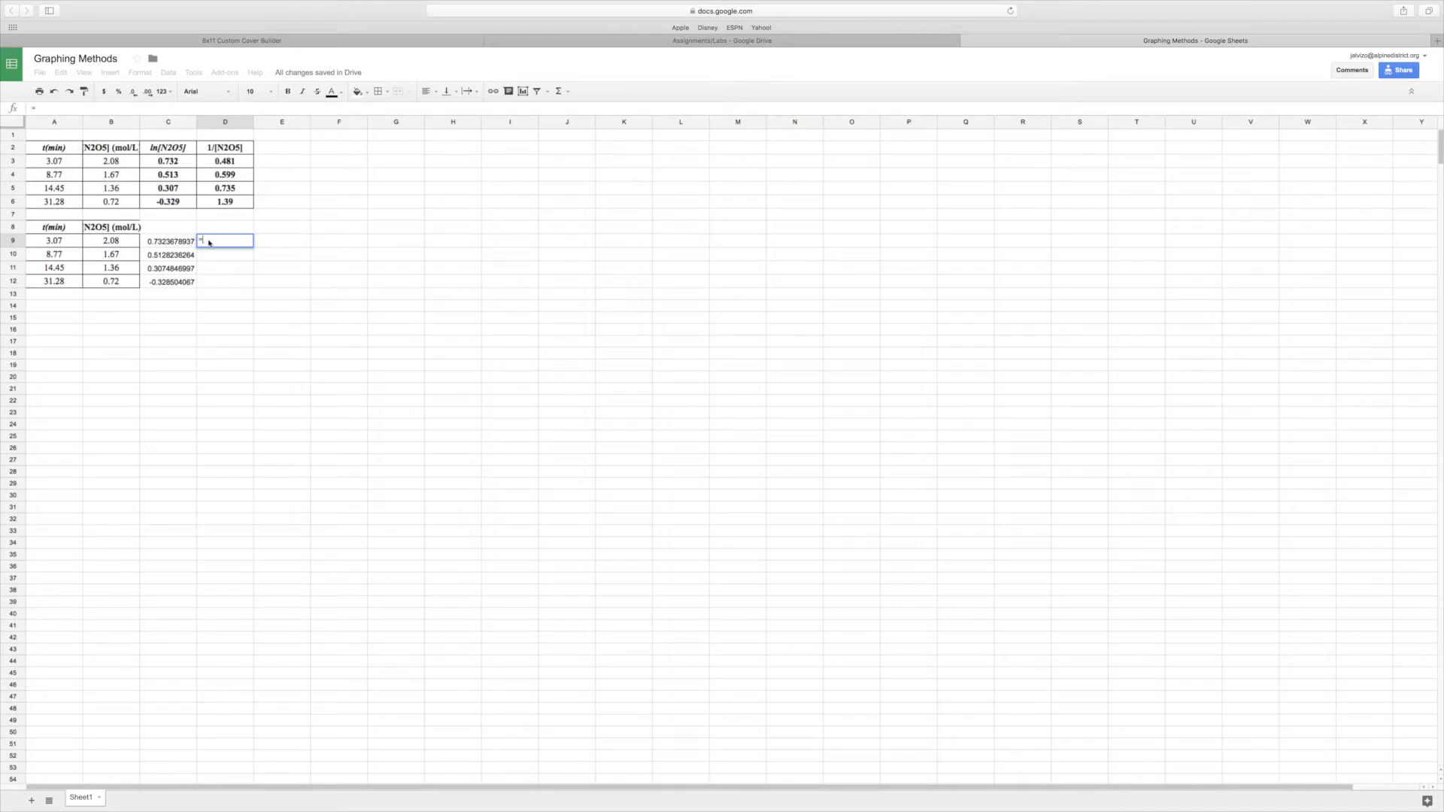
Enter =1/B9 in D9, fill down to D12, then clear B8:D12 leaving only times
type("1/")
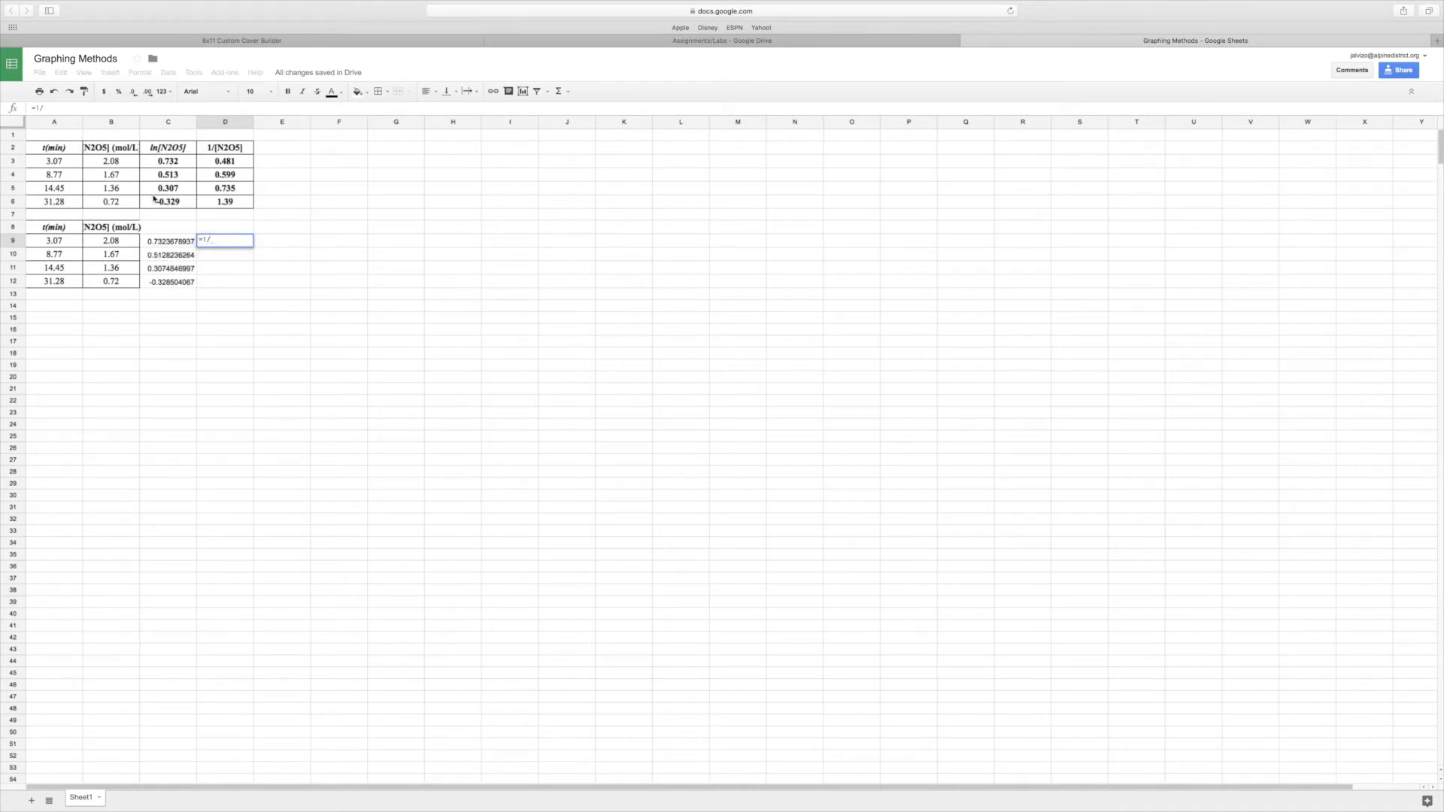
key("Return")
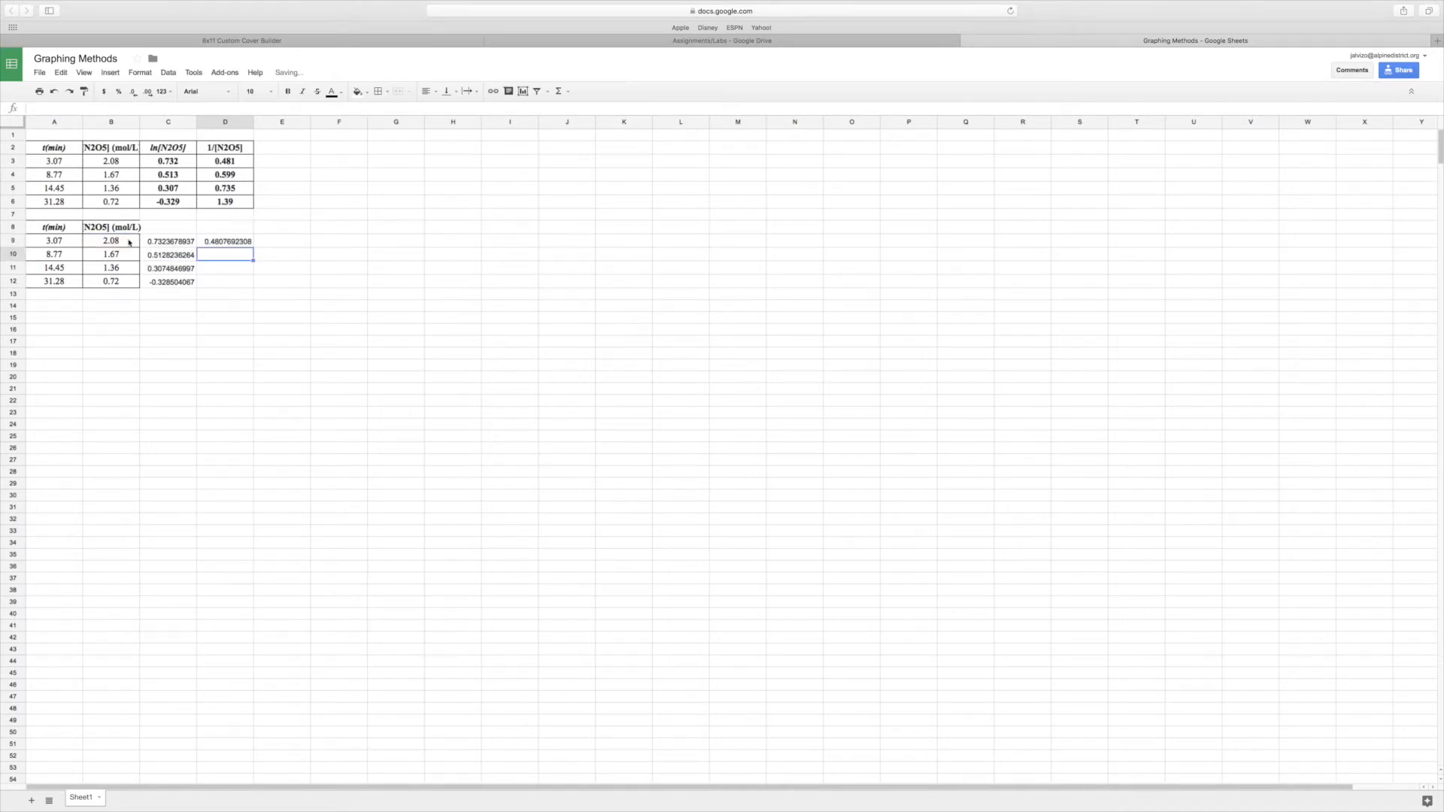
left_click(224, 241)
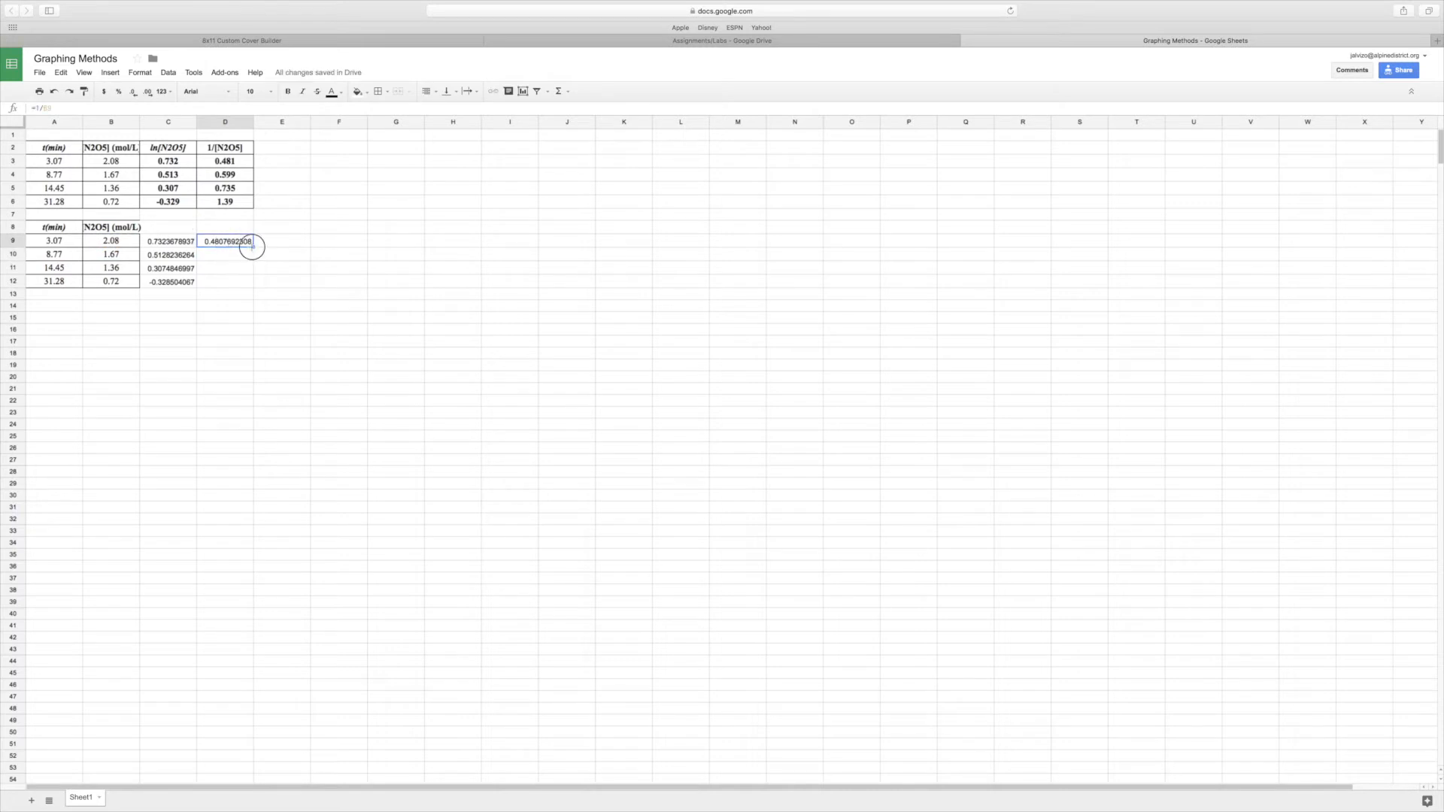
left_click_drag(251, 245, 251, 282)
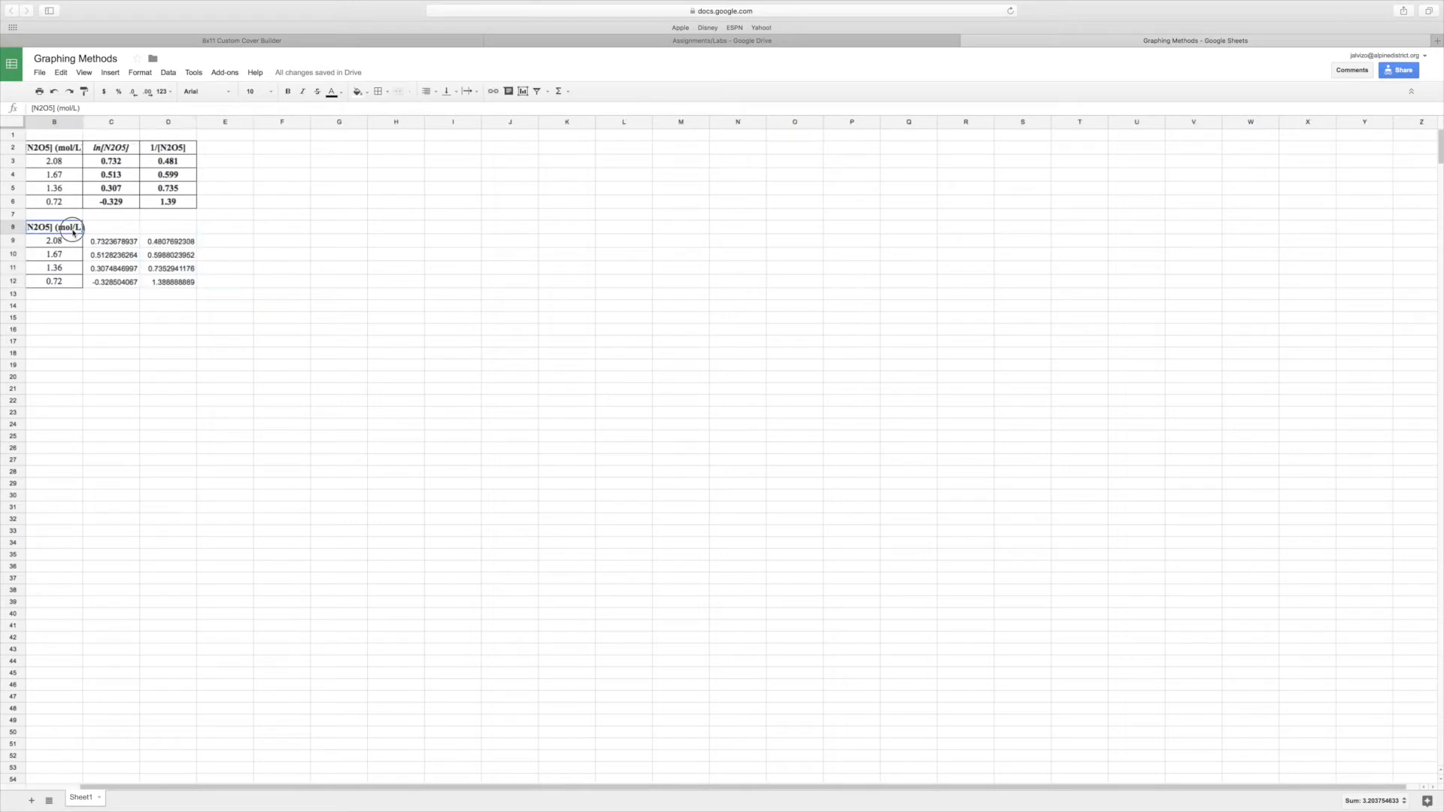
key("delete")
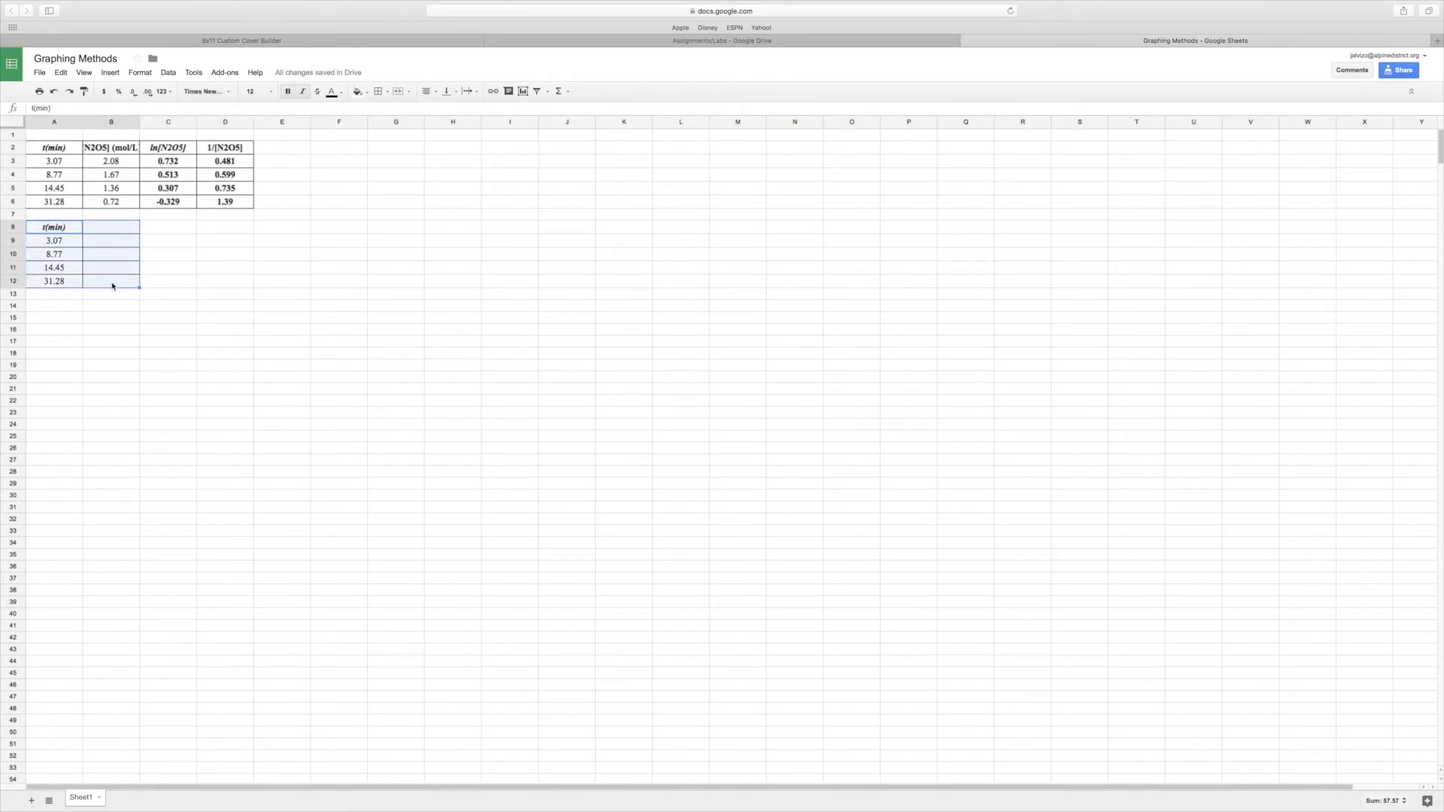
Delete the remaining times in A8:B12 and clear the block's borders, then select A3:D6
key("Delete")
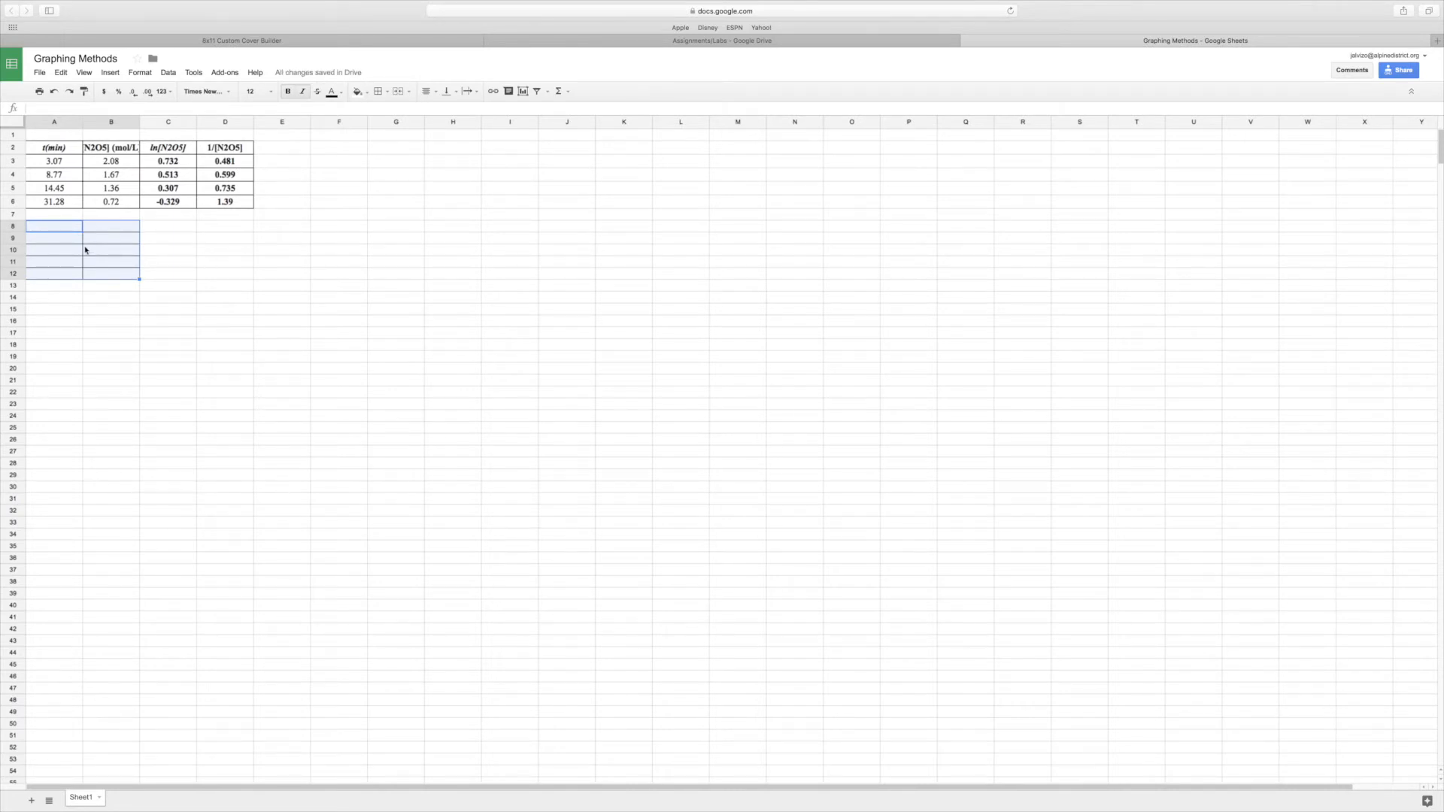
mouse_move(115, 188)
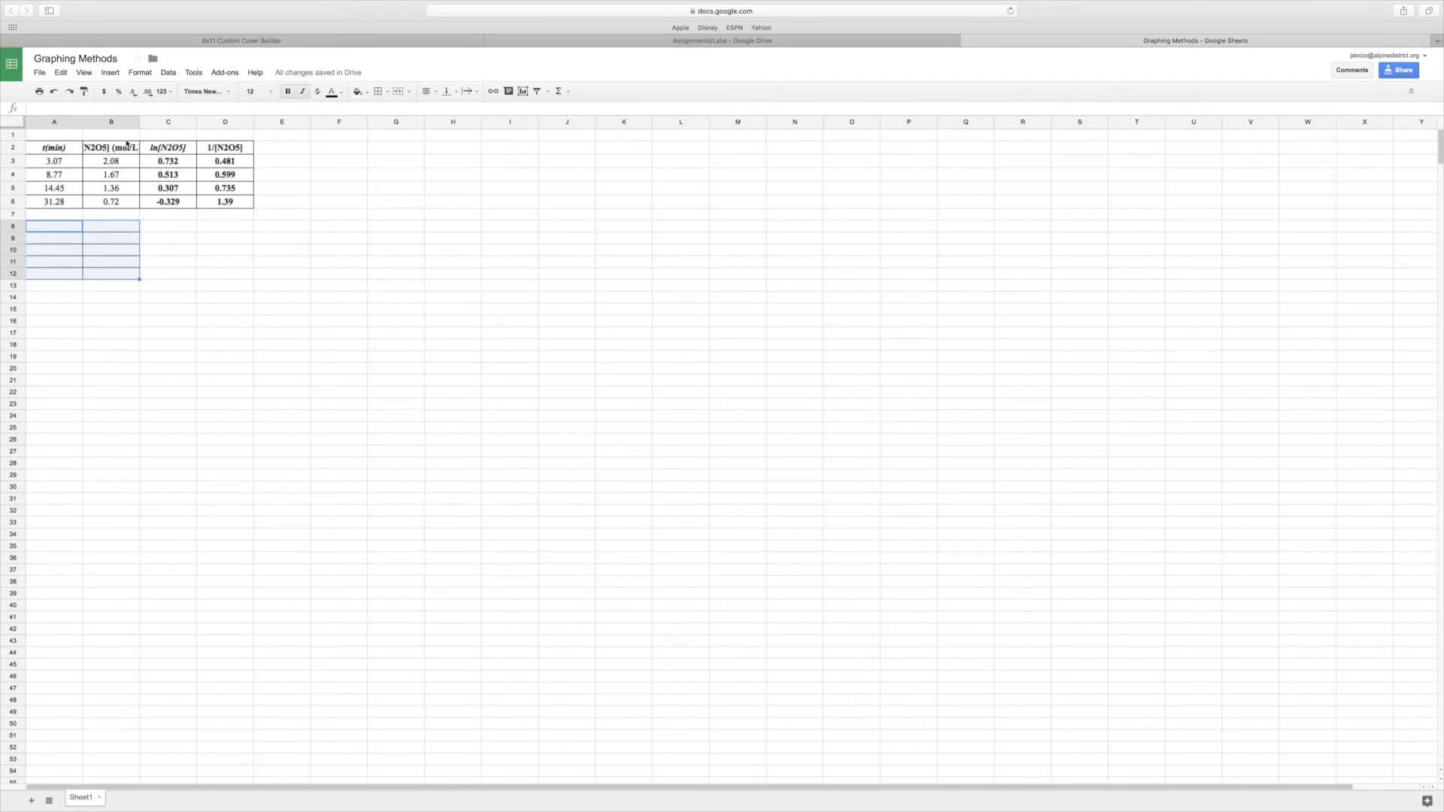
left_click(378, 90)
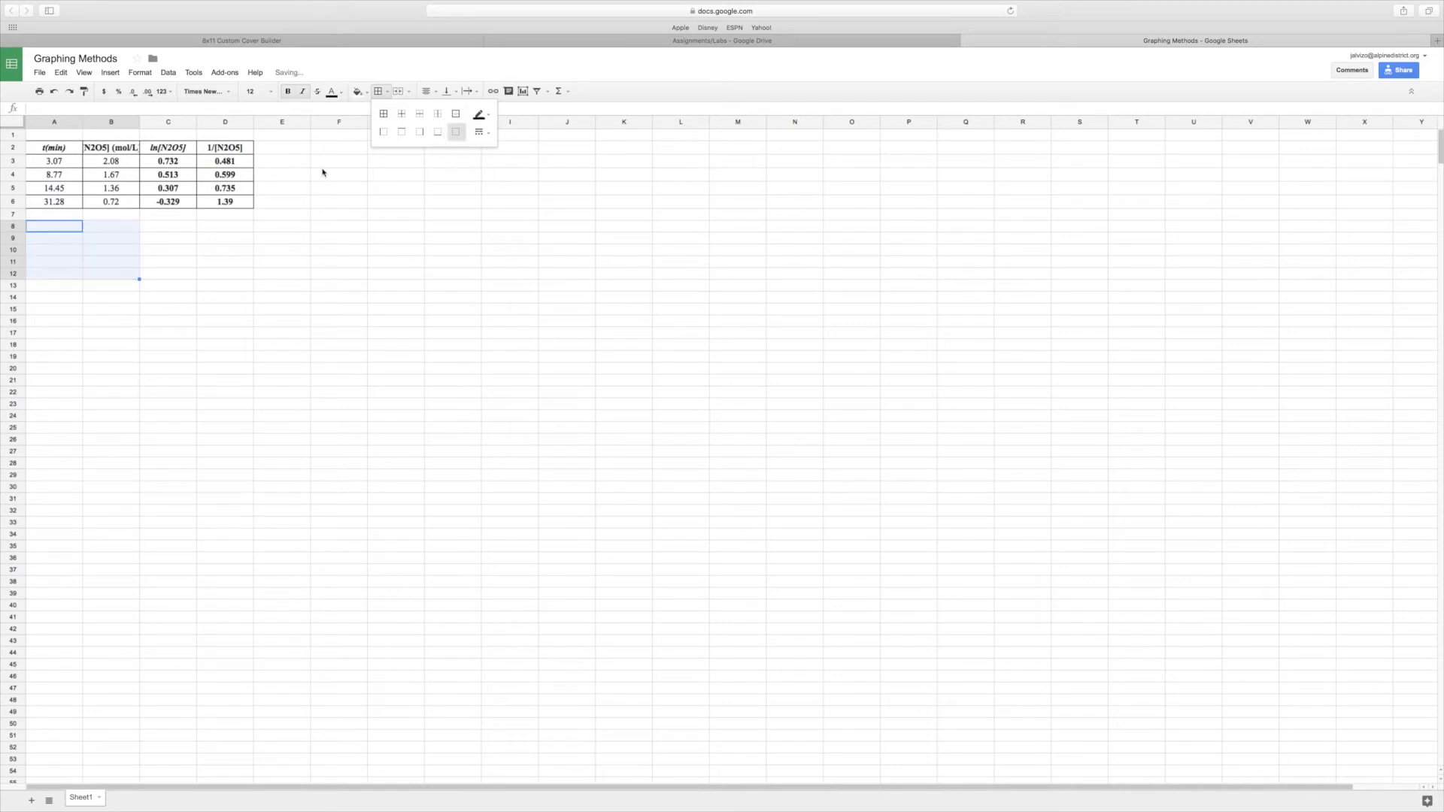
left_click(110, 262)
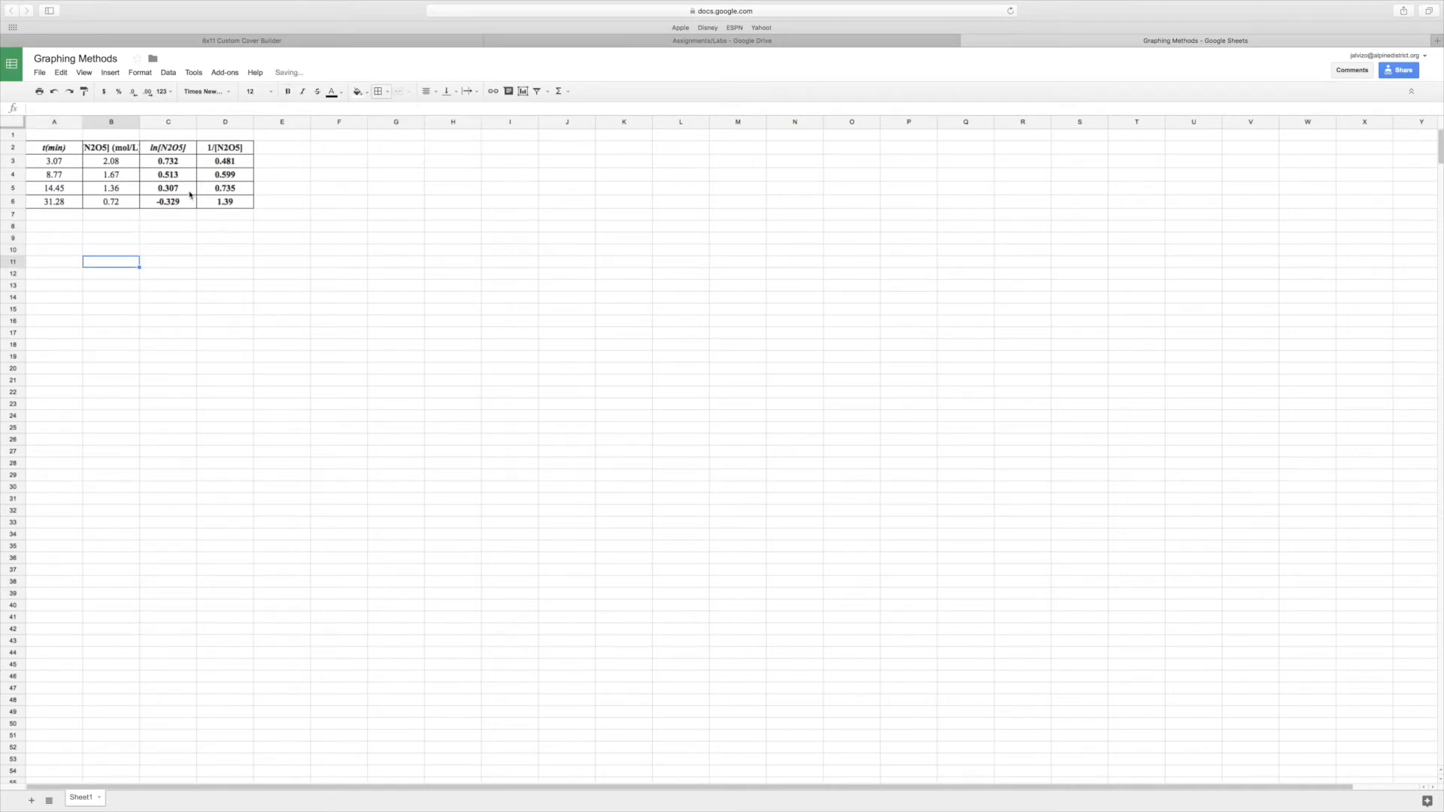
left_click(110, 148)
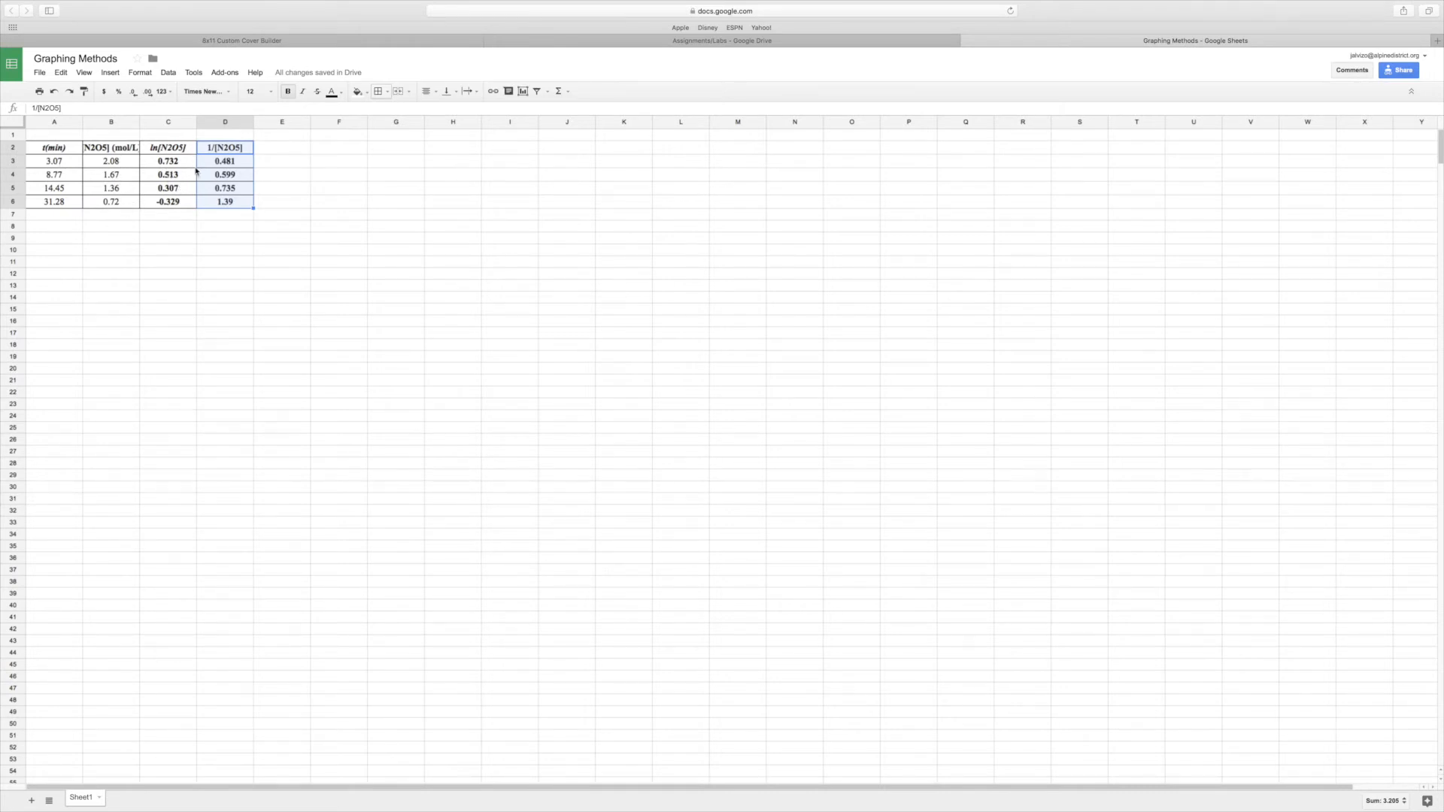
mouse_move(206, 212)
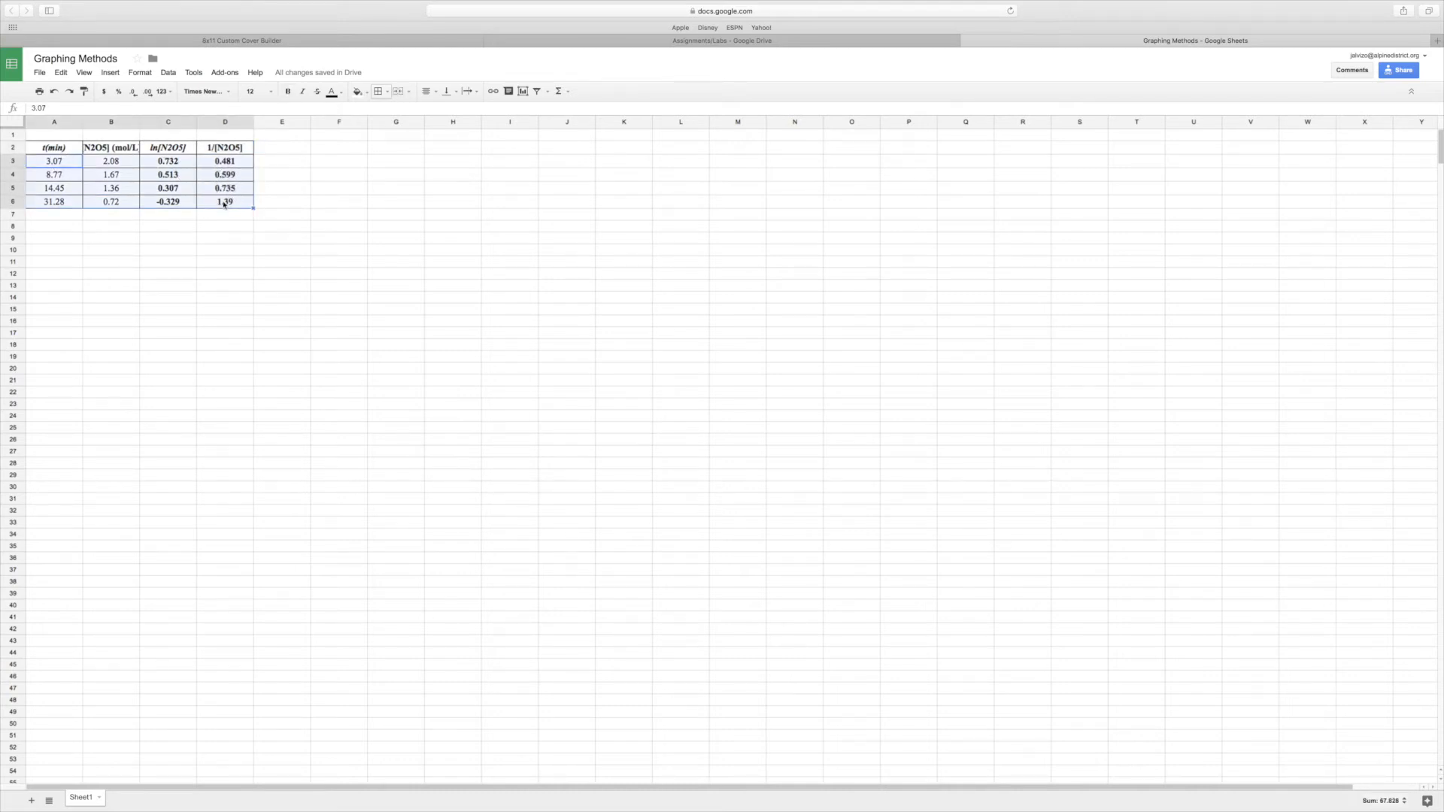
Insert a chart from the kinetics data and choose the Scatter chart type
left_click(110, 73)
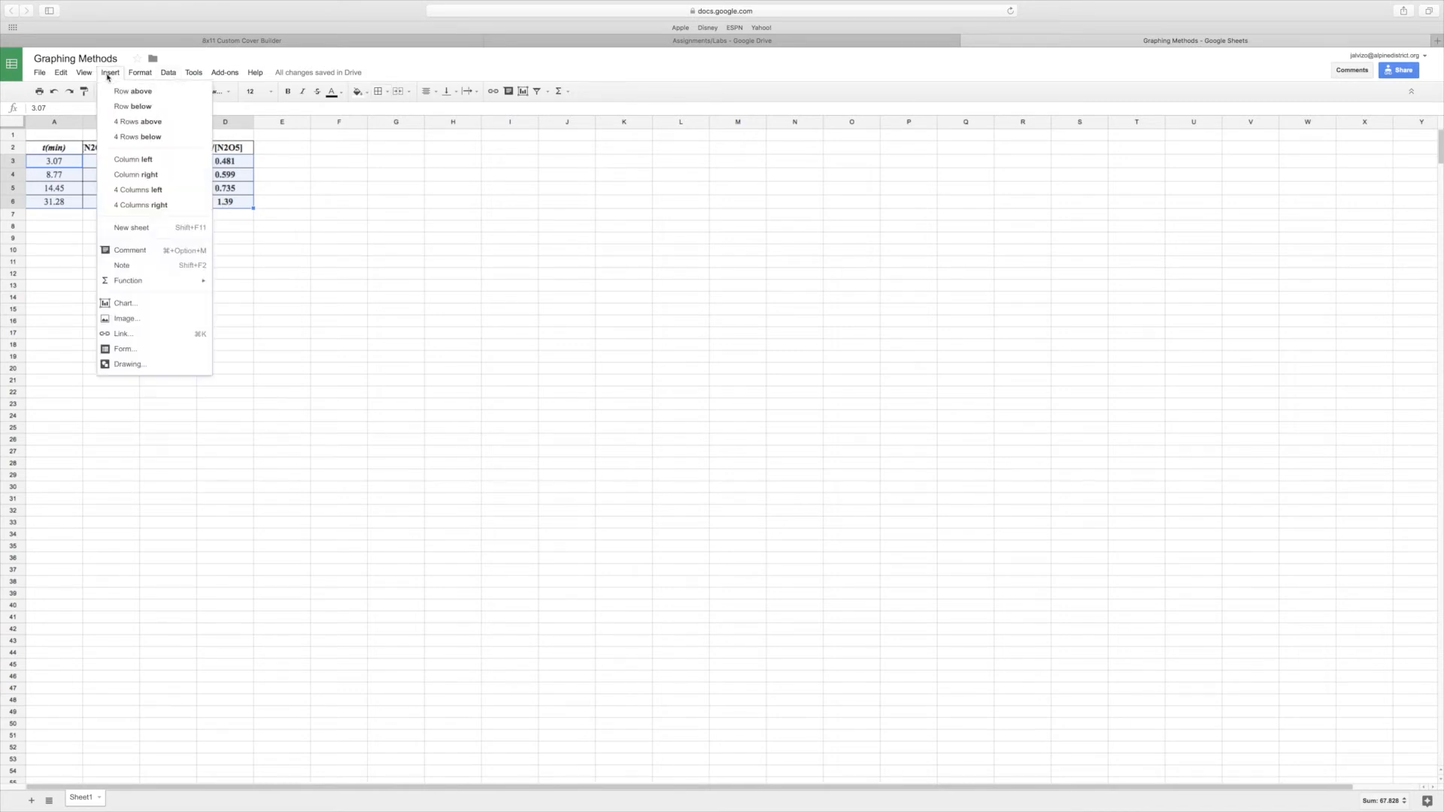
left_click(125, 302)
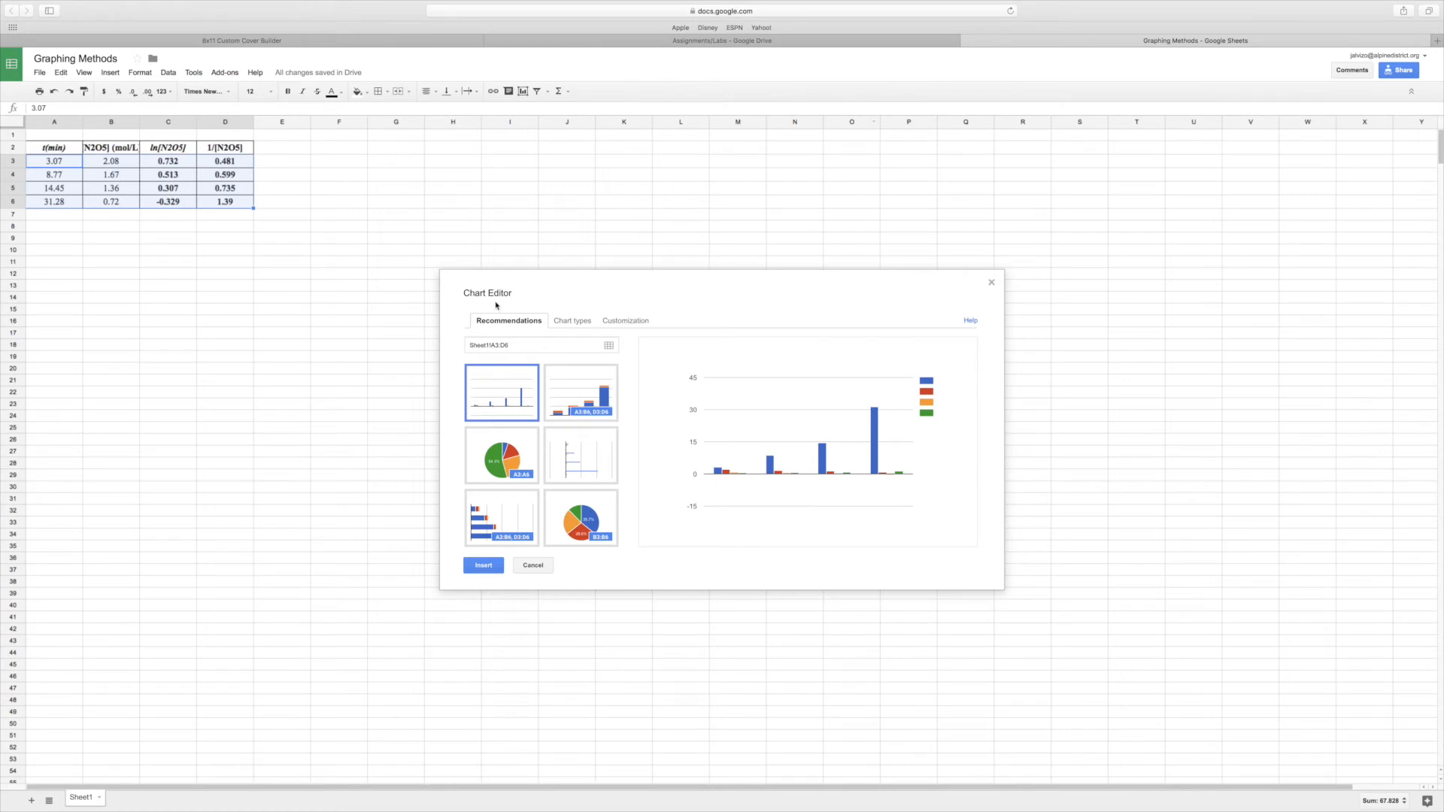
left_click(572, 320)
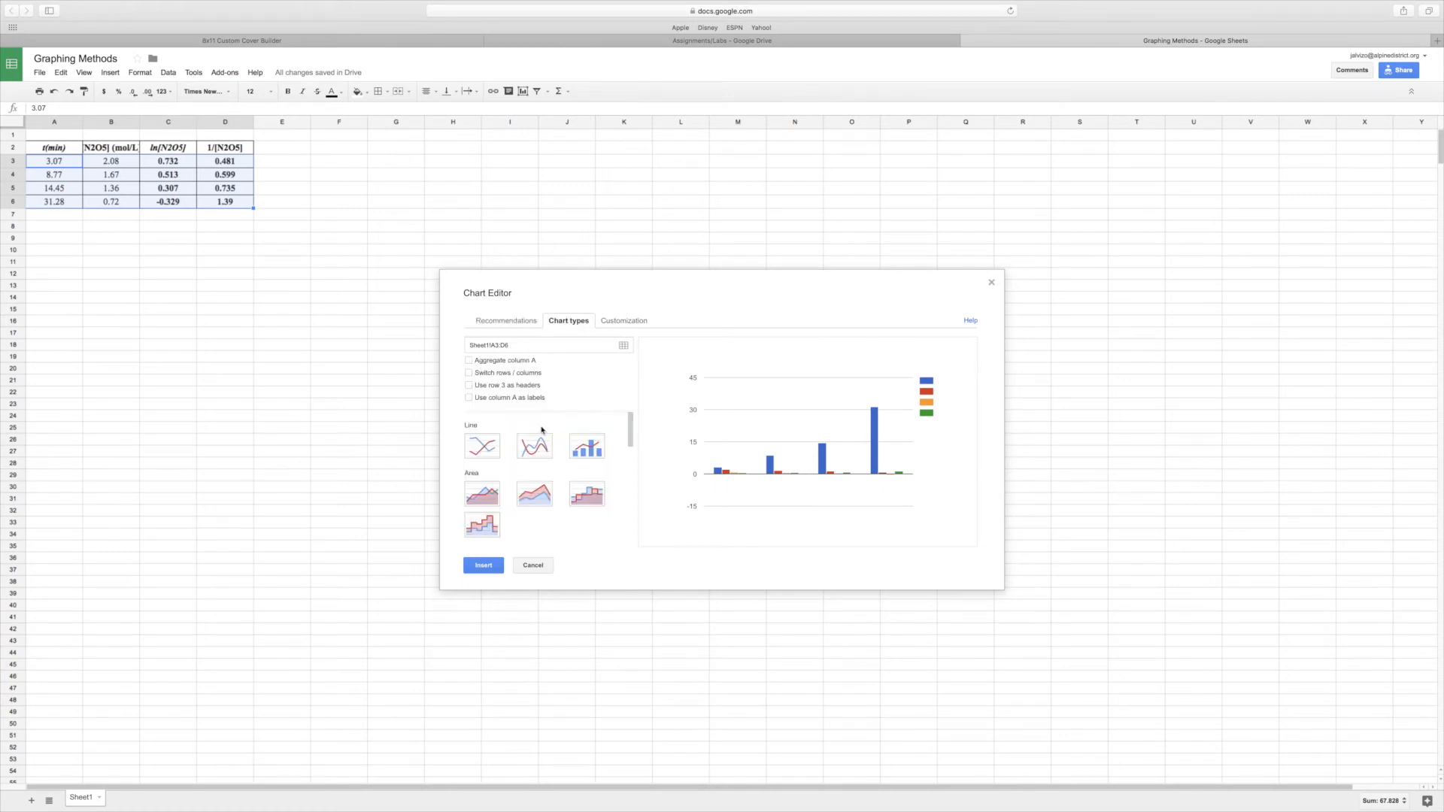
scroll("down", 3)
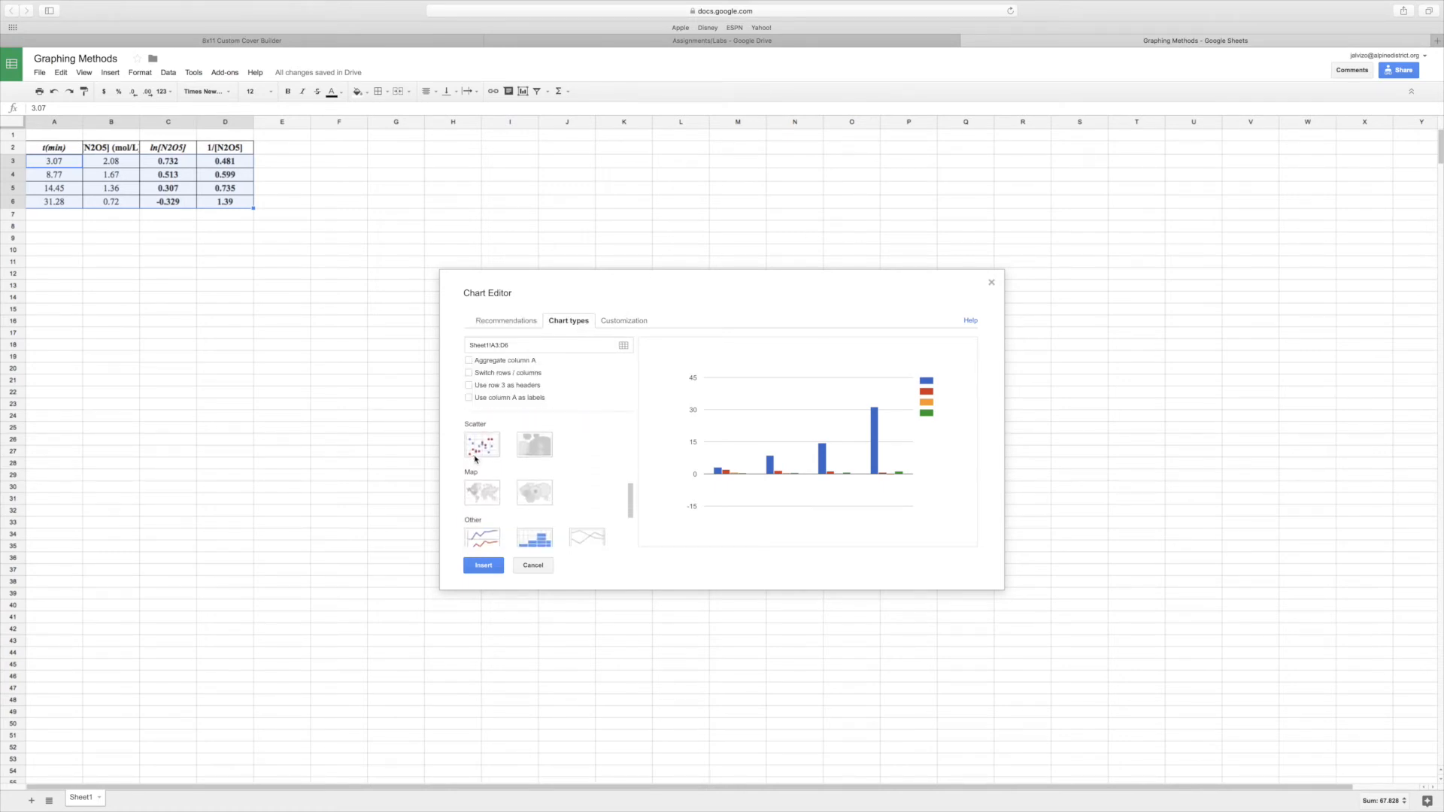
left_click(479, 442)
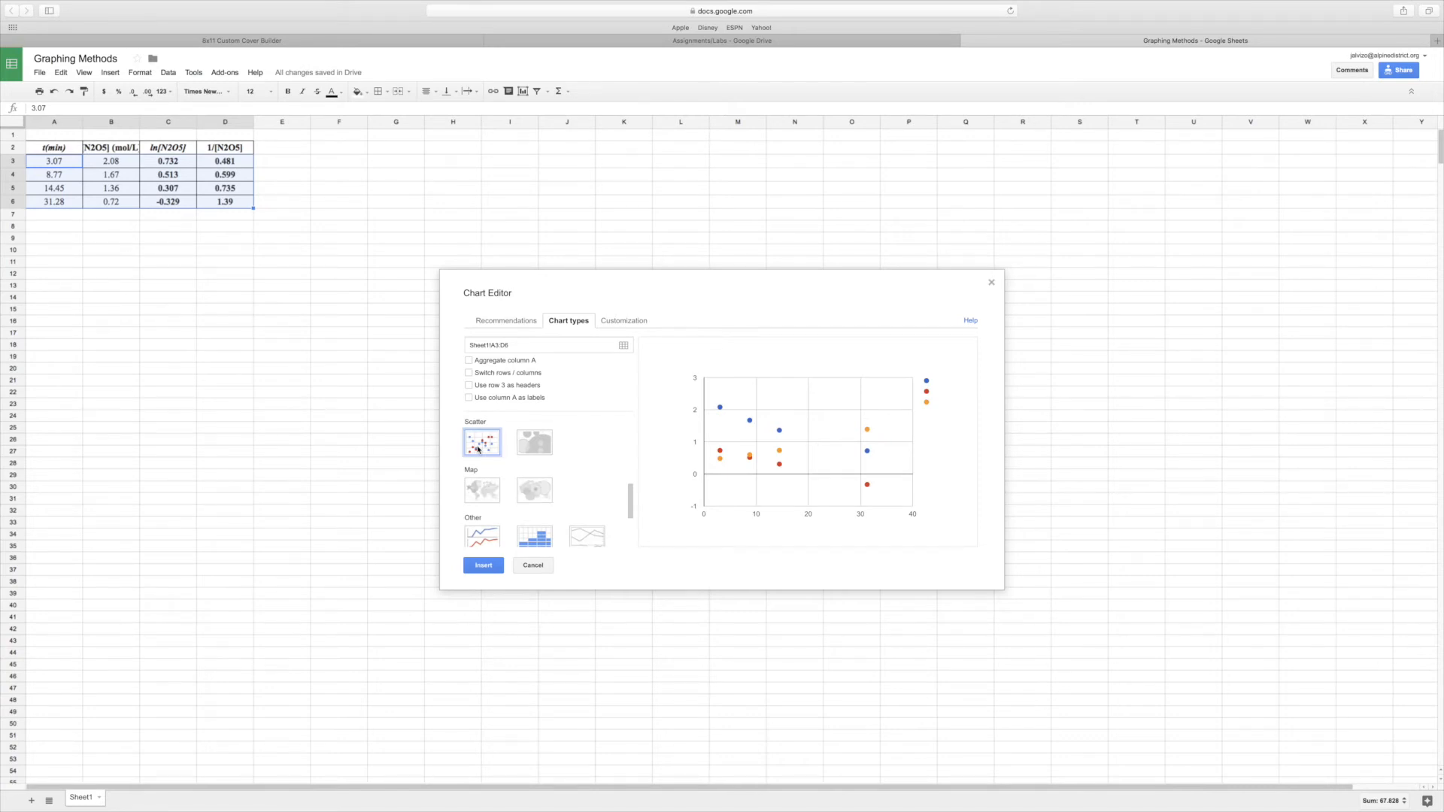
mouse_move(731, 320)
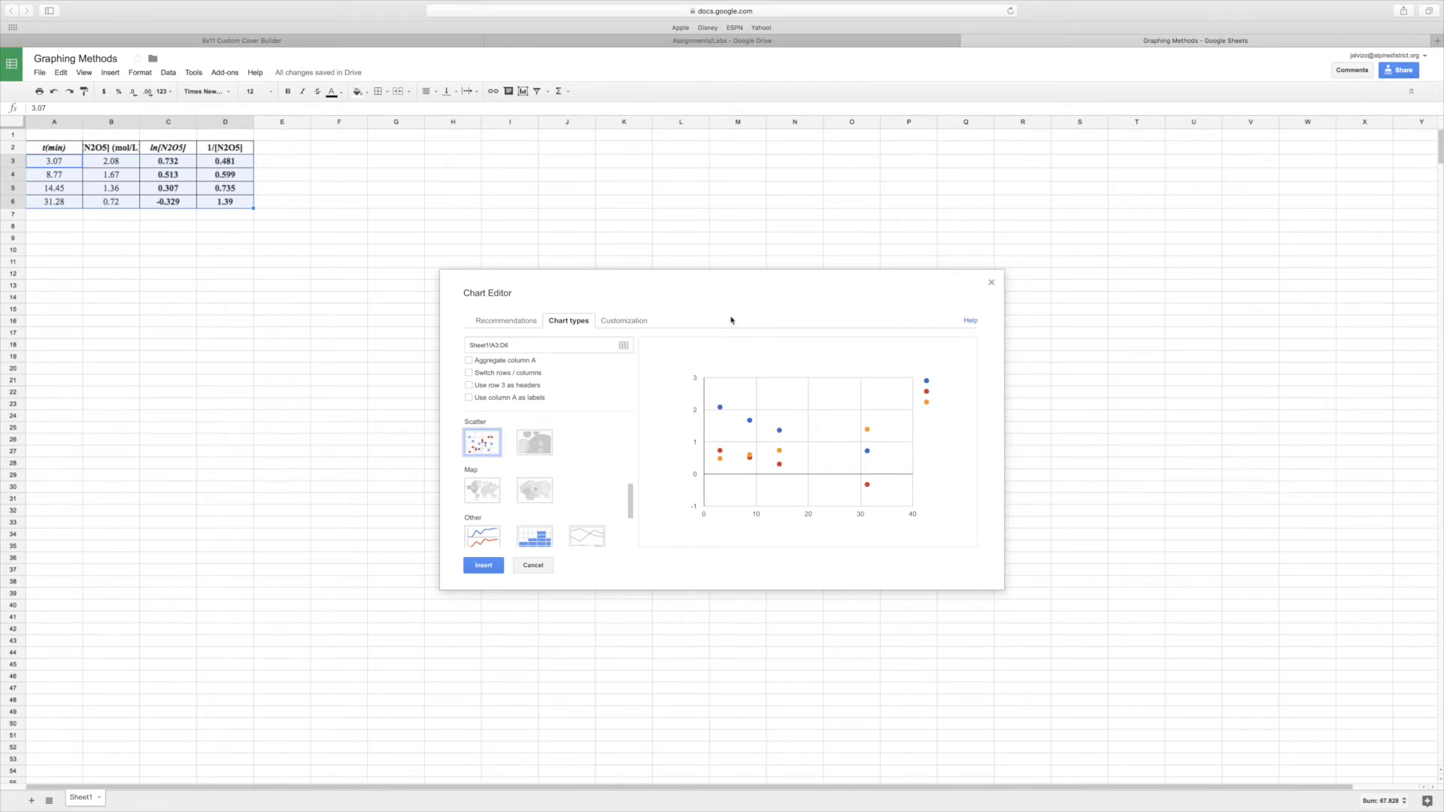
mouse_move(623, 320)
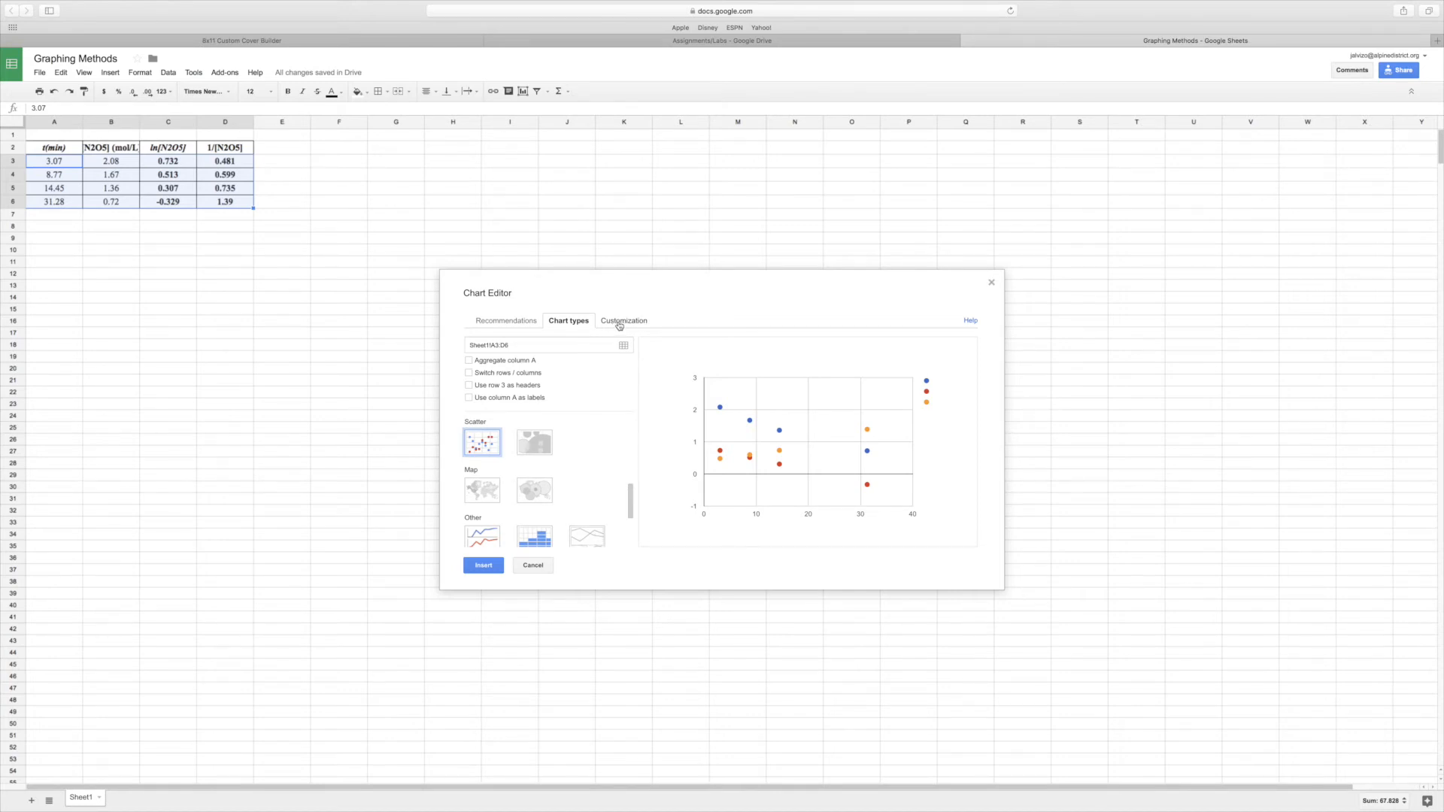
In Customization, give Data series 1 a Linear trendline
left_click(623, 321)
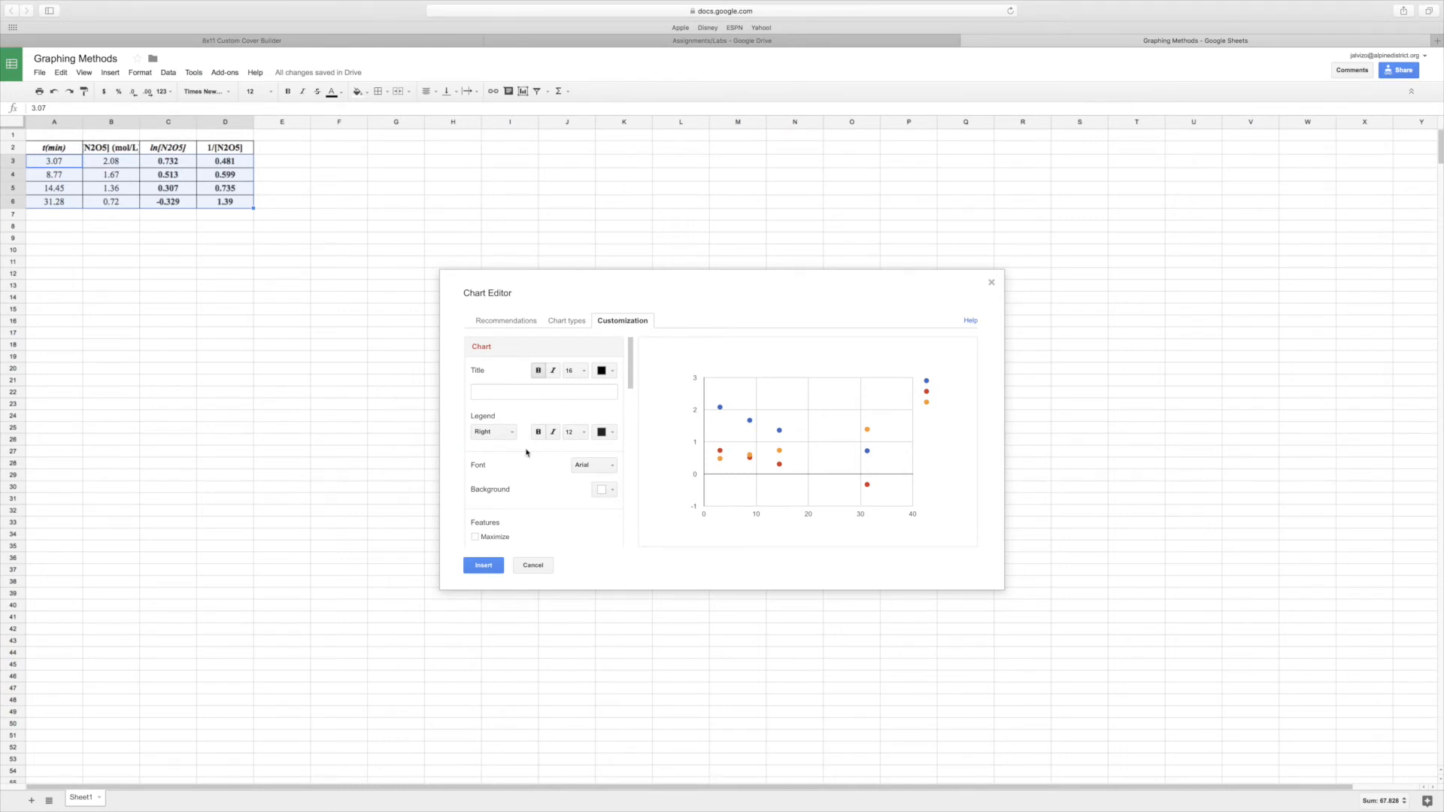
scroll("down", 3)
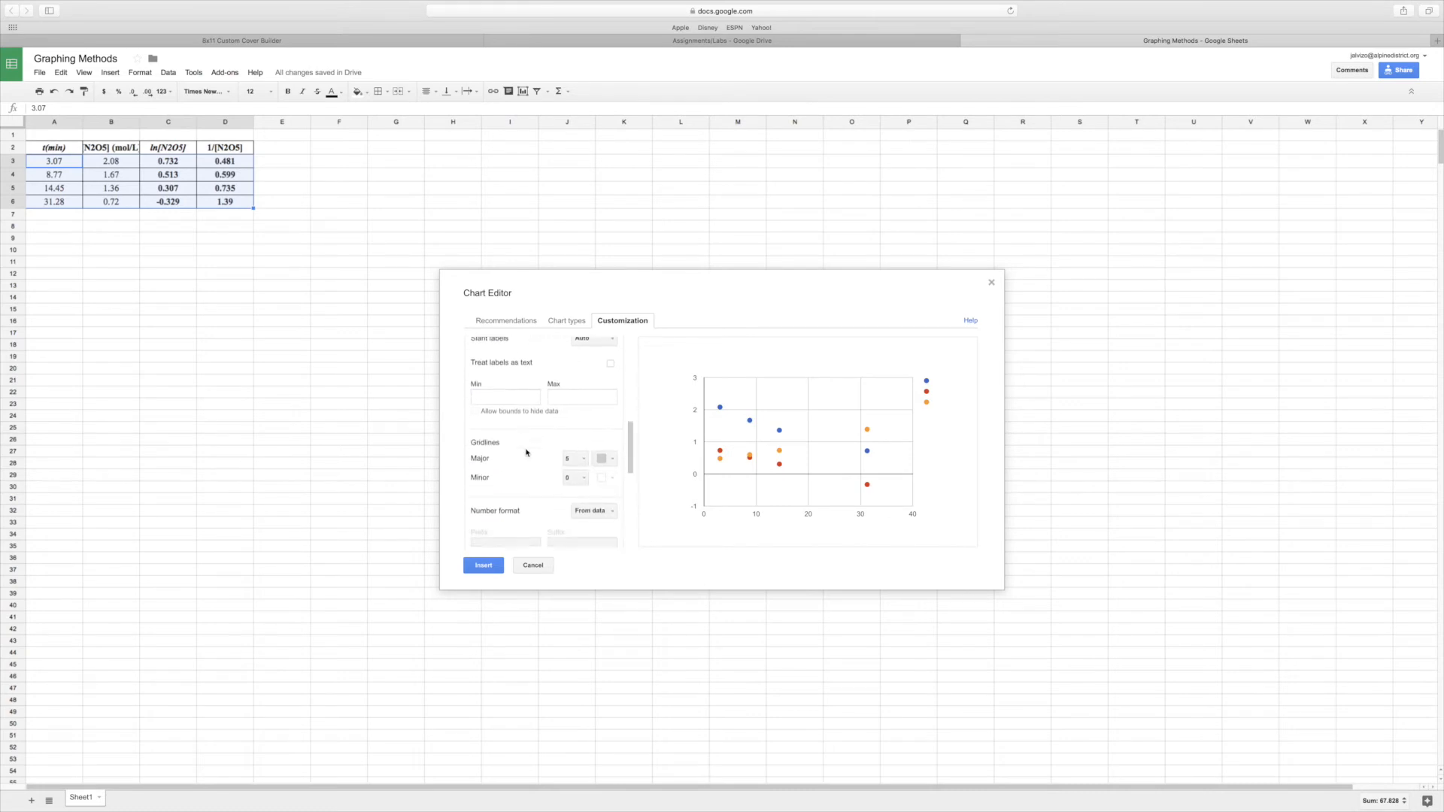
scroll("down", 3)
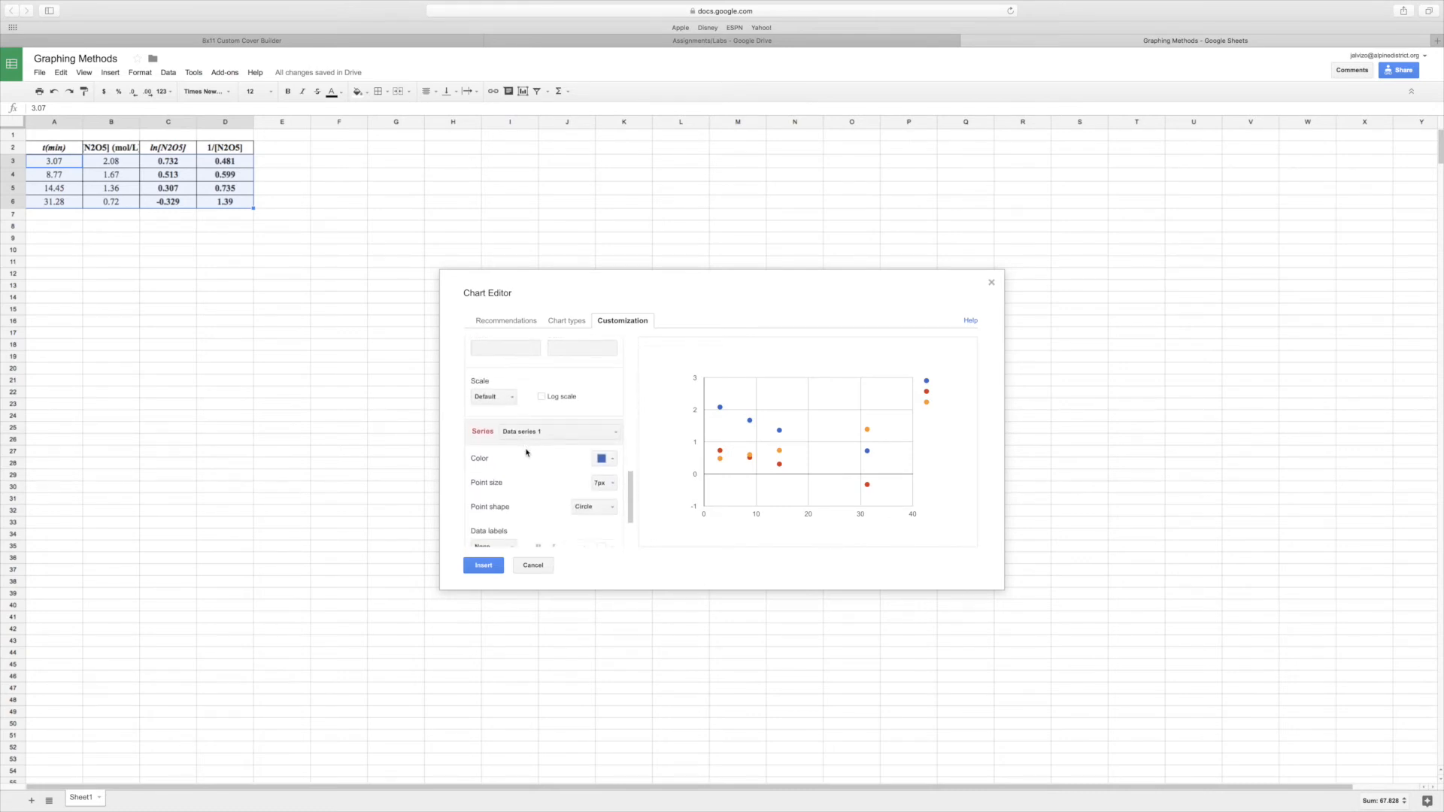
scroll("down", 3)
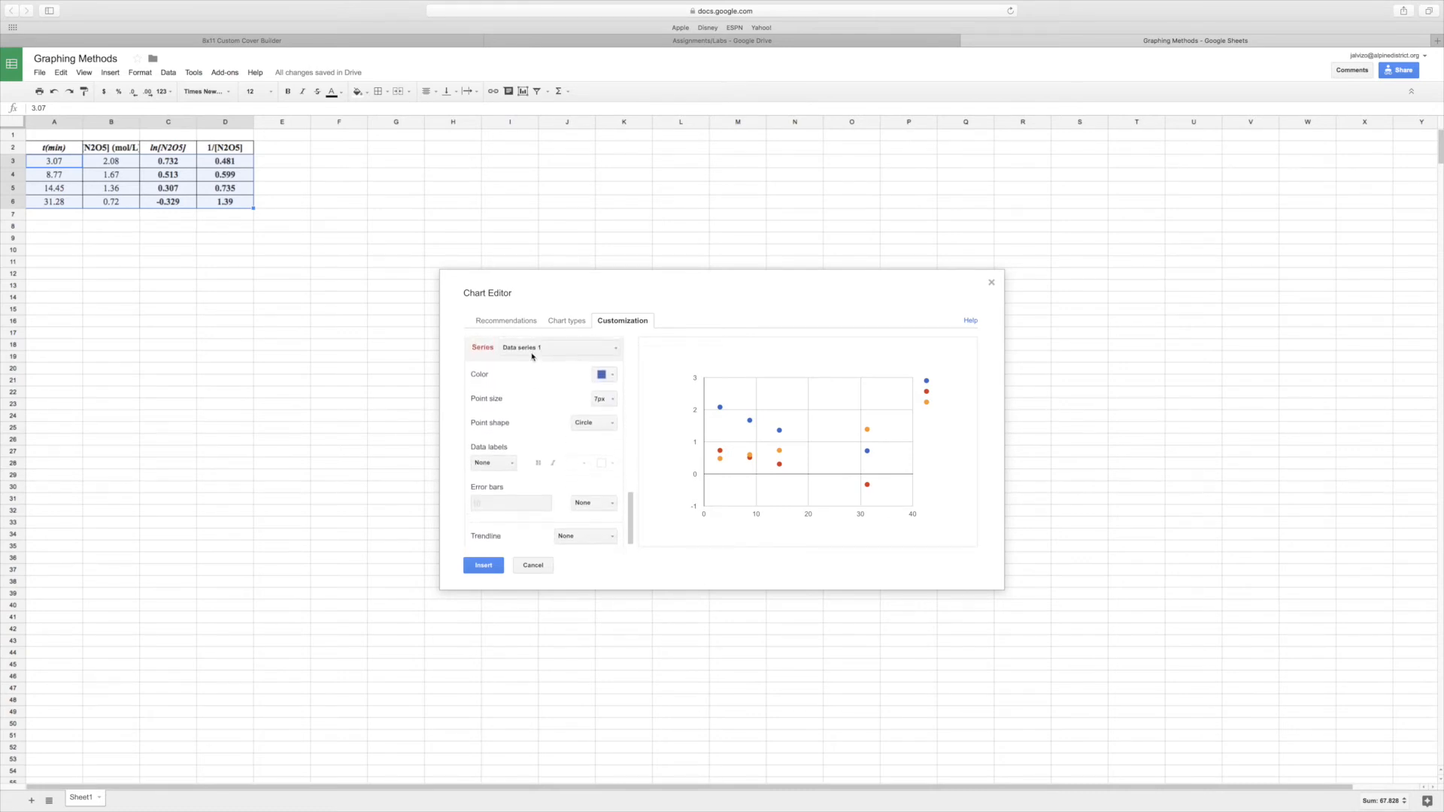
mouse_move(635, 383)
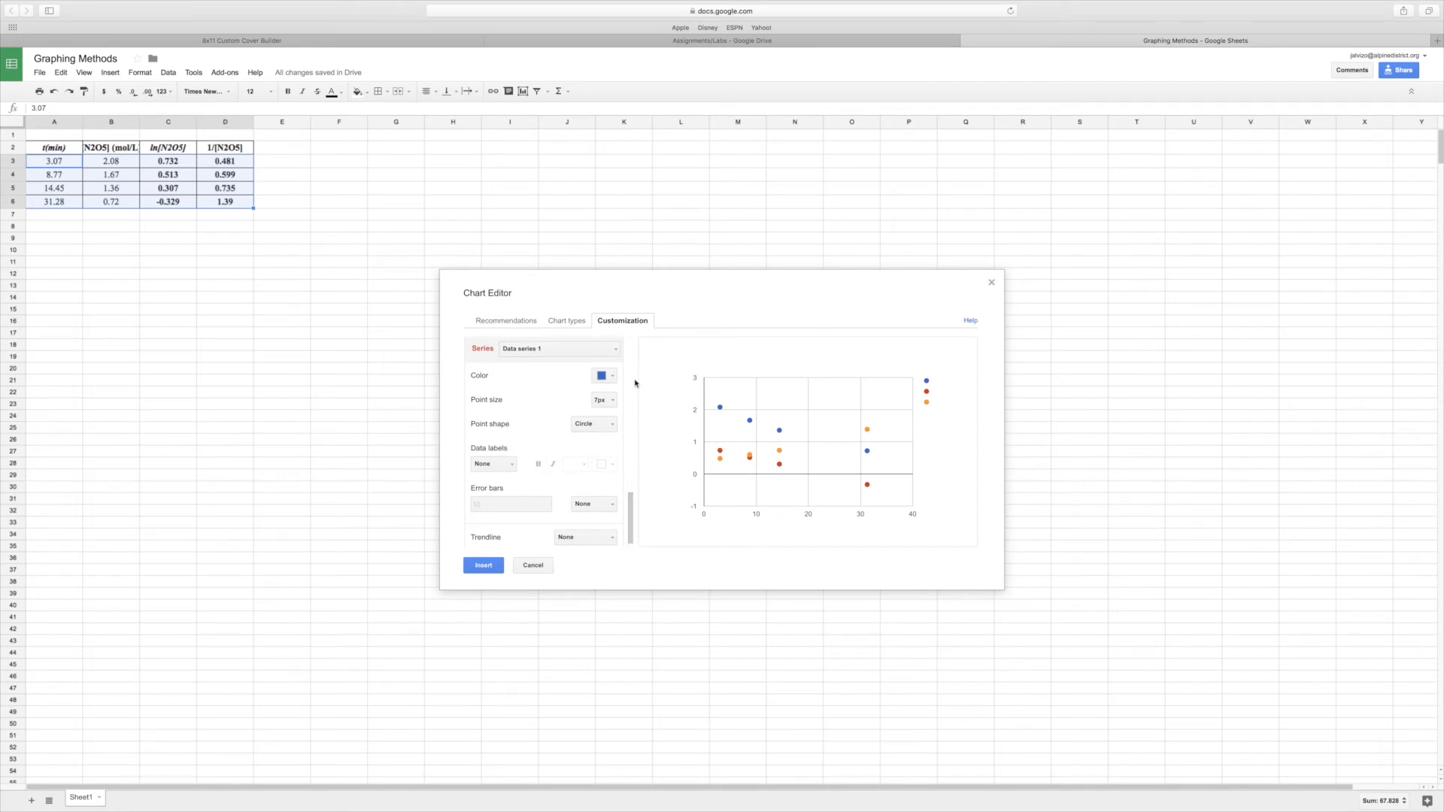
left_click(585, 526)
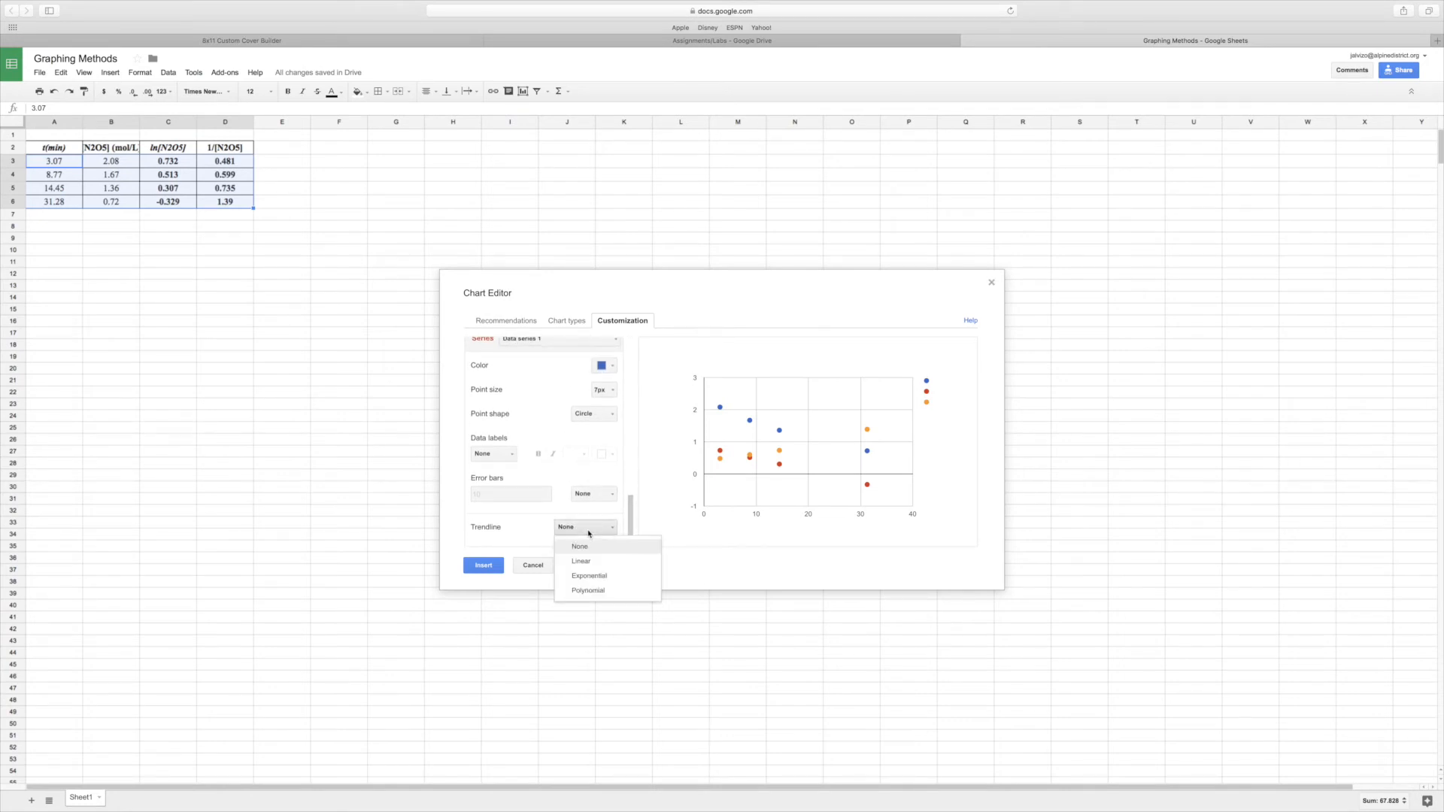
left_click(580, 561)
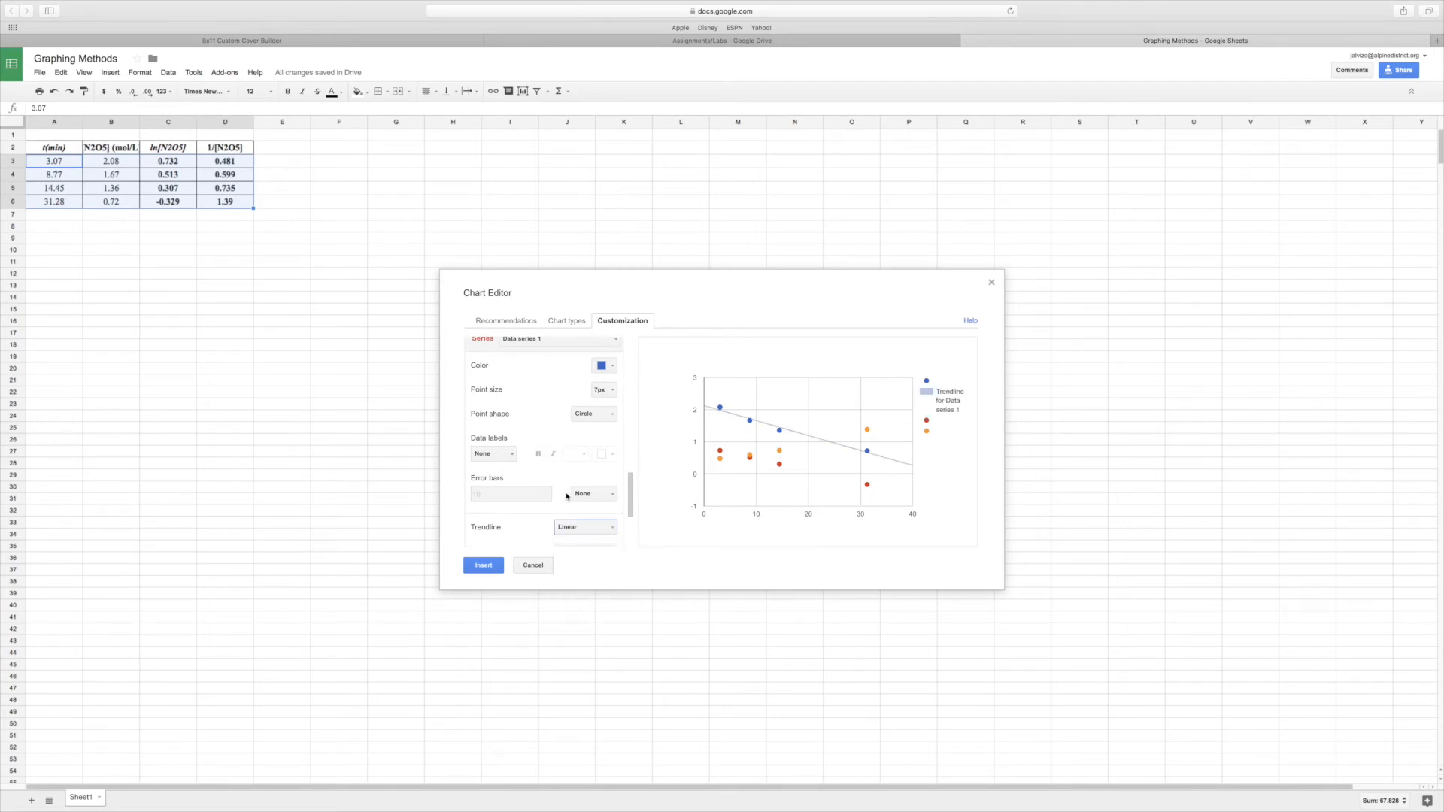
Label the series 1 trendline [N2O5] and show its R² value in the legend
scroll("down", 3)
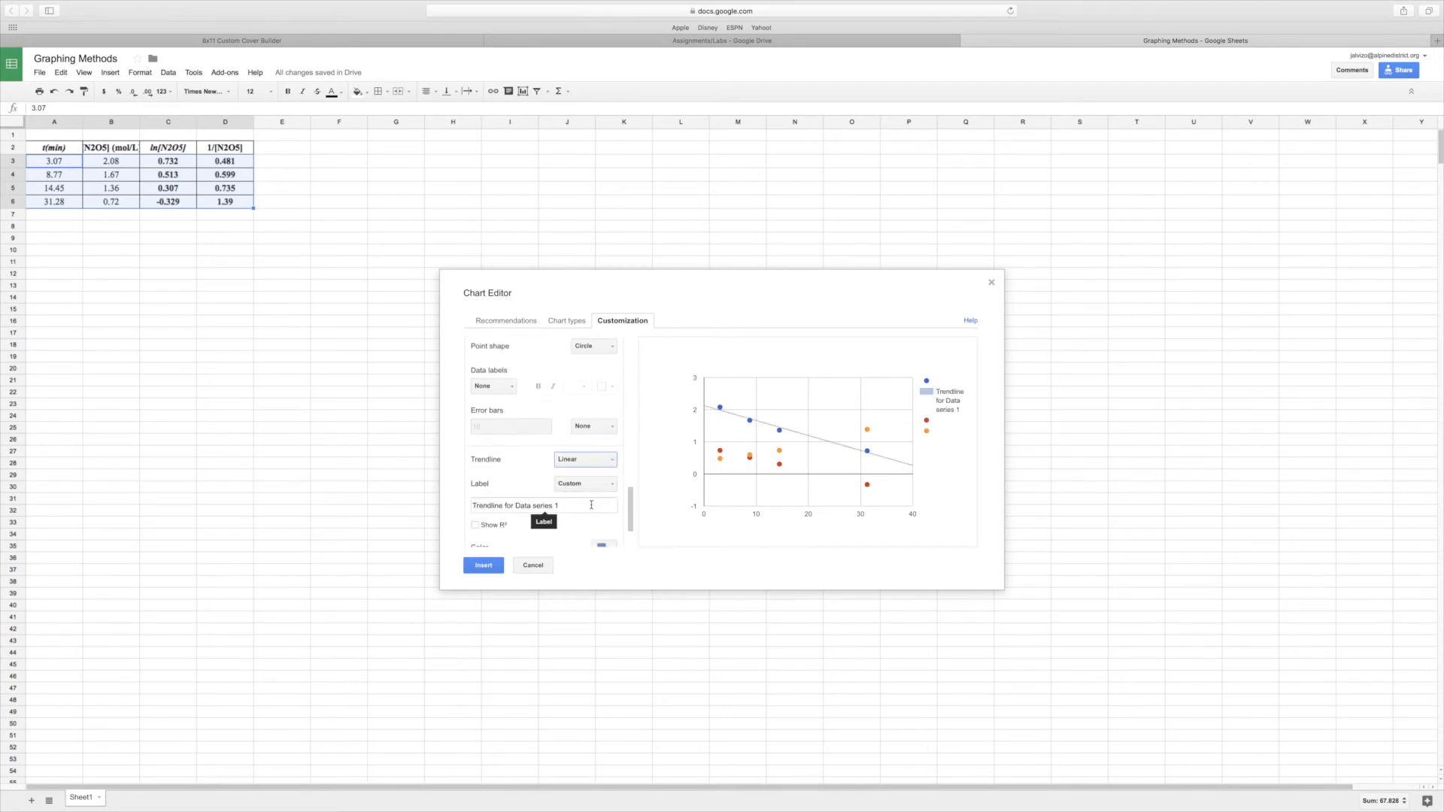
type("[N")
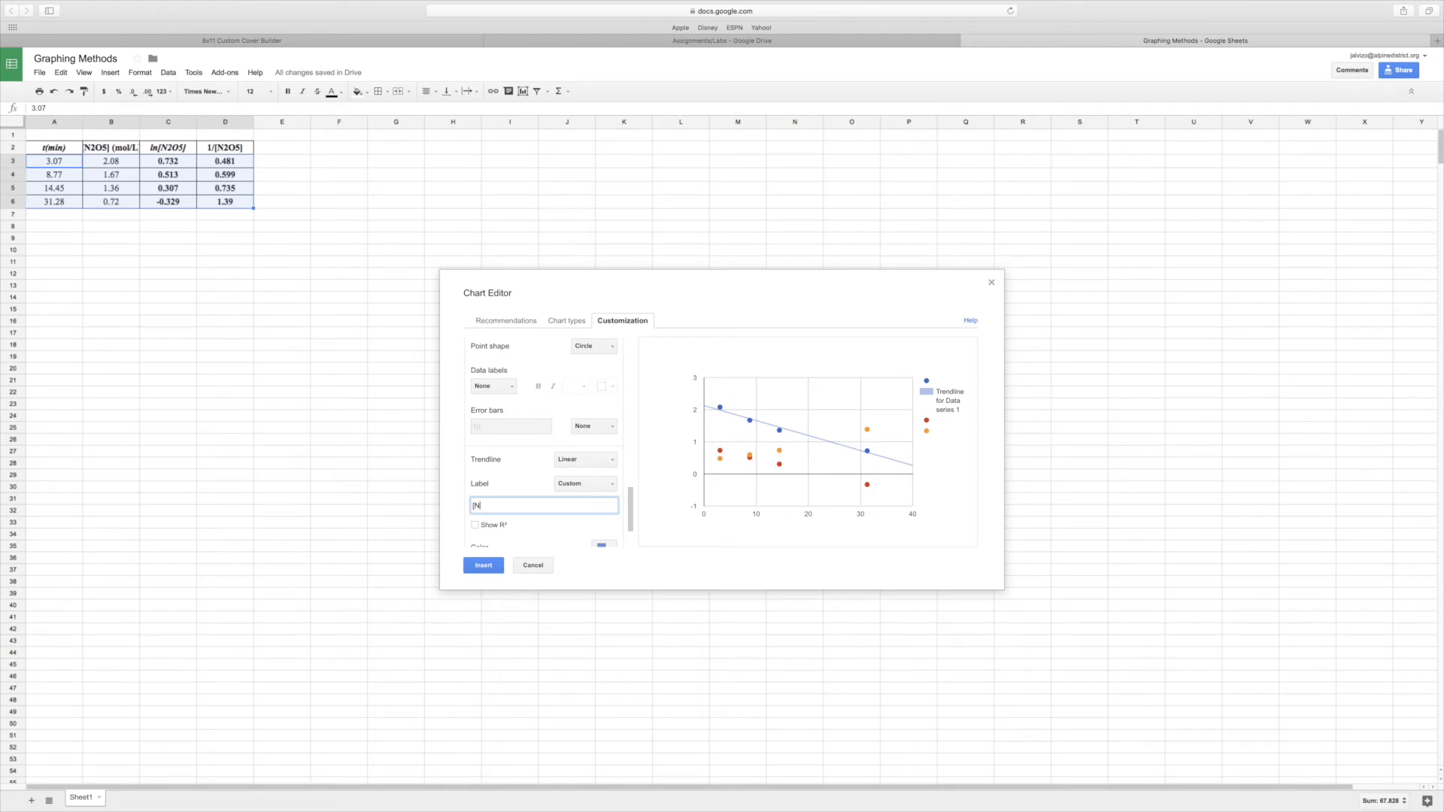
type("2O")
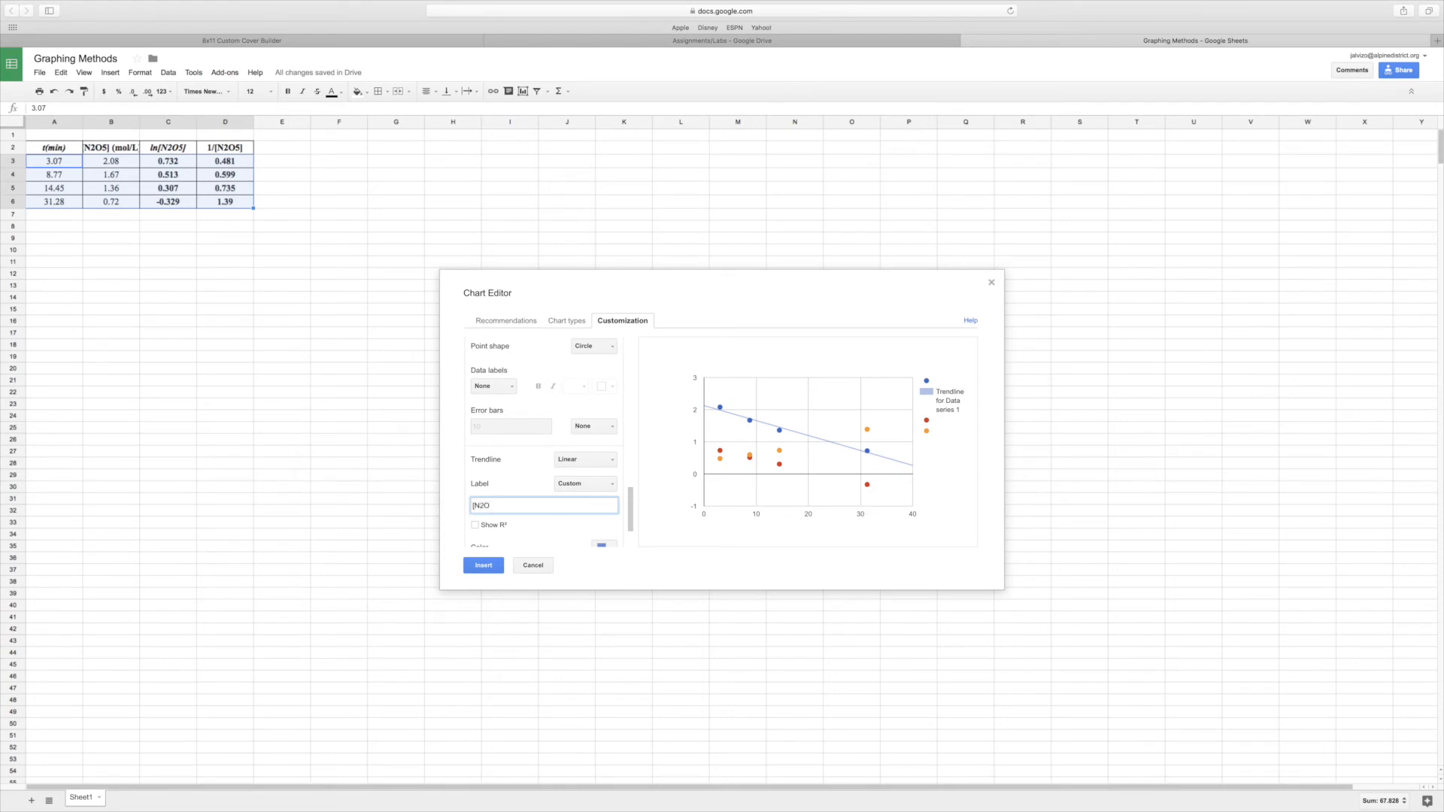
type("5]")
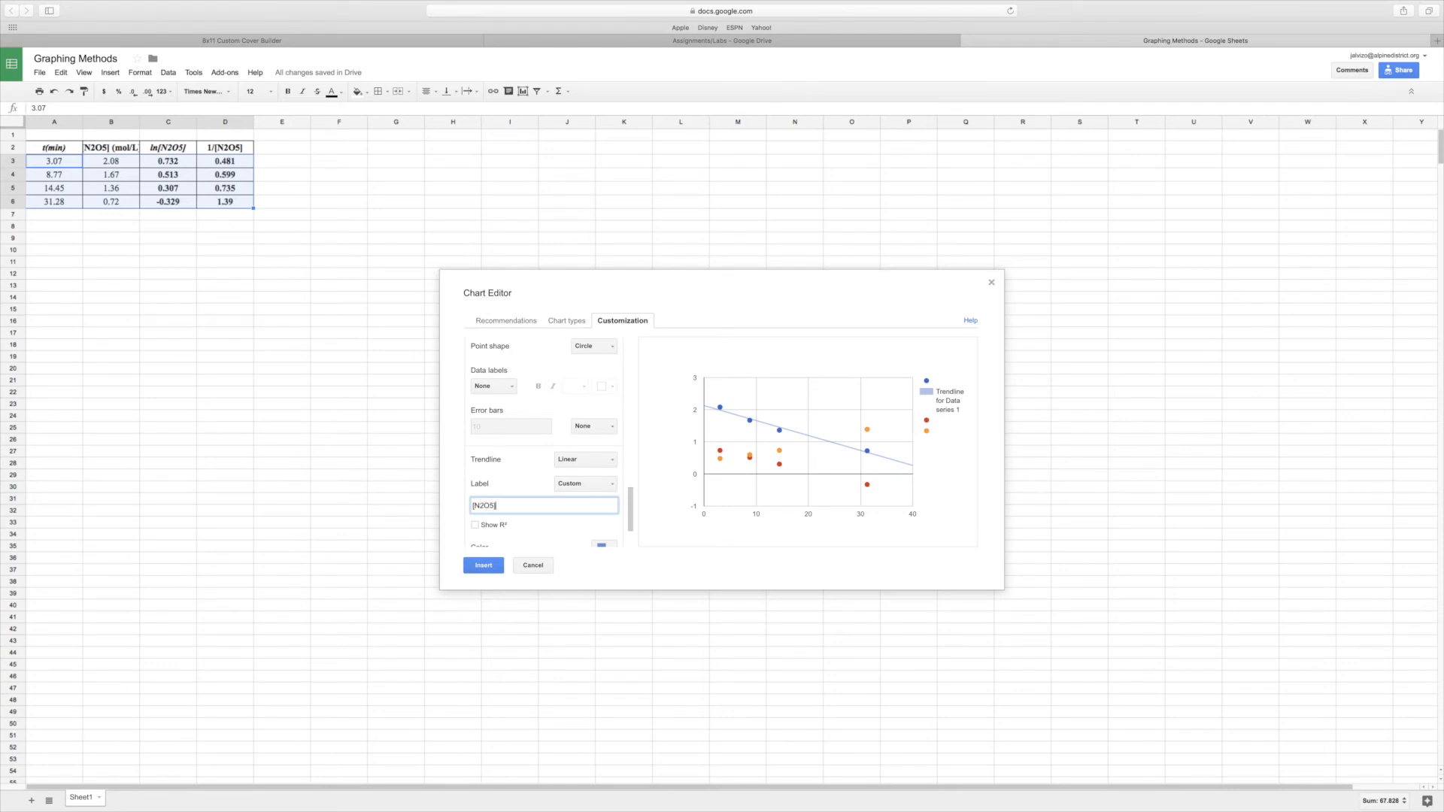
left_click(475, 524)
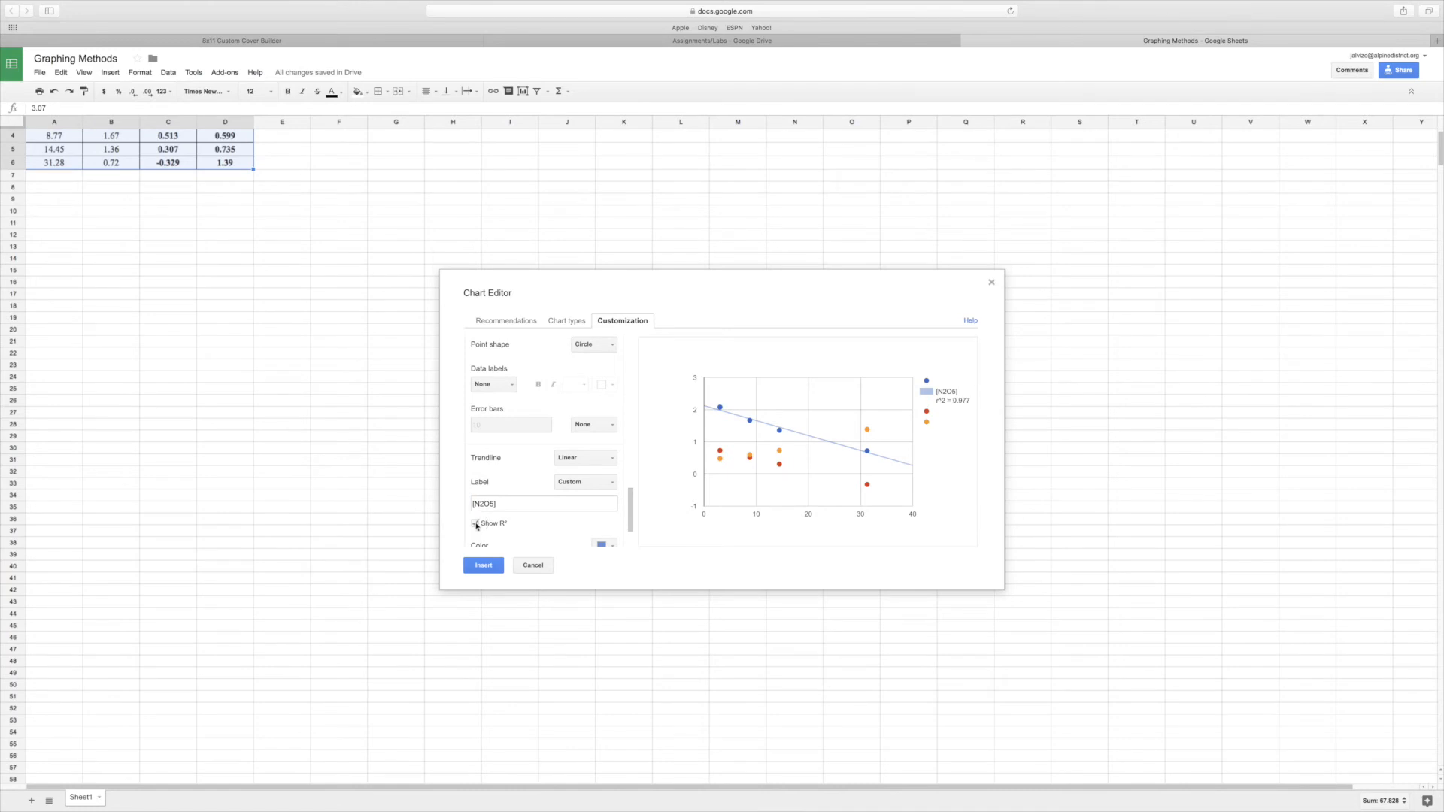
left_click(477, 523)
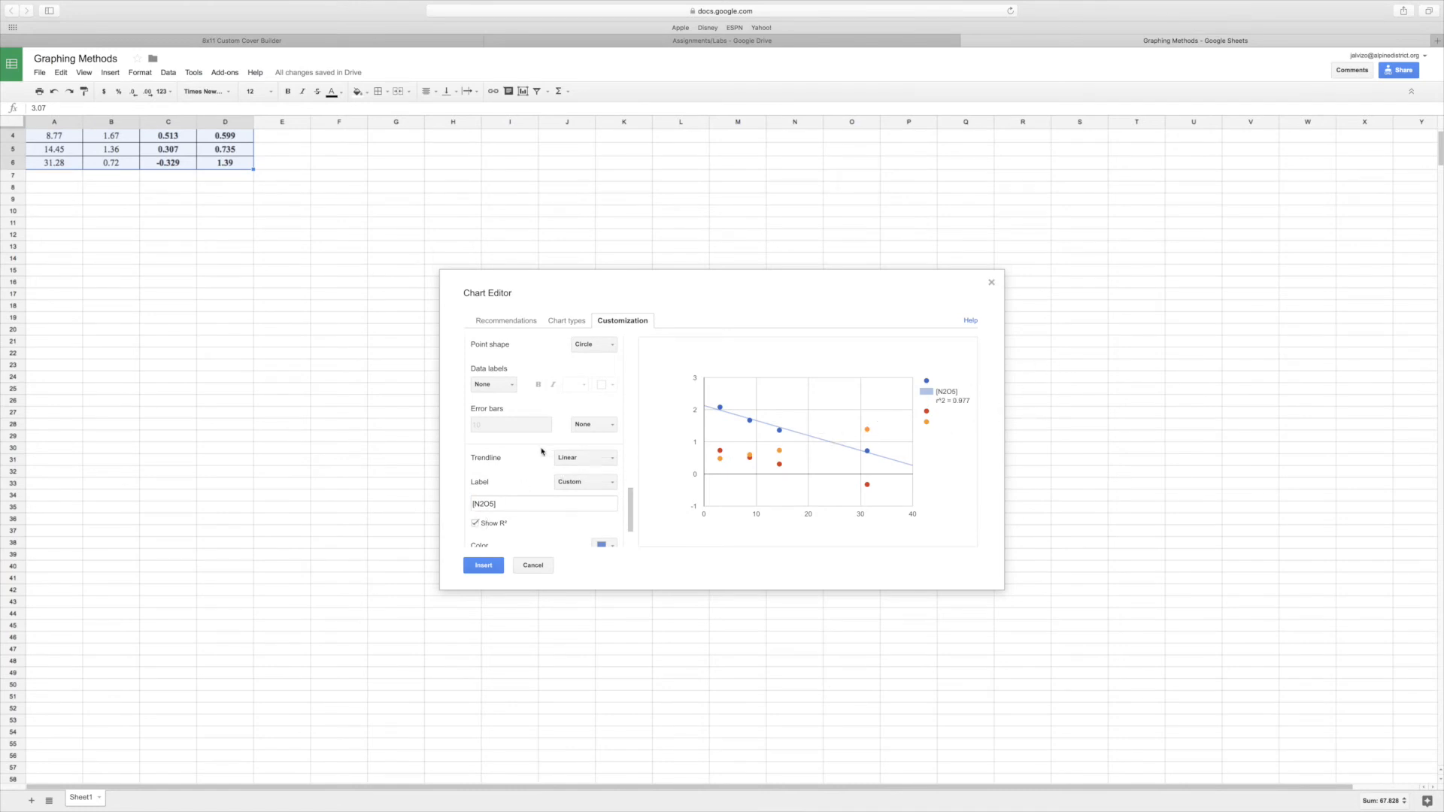
mouse_move(536, 453)
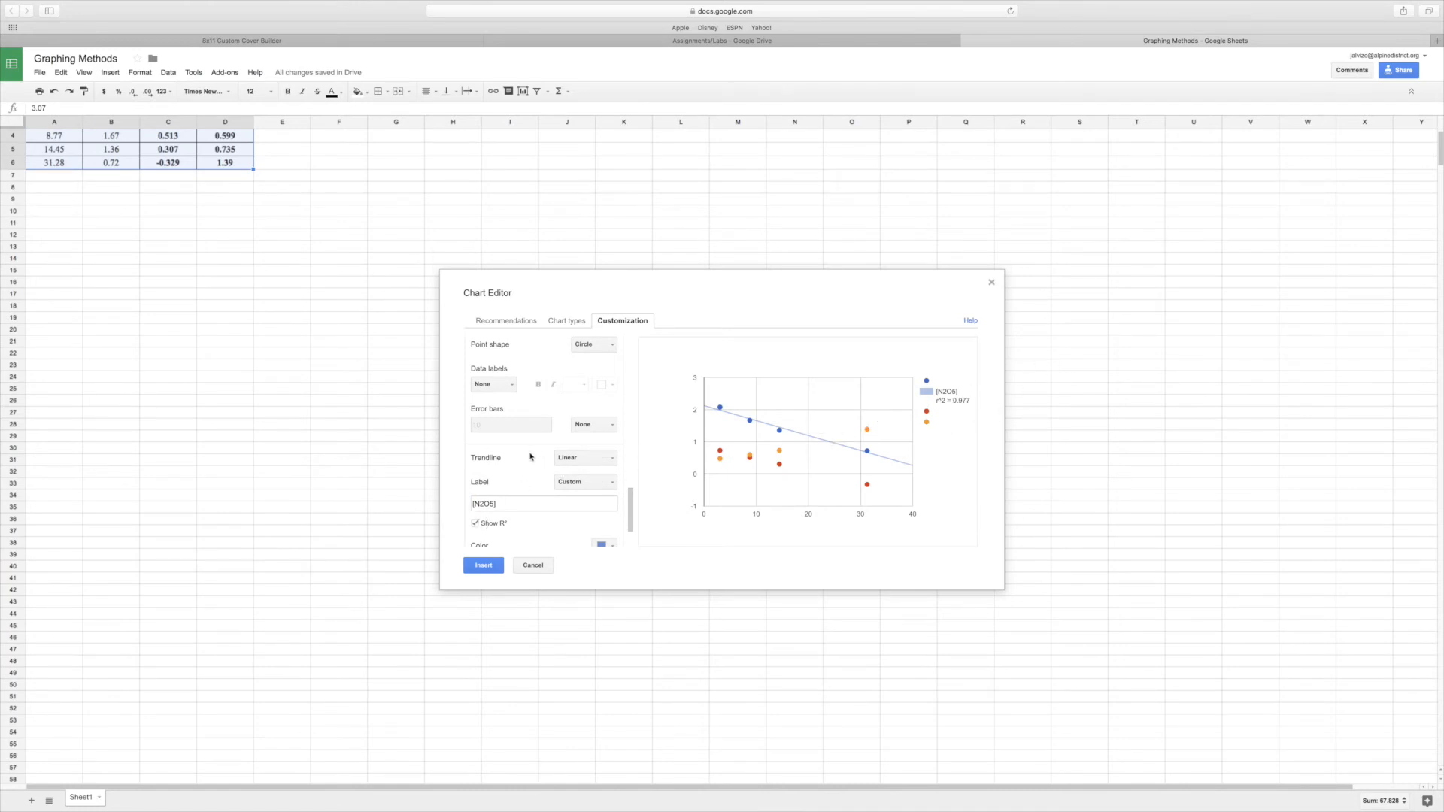
Give Data series 2 a Linear trendline
scroll("up", 3)
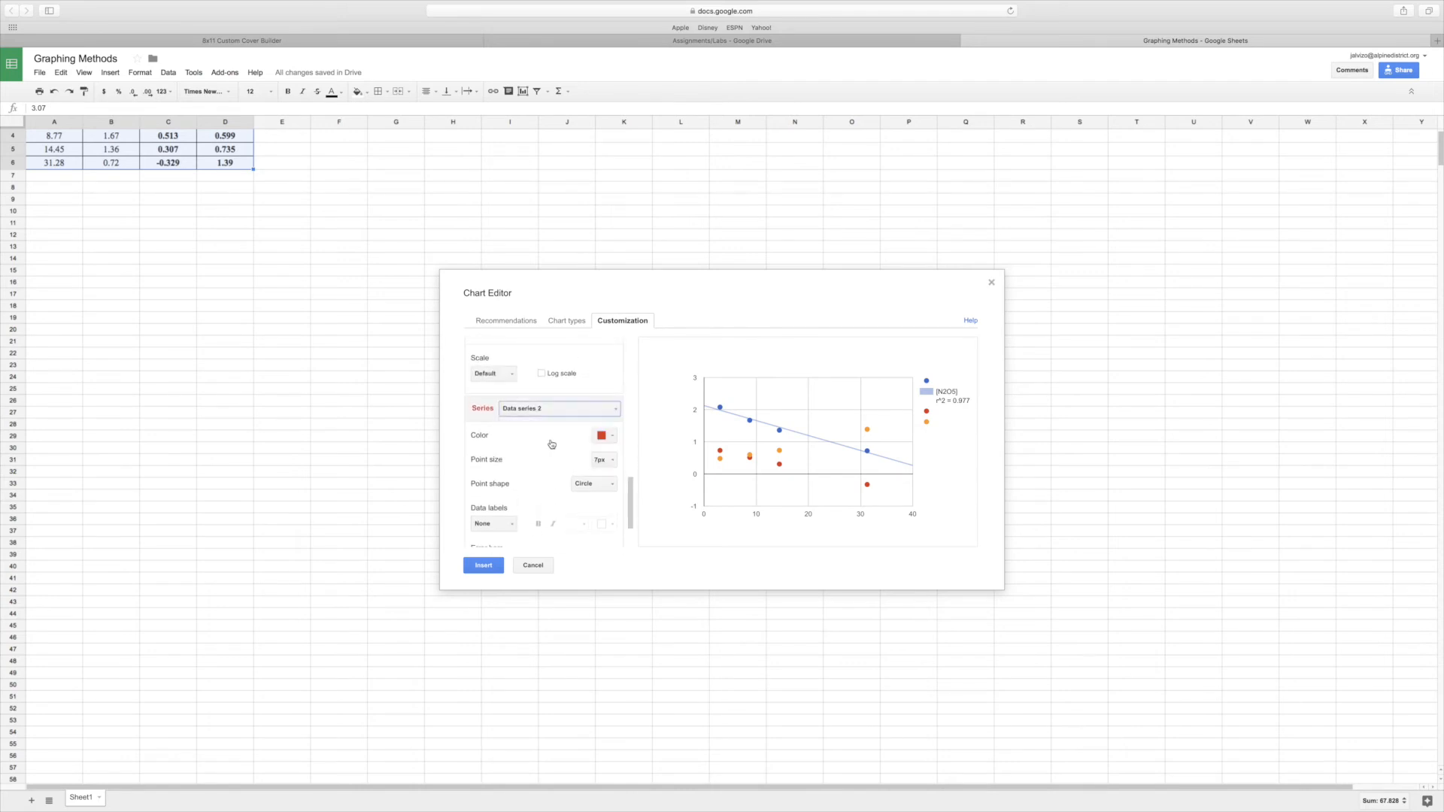
scroll("down", 3)
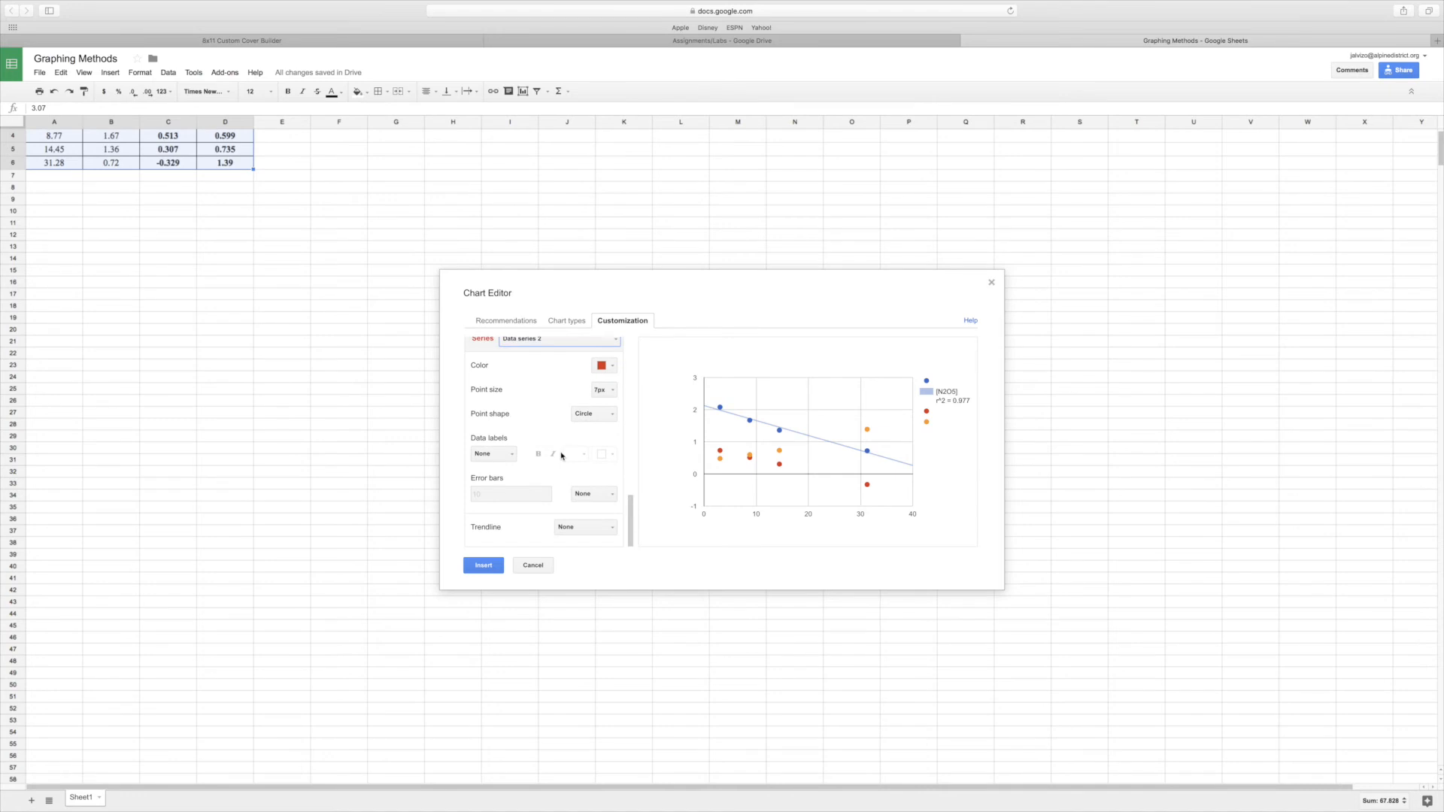
left_click(585, 526)
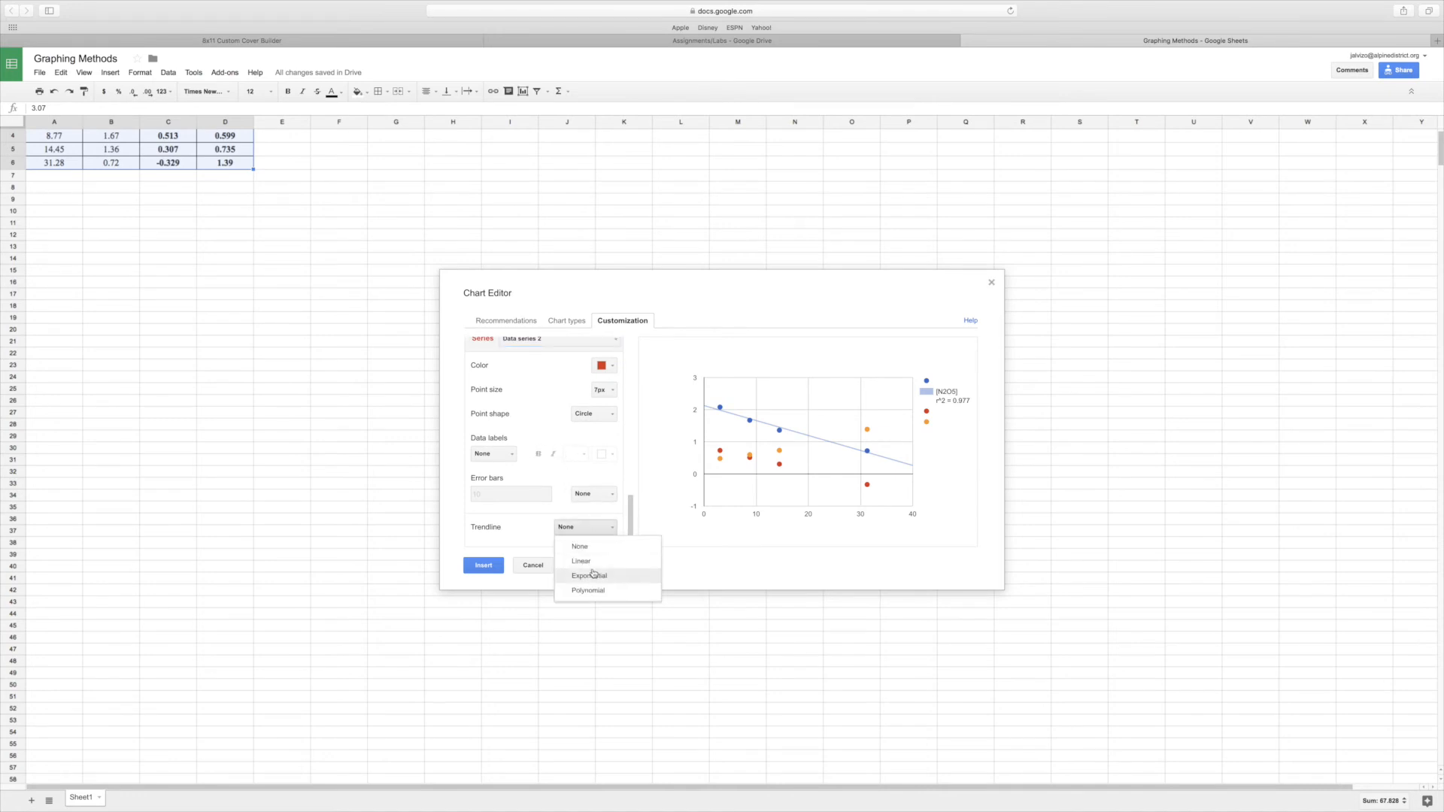
left_click(581, 561)
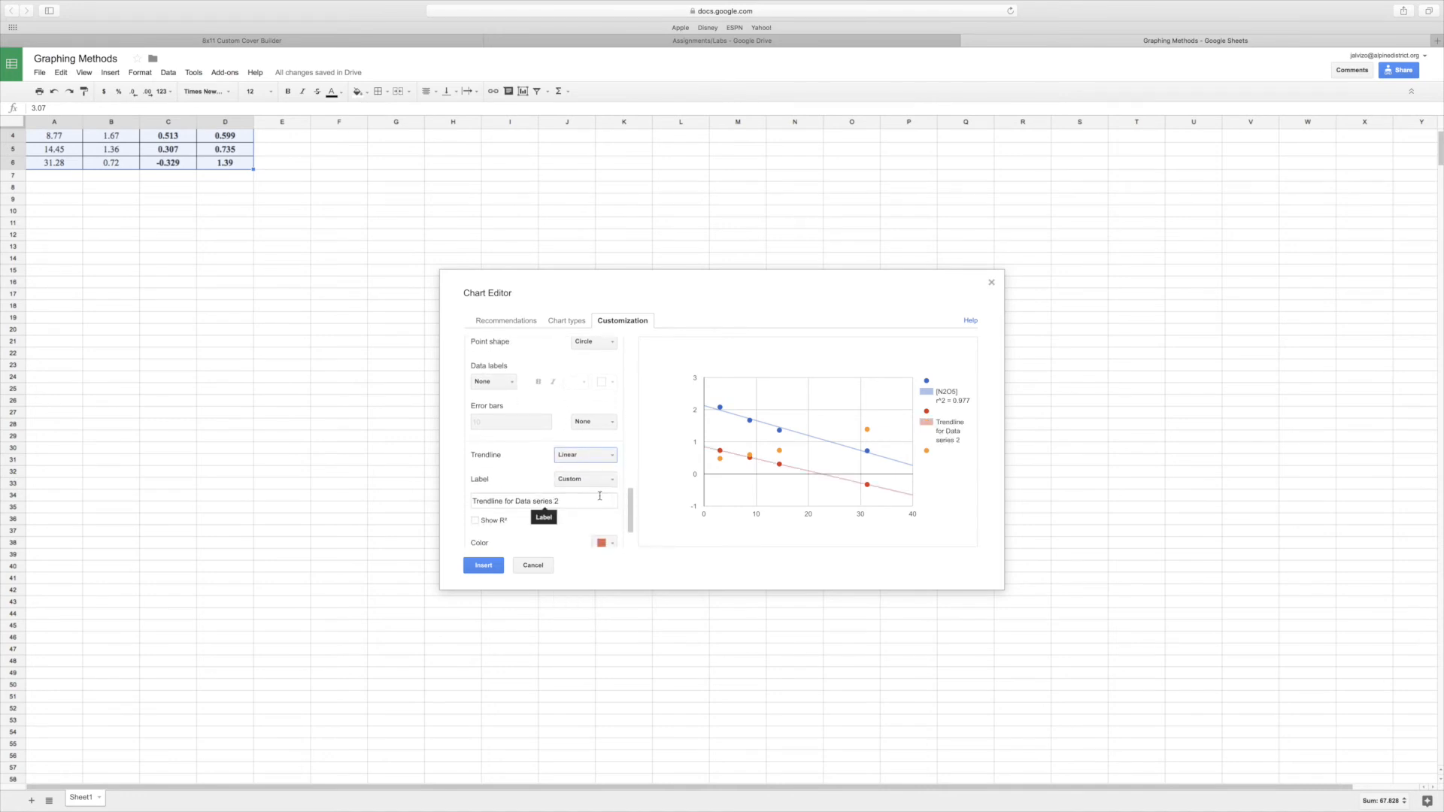
Label the series 2 trendline ln[N2O5] and show its R² value
left_click(543, 501)
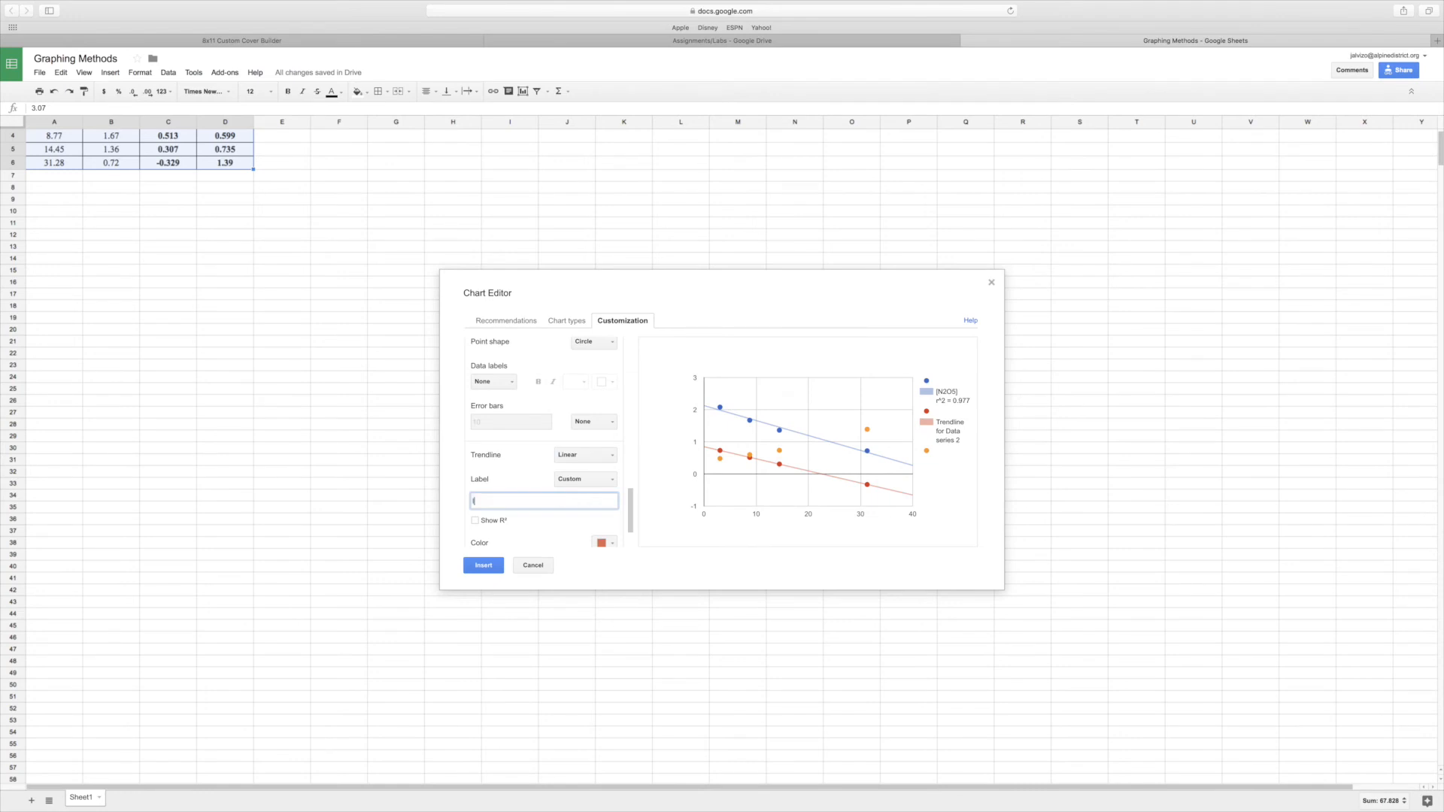
type("ln[N2")
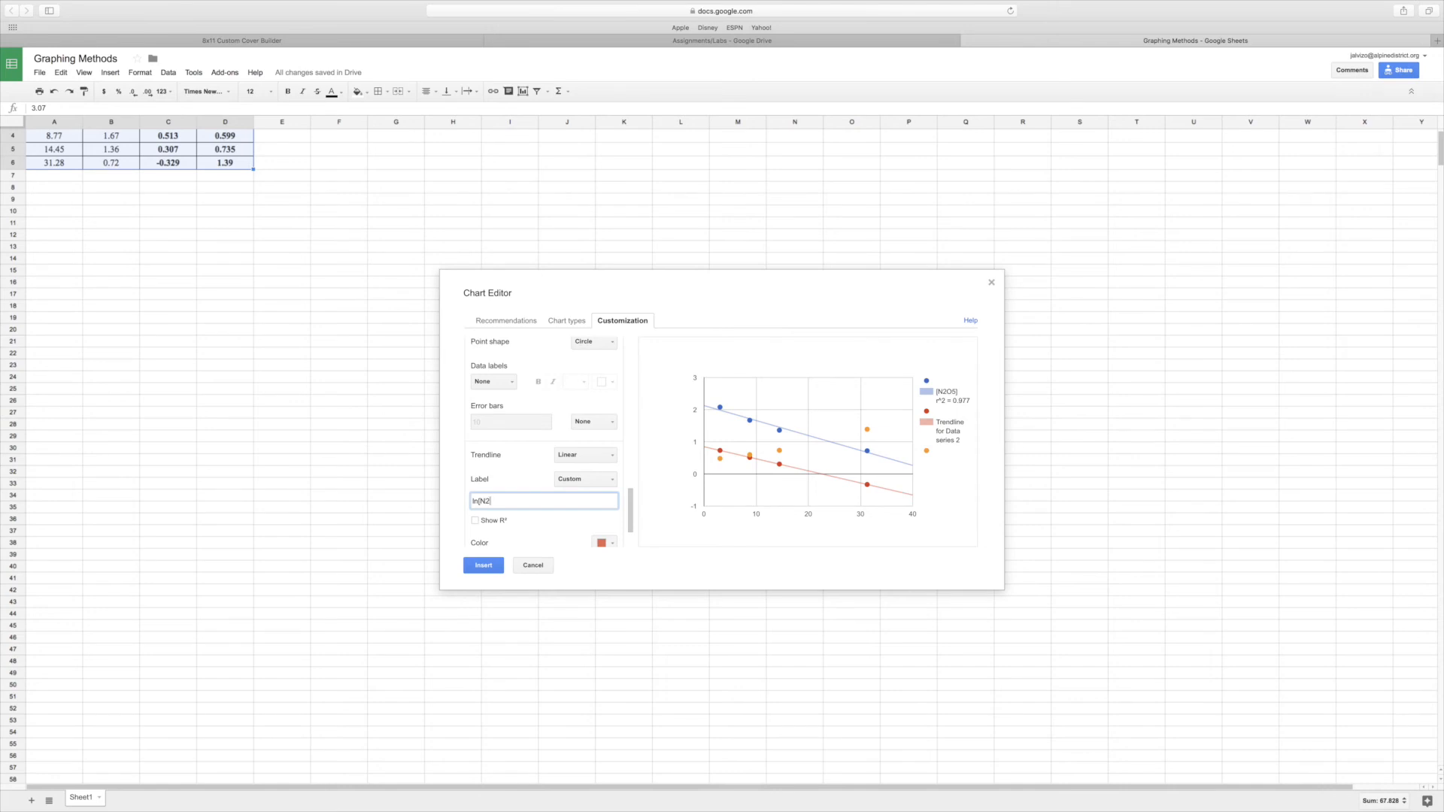
type("O")
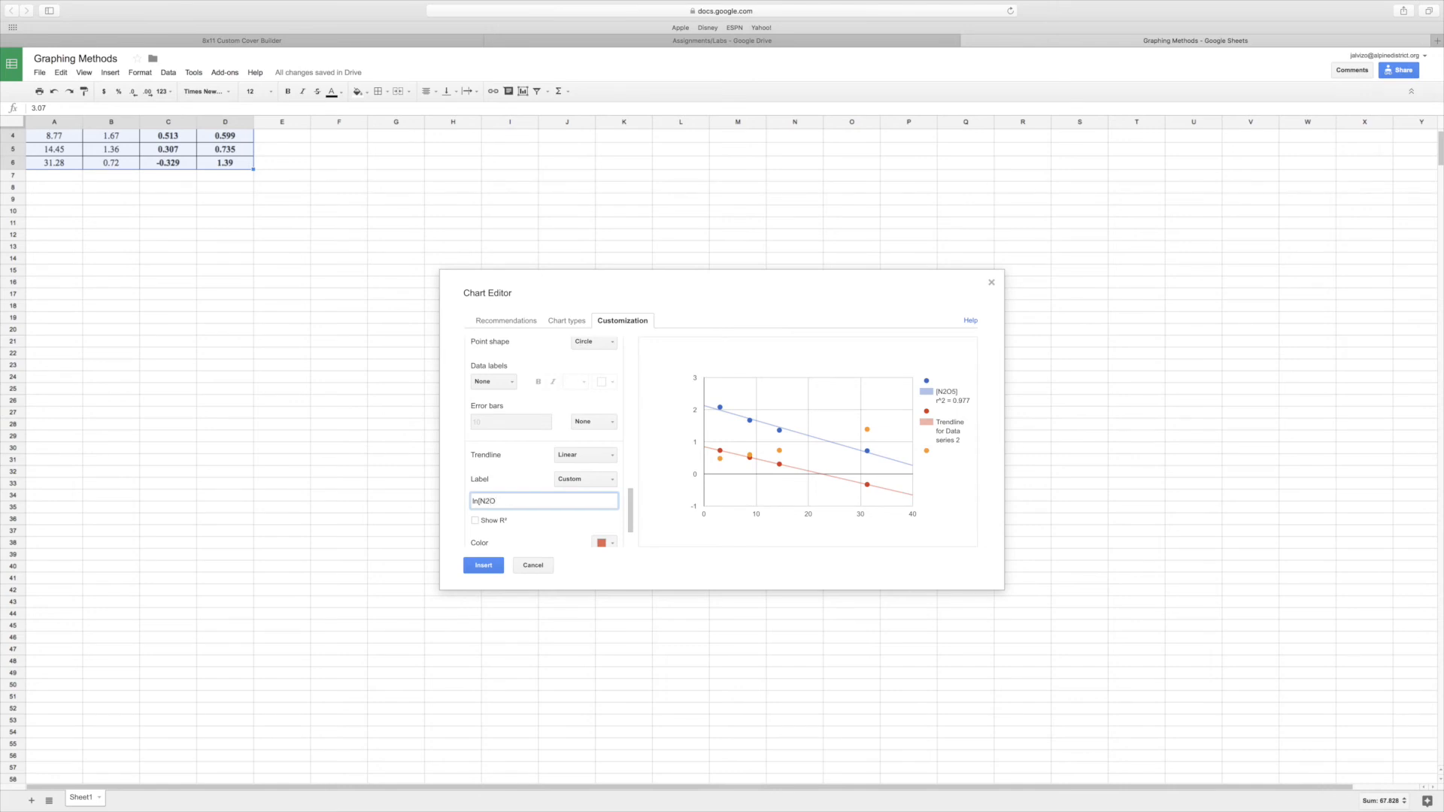
type("5]")
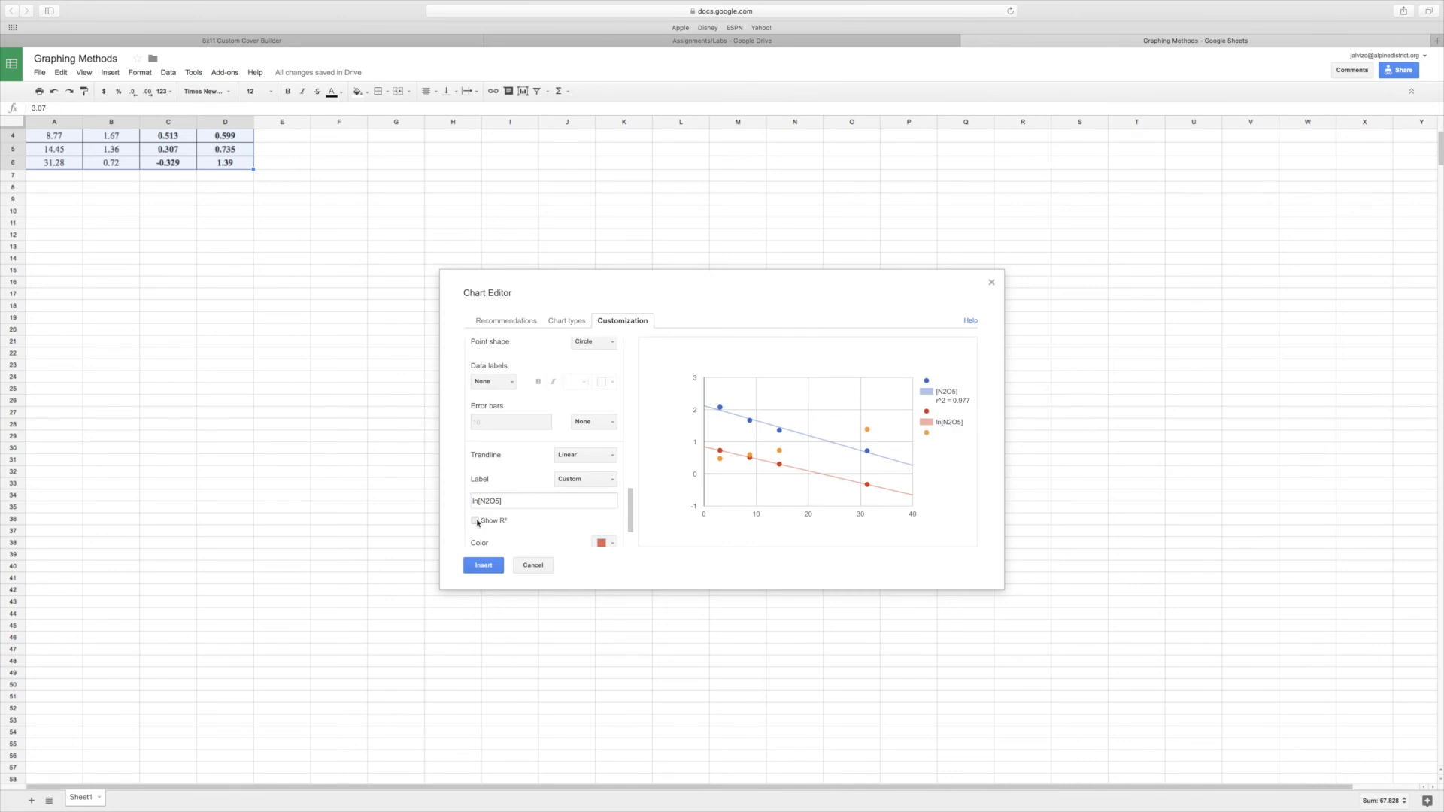
left_click(477, 521)
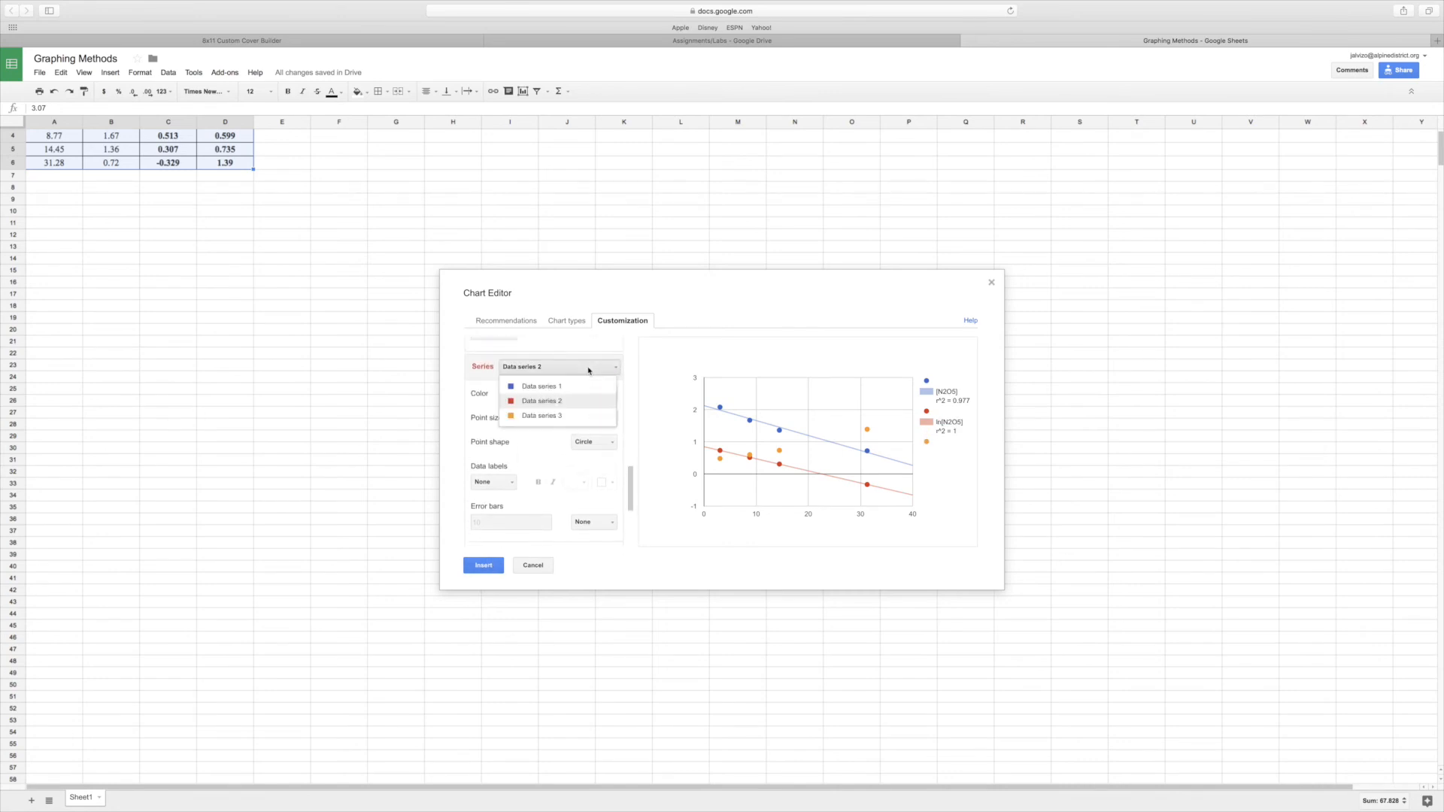
Give Data series 3 a Linear trendline labelled 1/[N2O5] with its R² shown
left_click(541, 415)
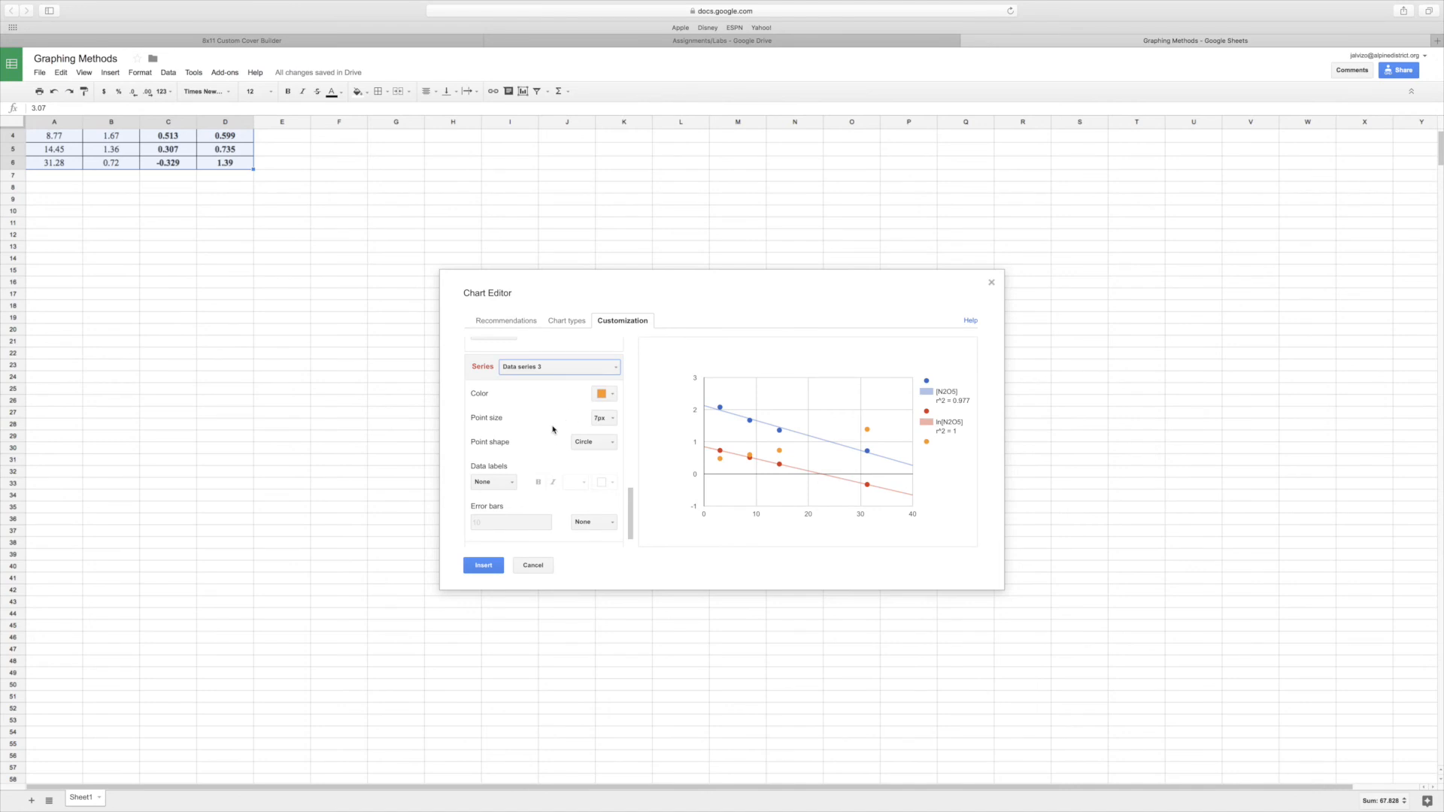
scroll("down", 3)
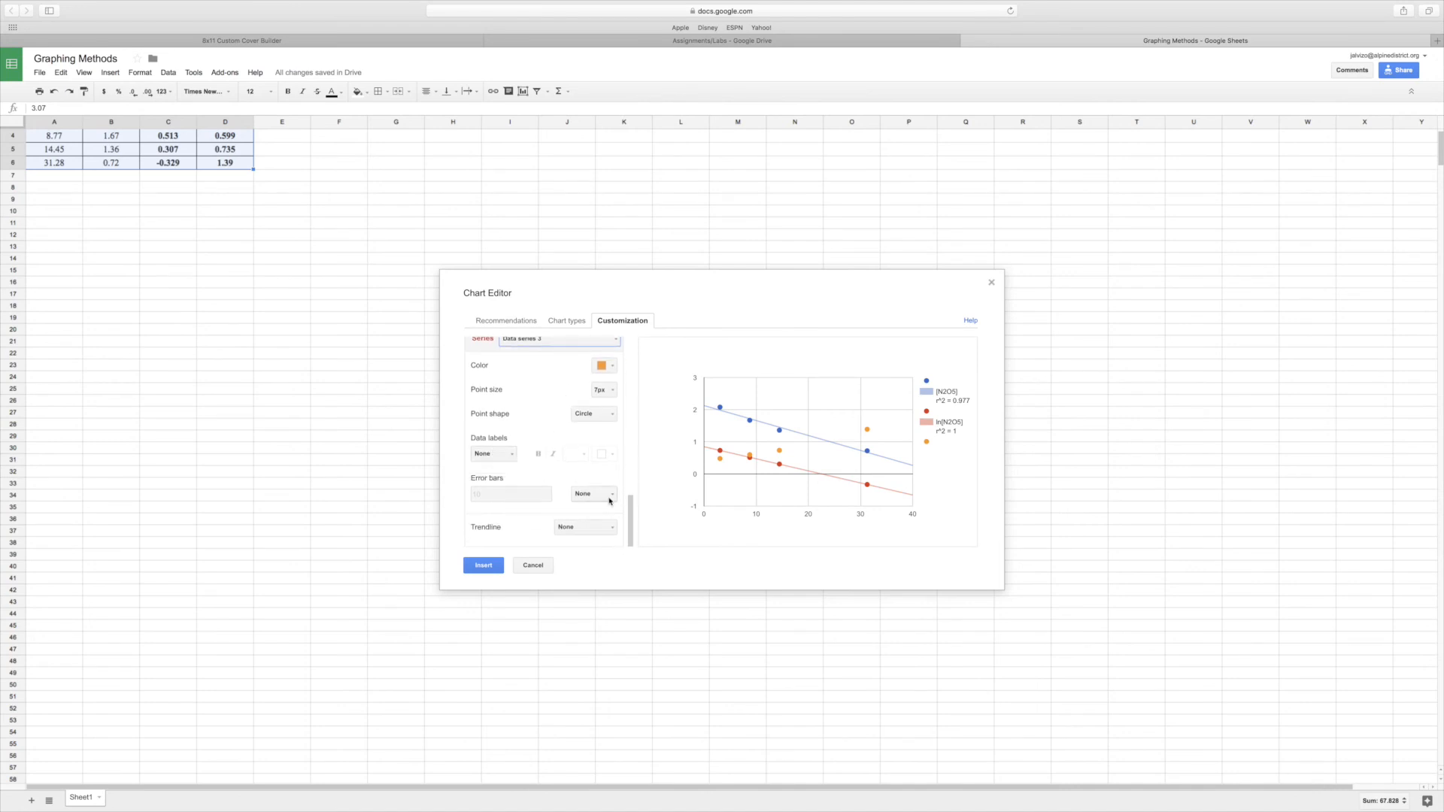
left_click(586, 526)
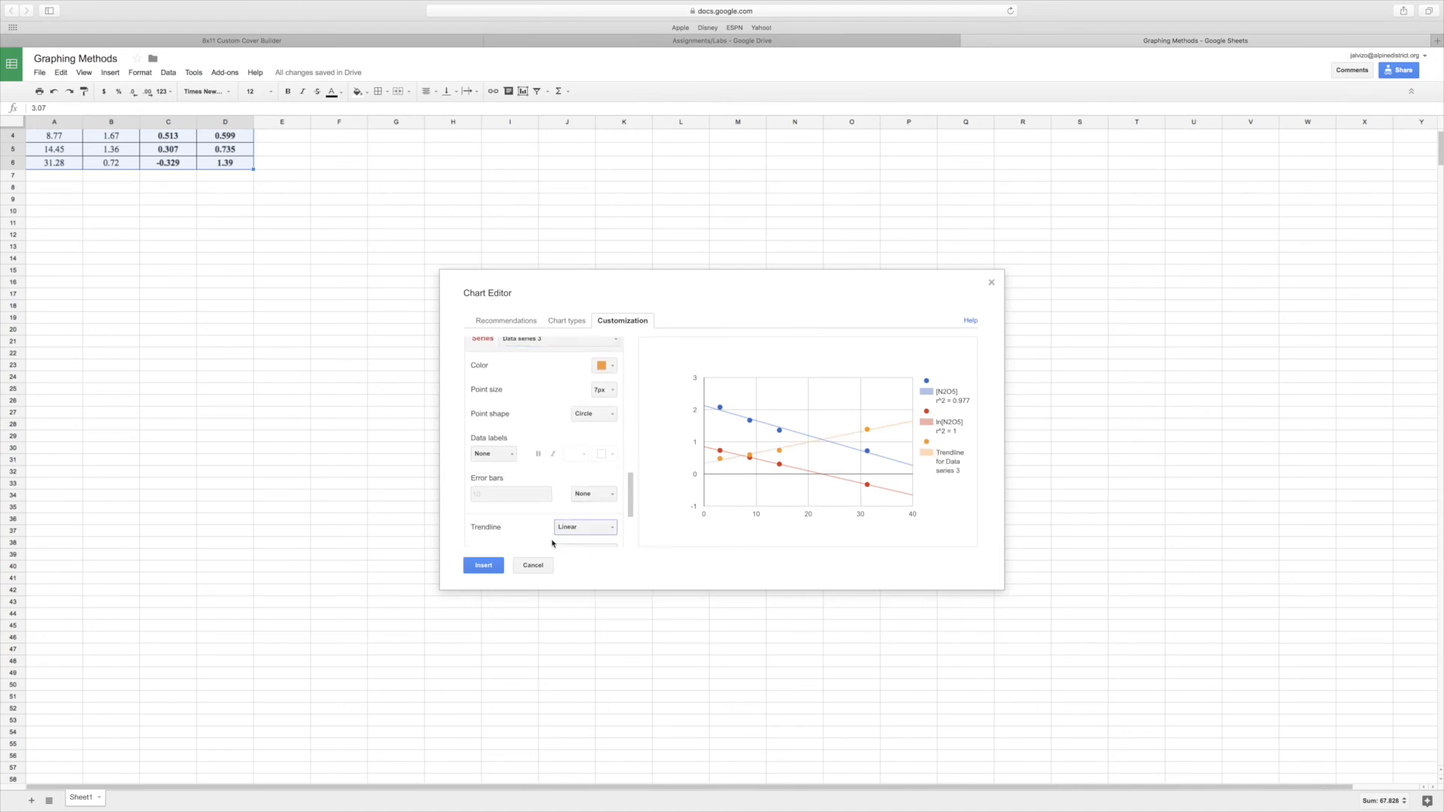
scroll("down", 3)
type("1/")
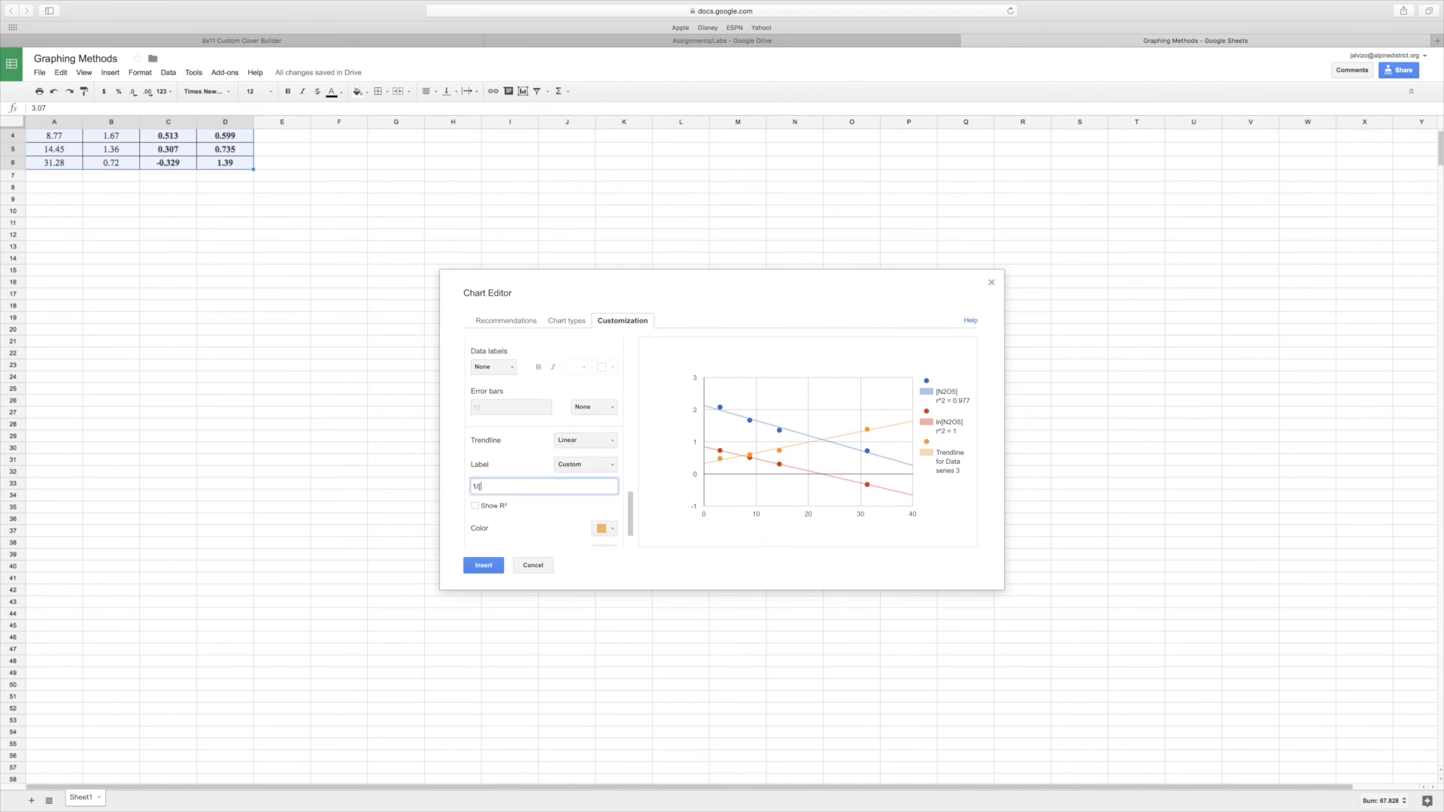
type("[N2o5")
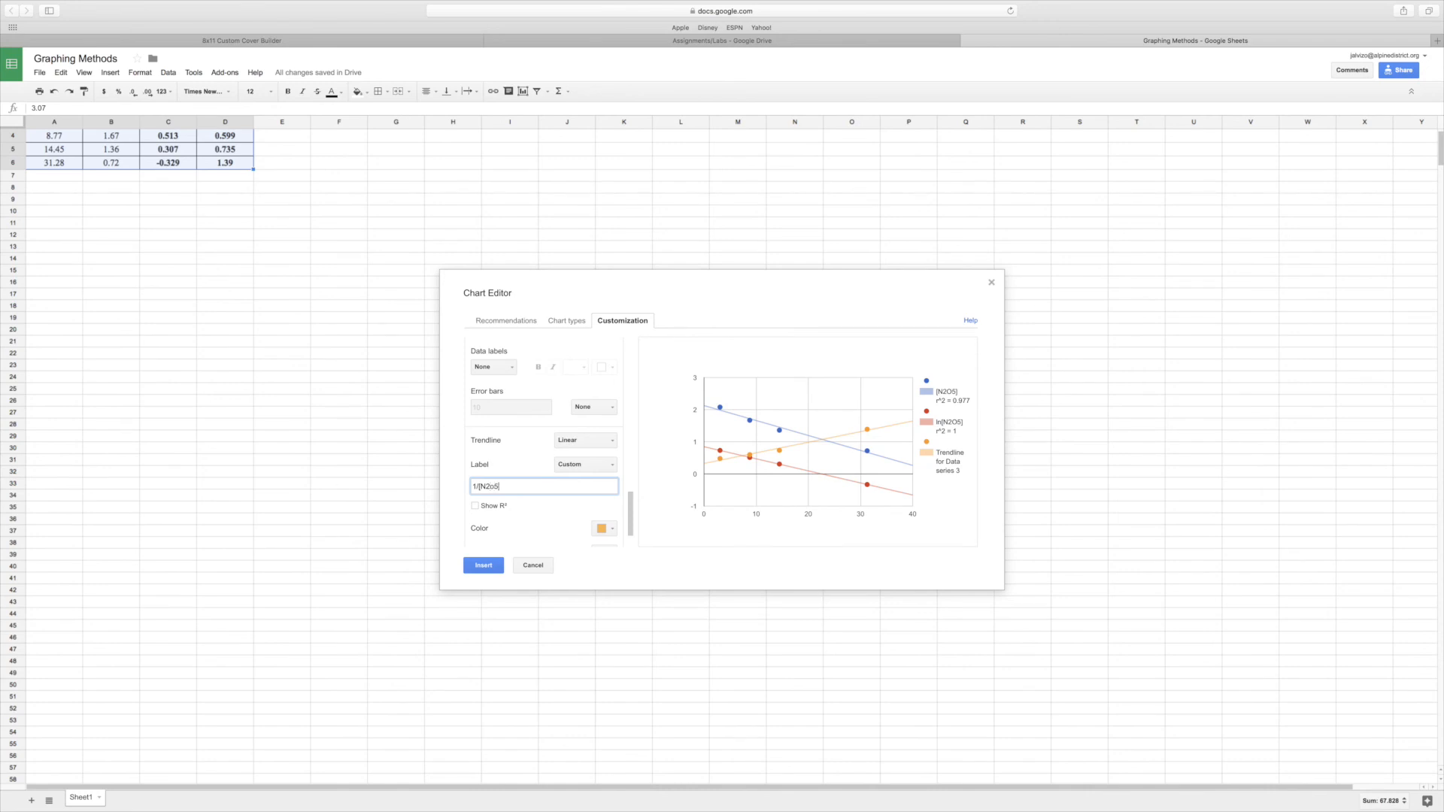
left_click(474, 506)
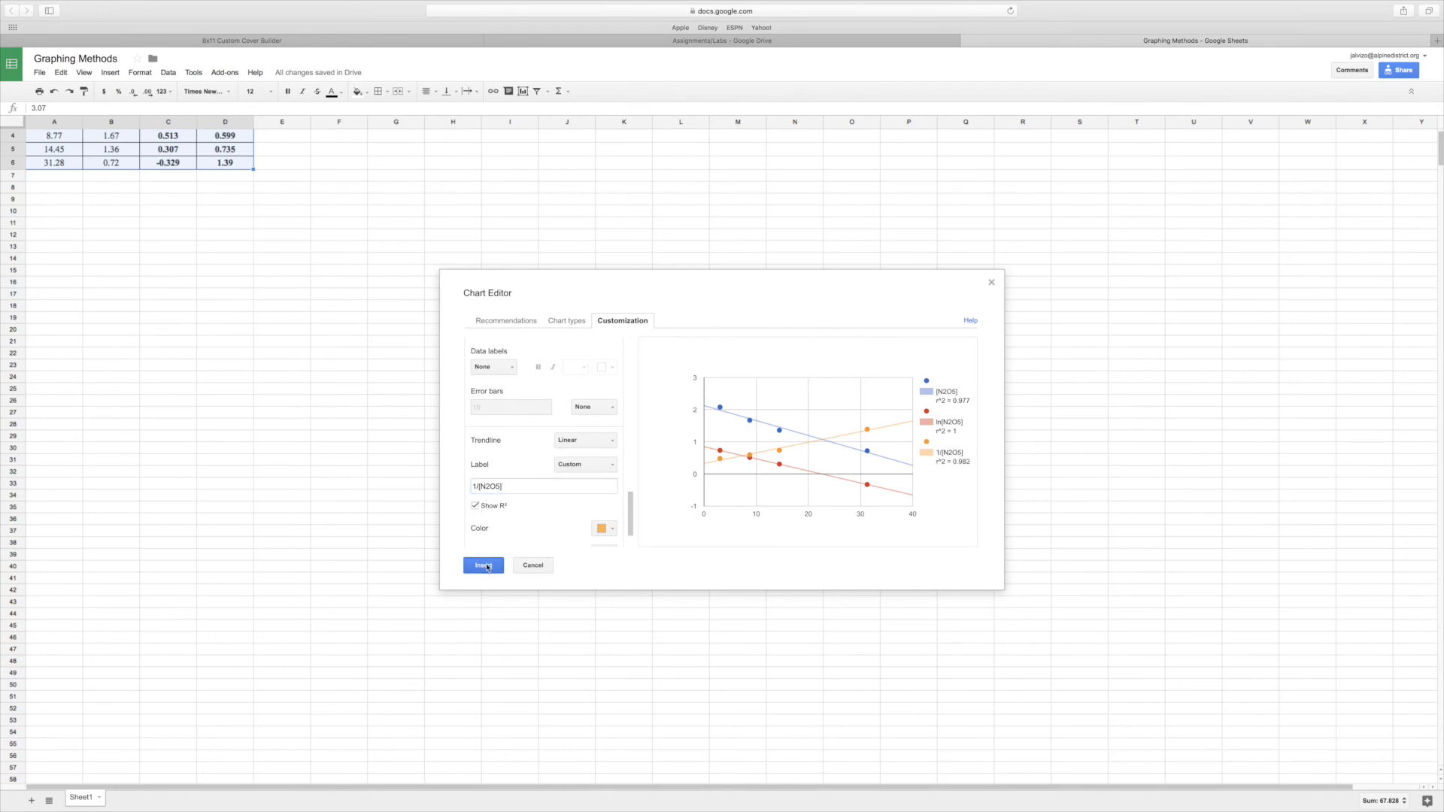
Insert the finished scatter chart onto the sheet and deselect it
left_click(483, 566)
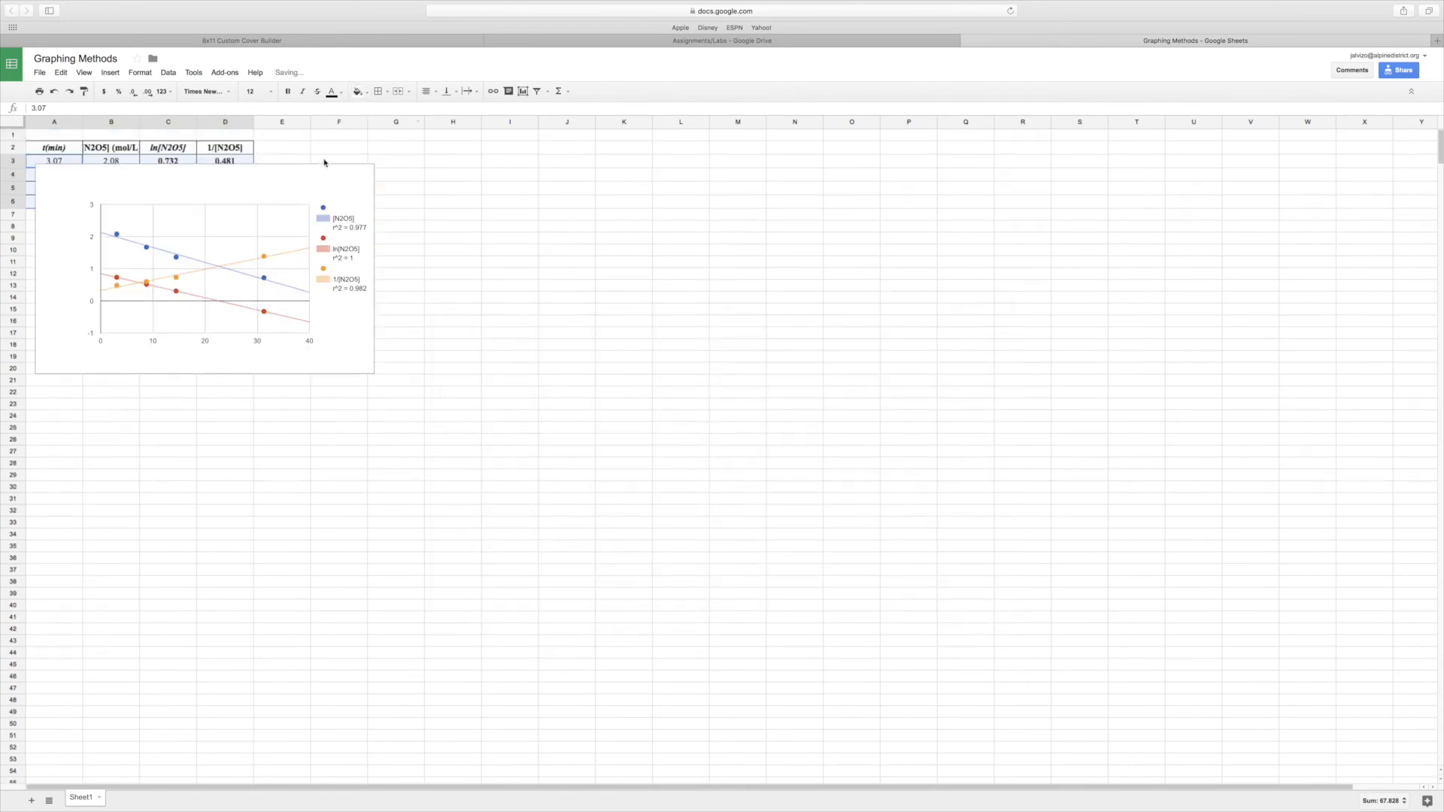
left_click(396, 240)
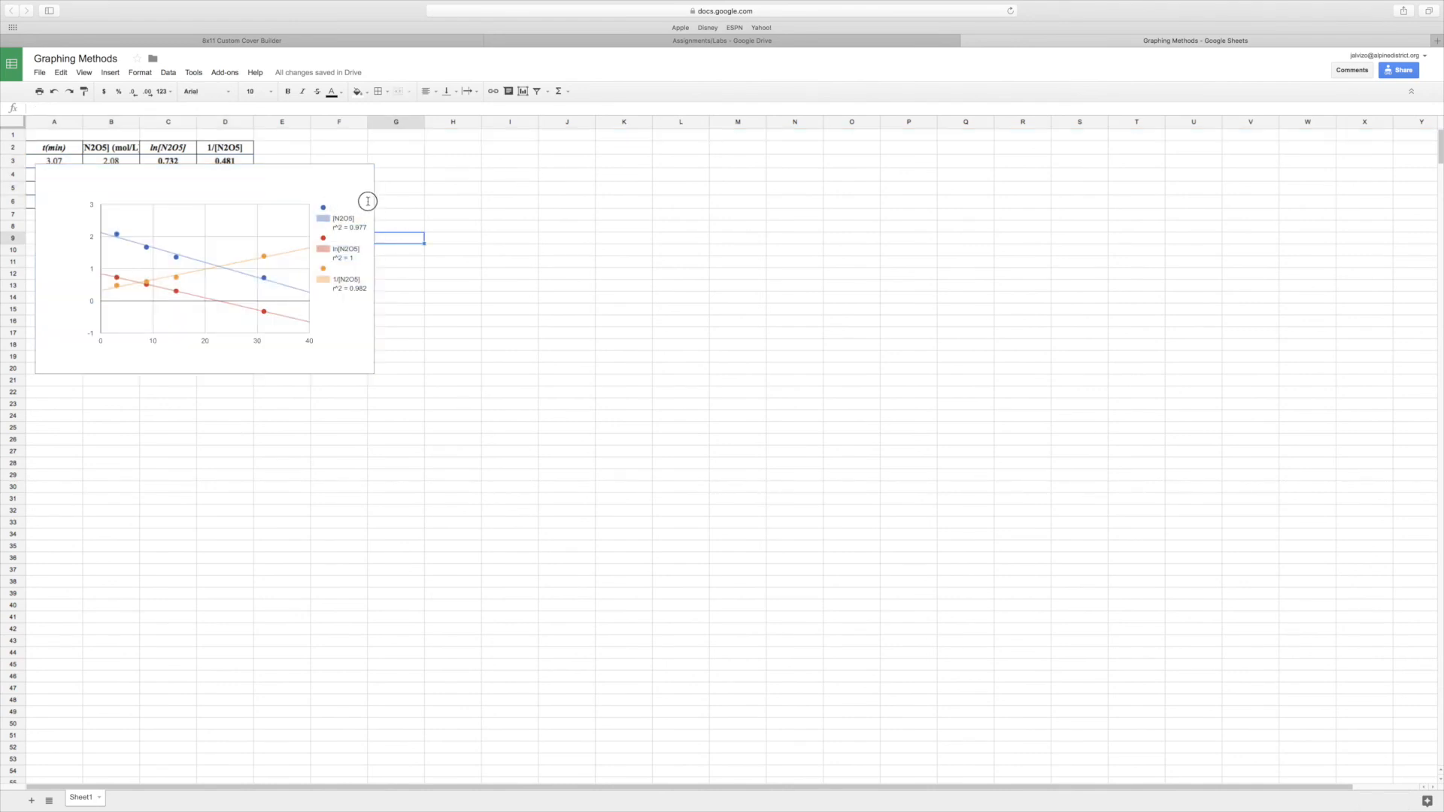
mouse_move(326, 196)
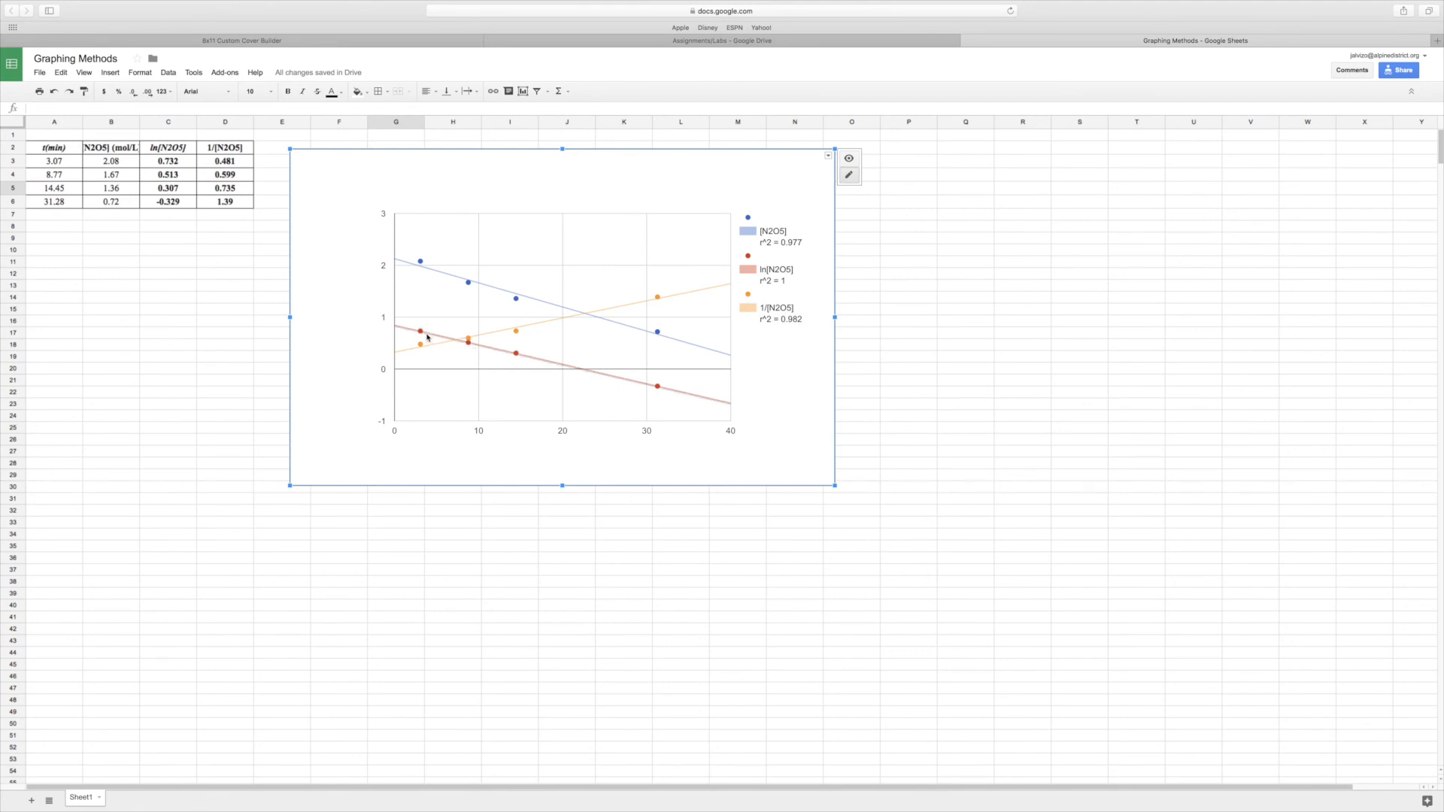
mouse_move(535, 364)
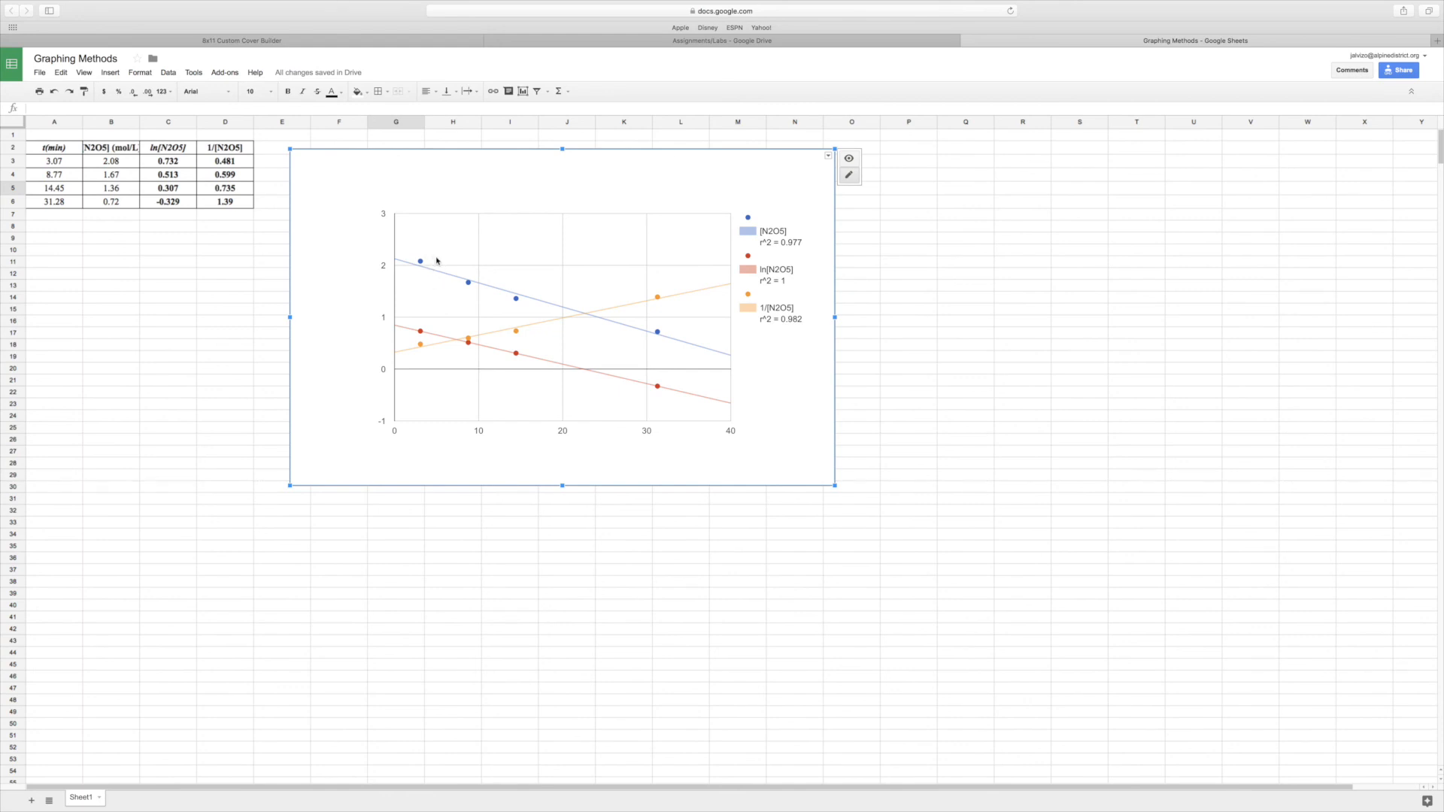
mouse_move(262, 163)
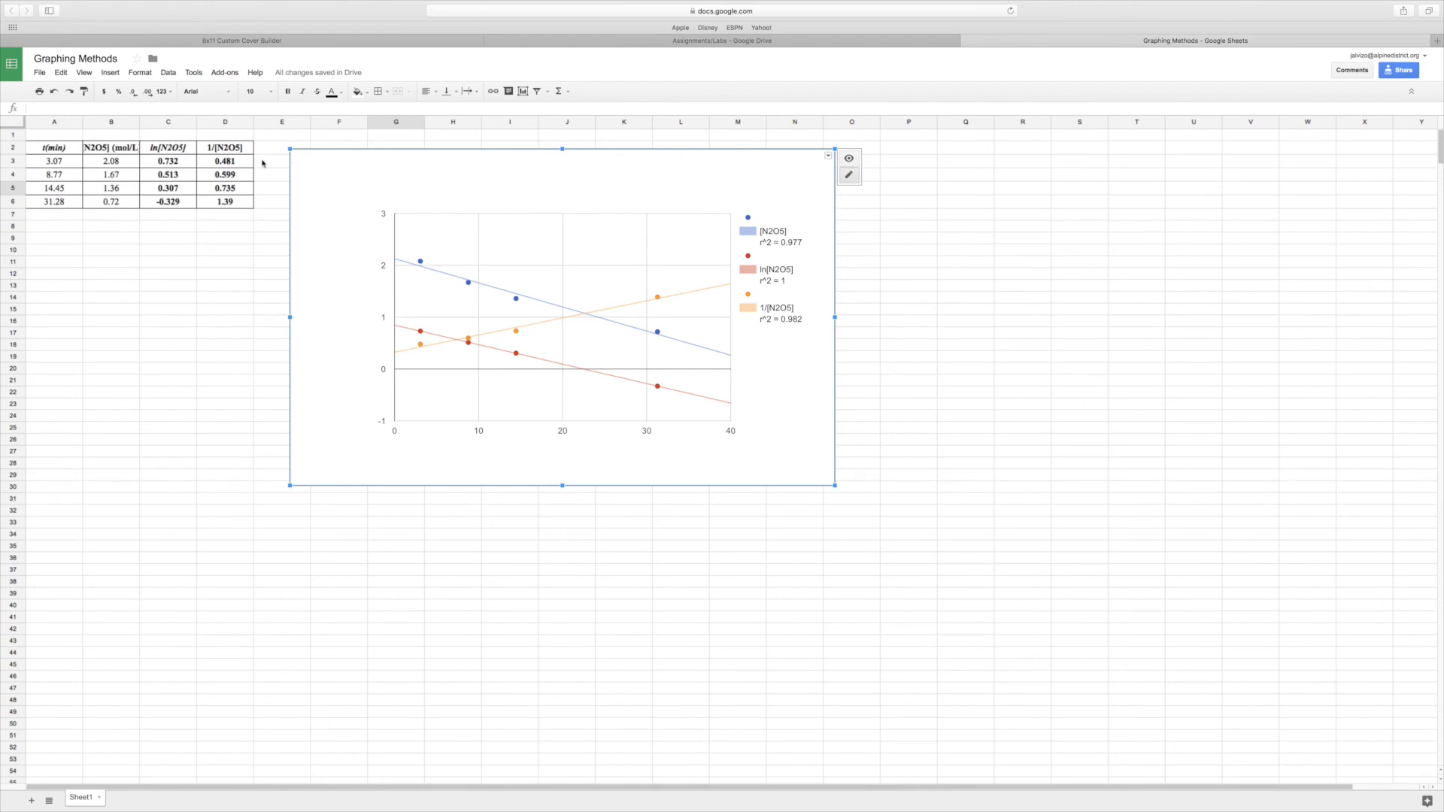